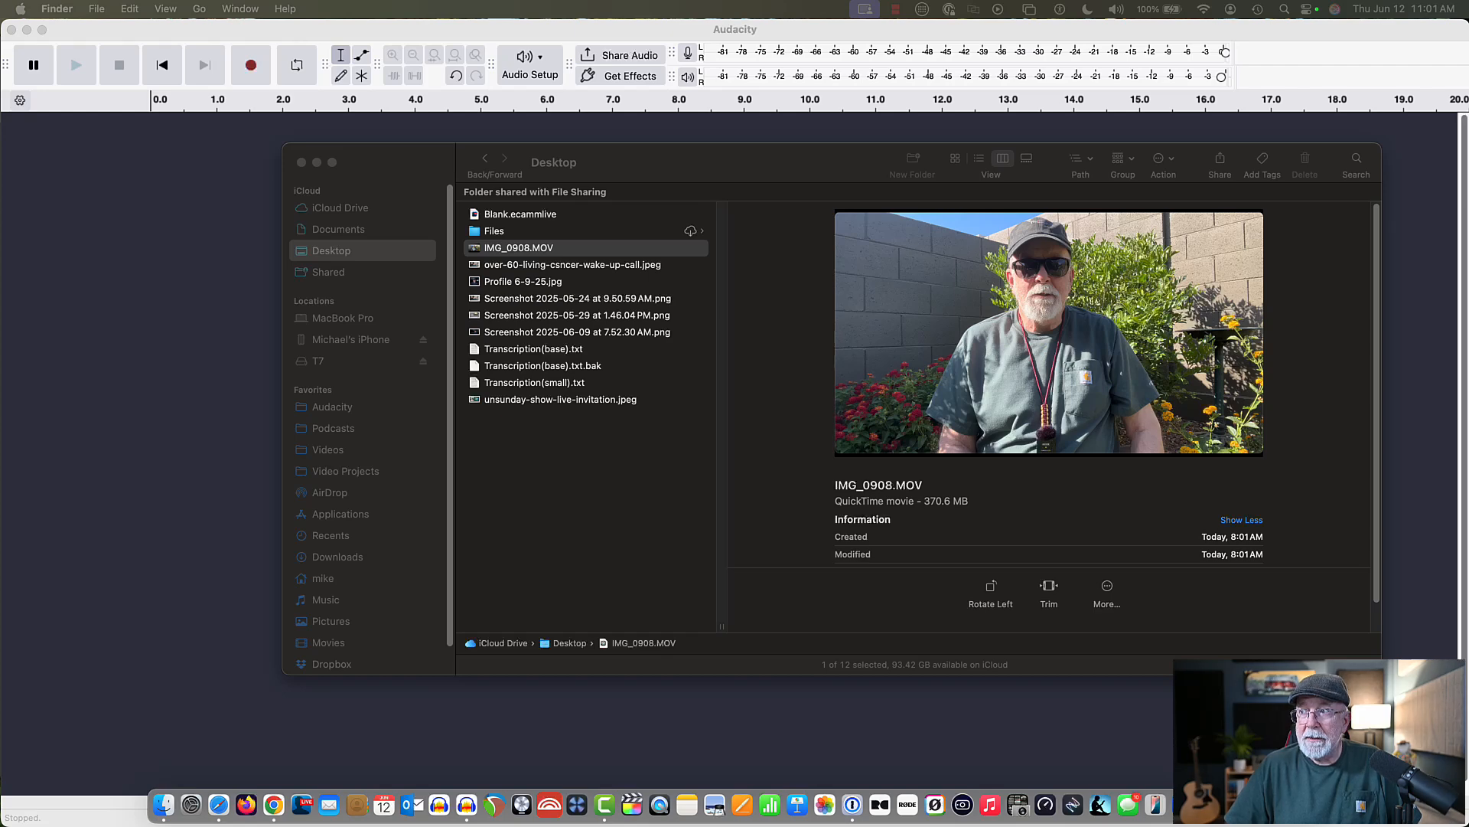
mouse_move(487, 267)
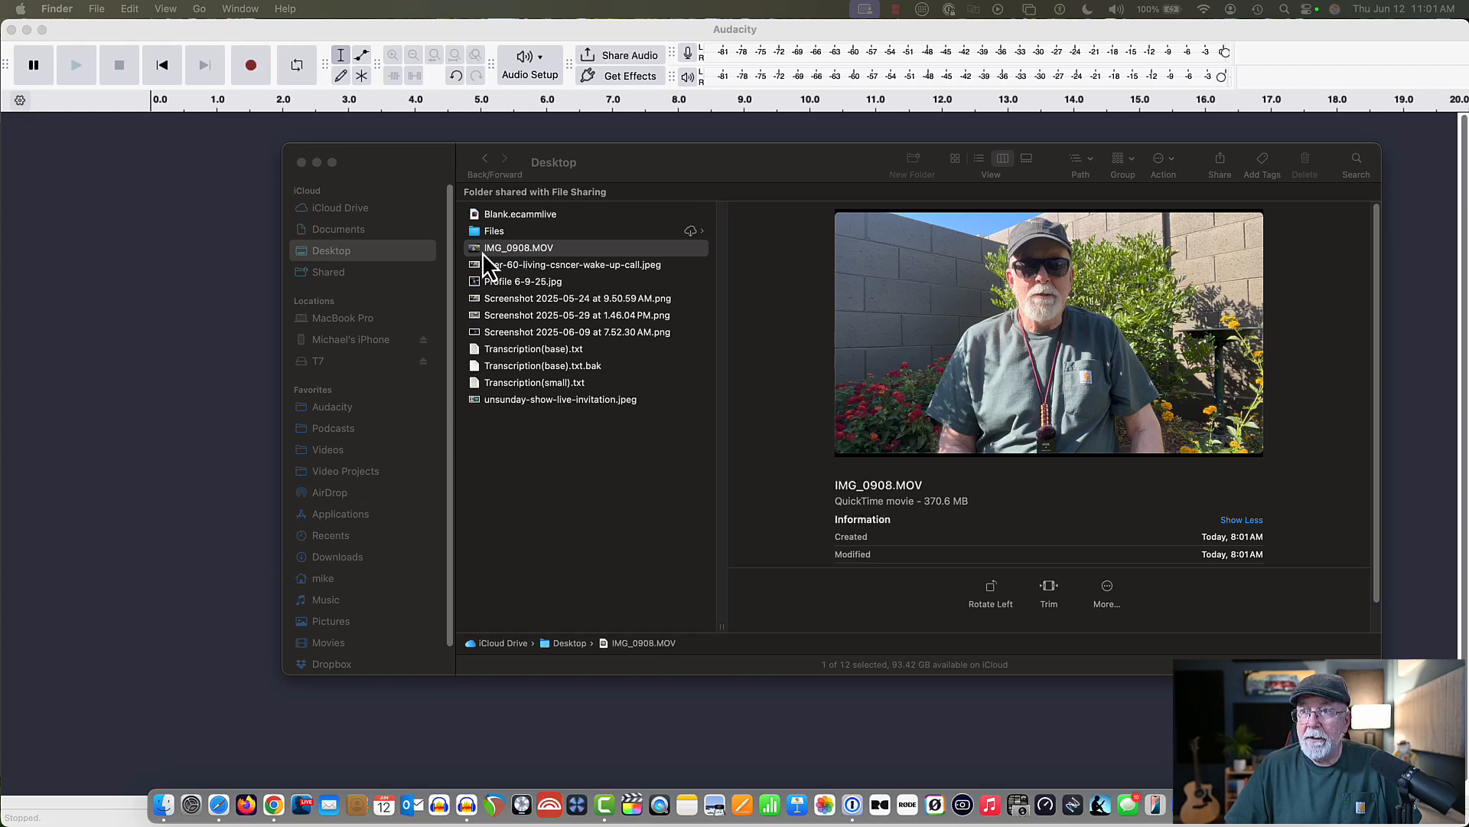
Step: Drag IMG_0908.MOV from the Desktop into Audacity to import its audio
click(520, 247)
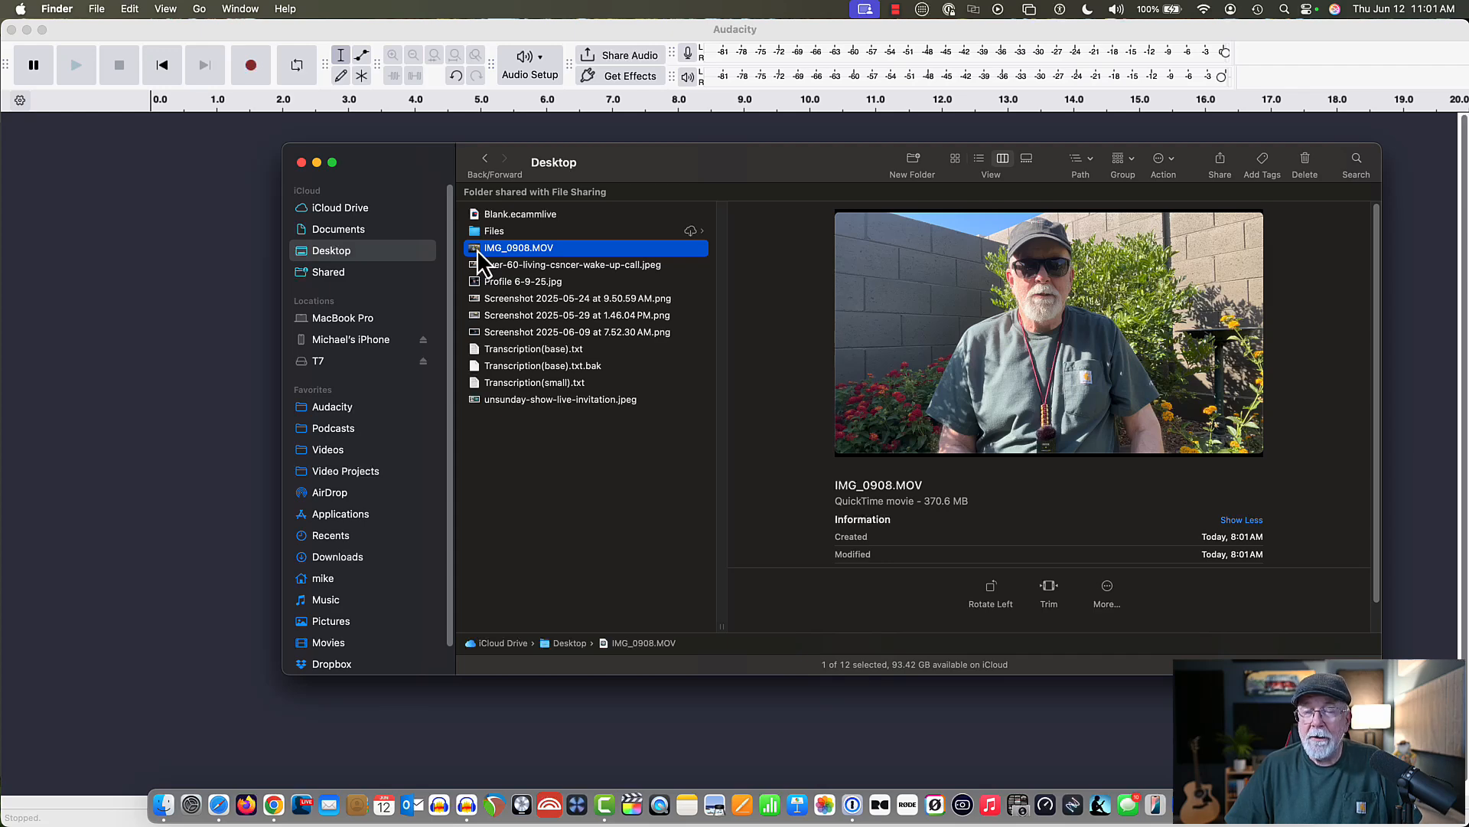
drag(518, 247, 263, 278)
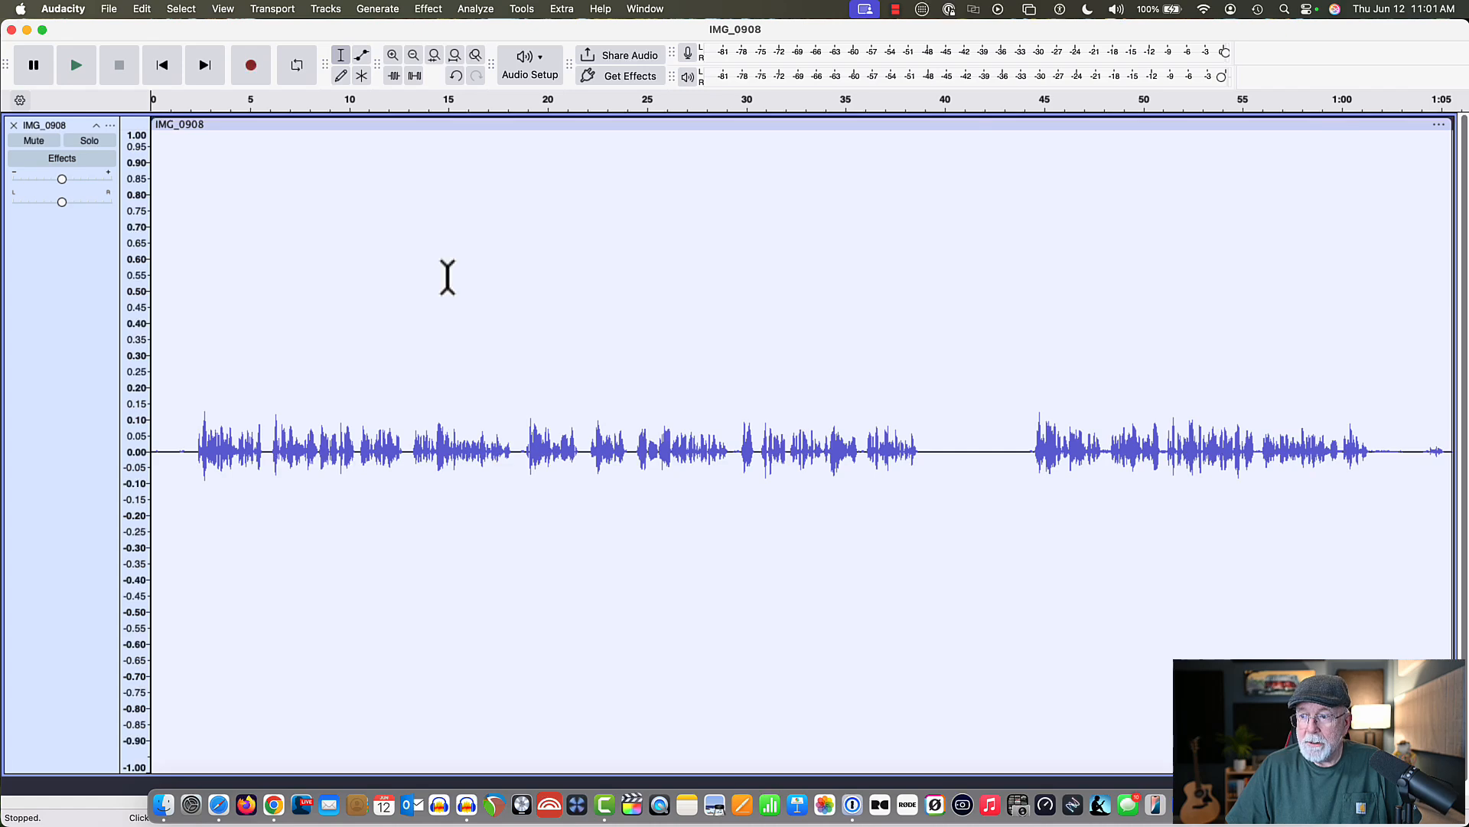
mouse_move(471, 150)
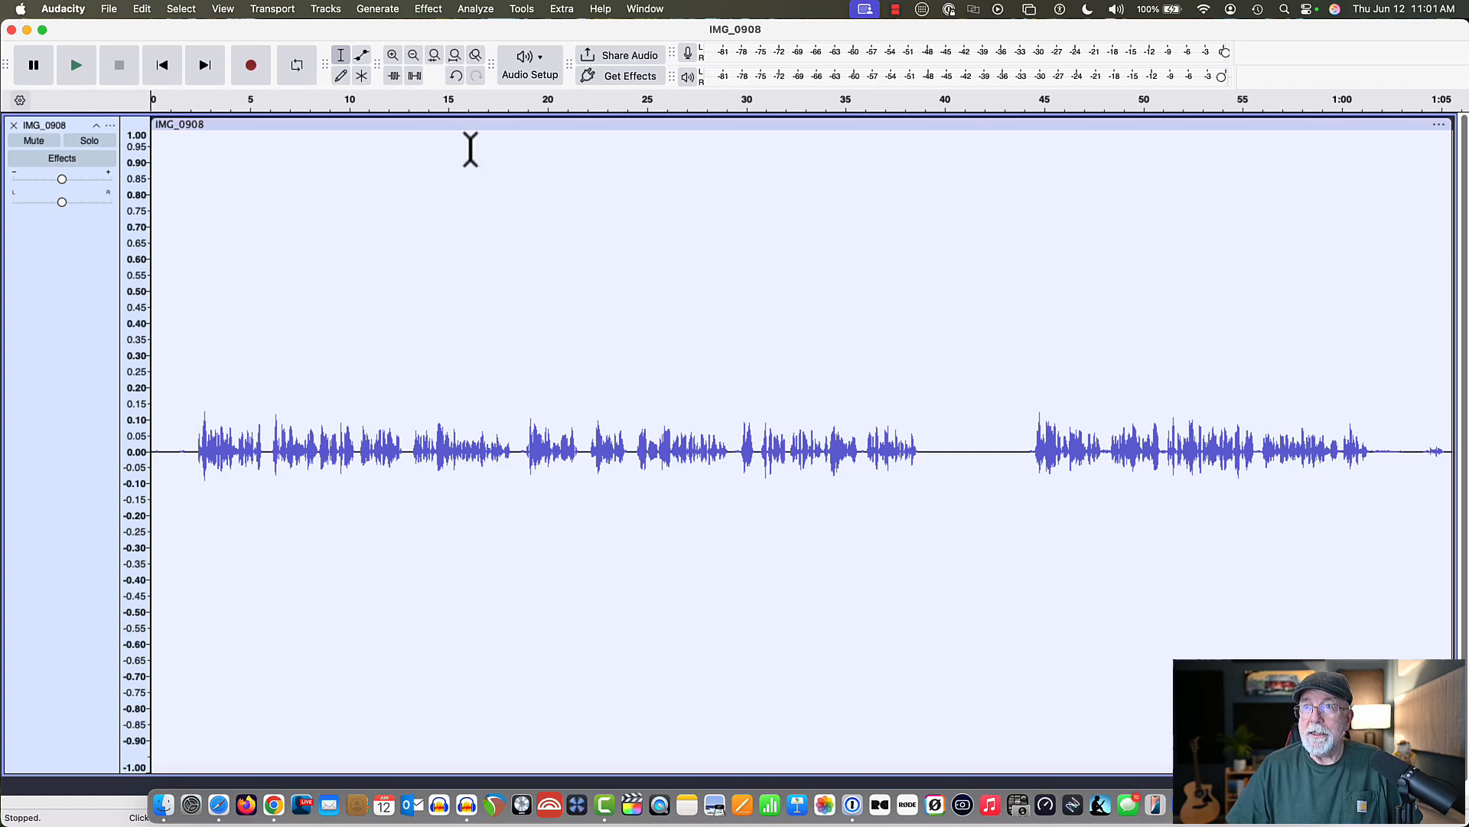
Step: Loudness-normalize the whole IMG_0908 track to -19 LUFS
click(427, 9)
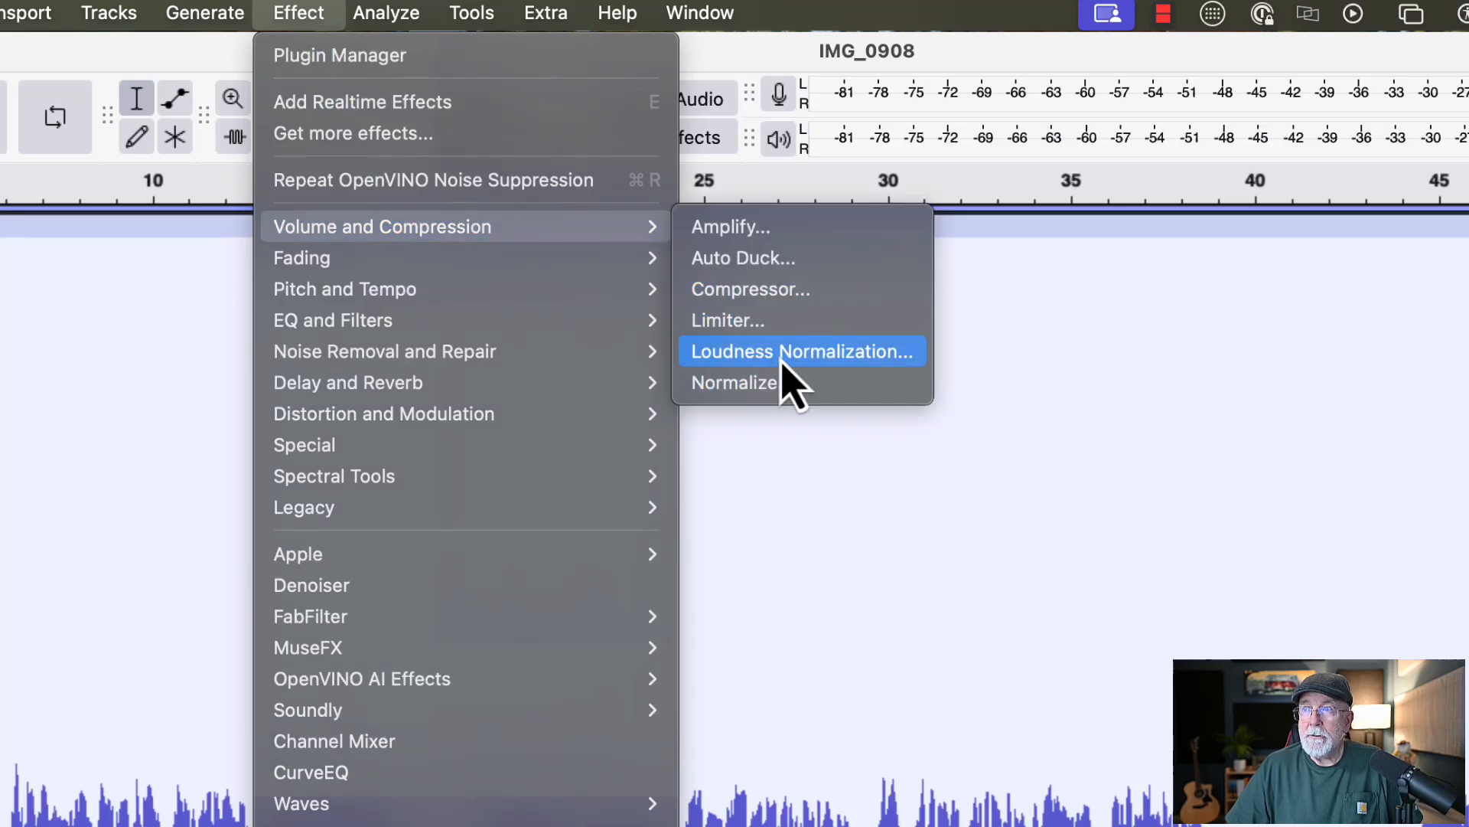
click(801, 351)
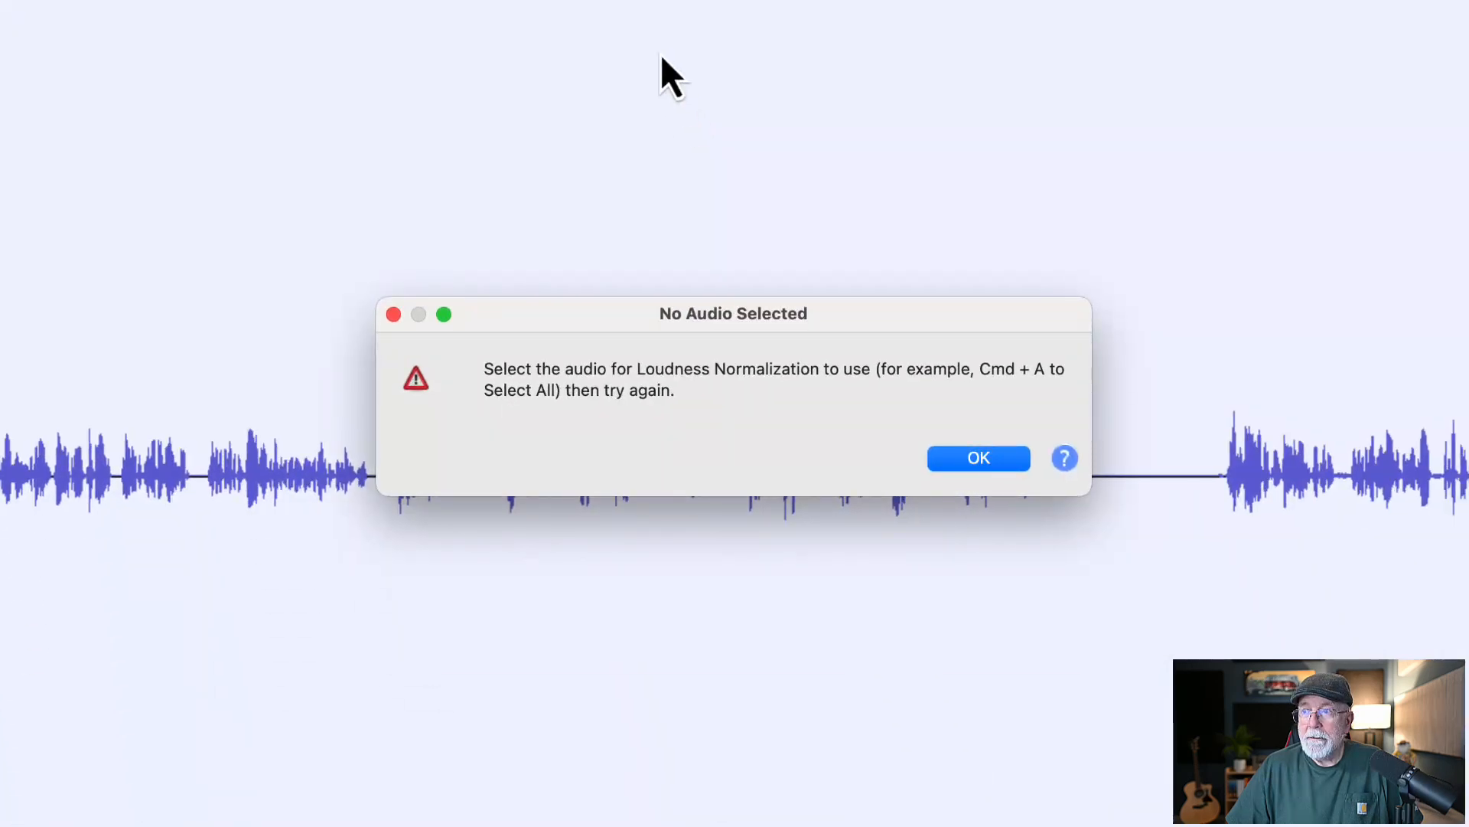
click(977, 458)
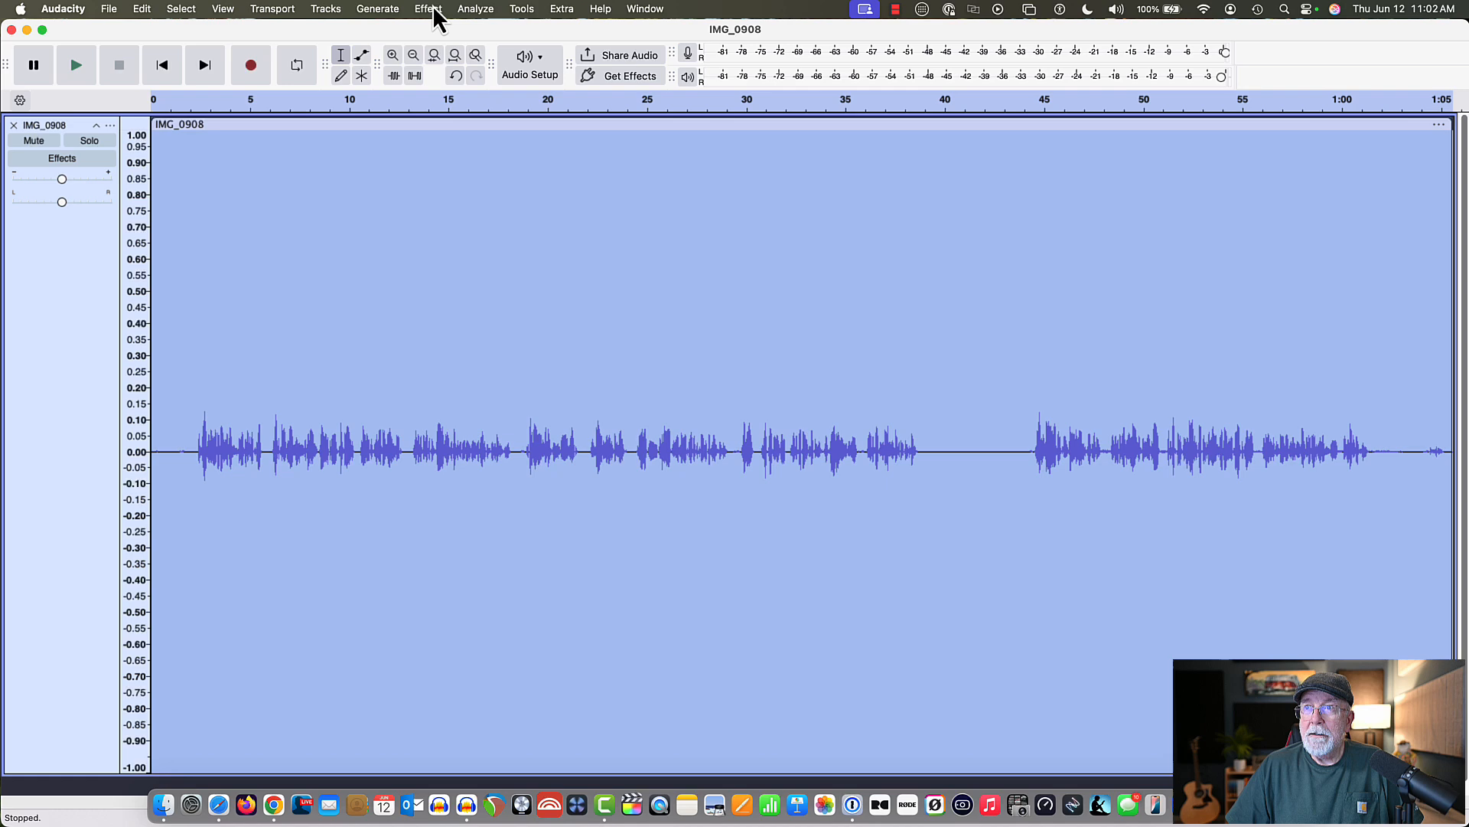
click(427, 8)
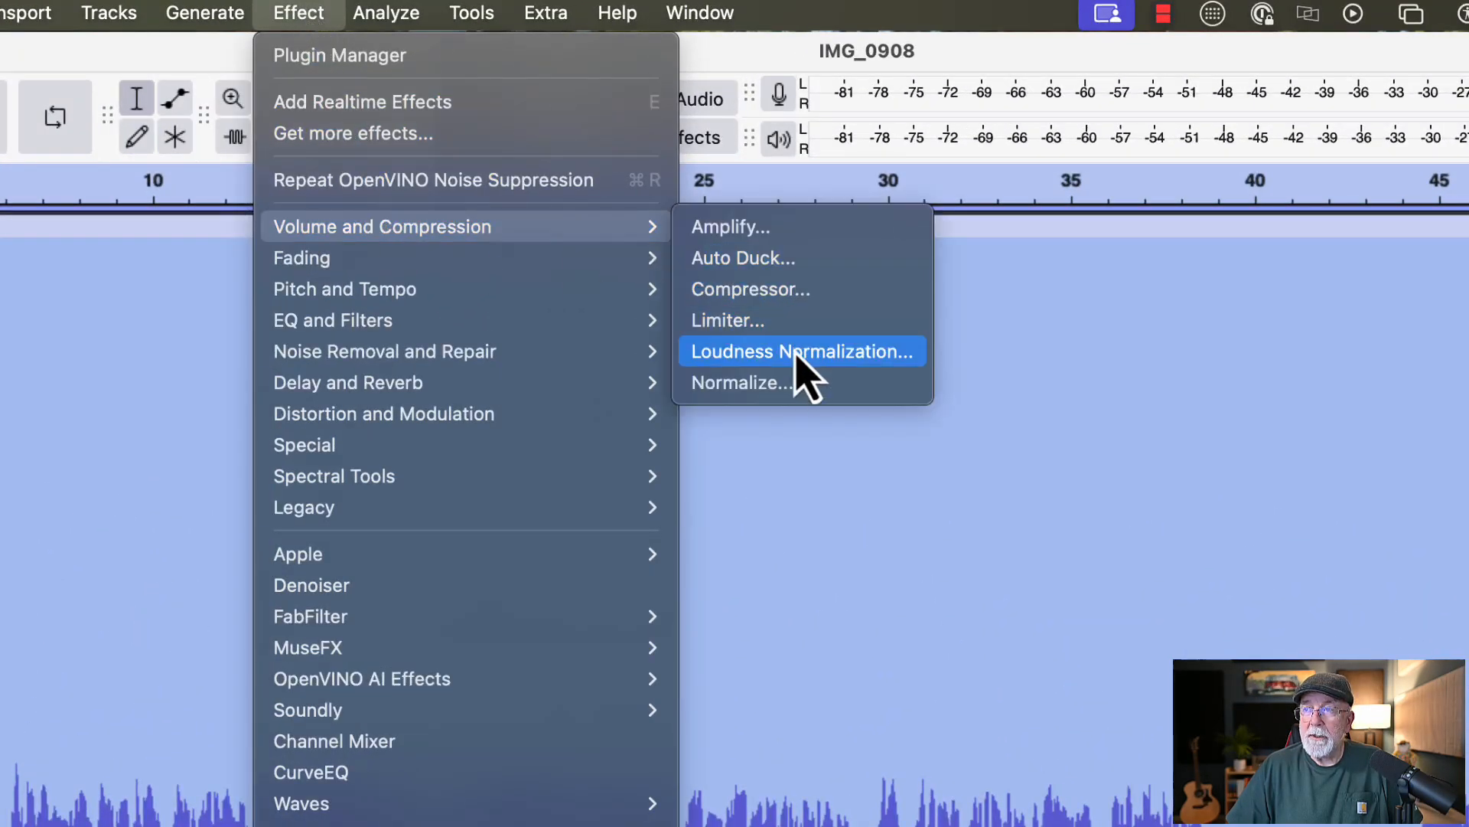
click(801, 350)
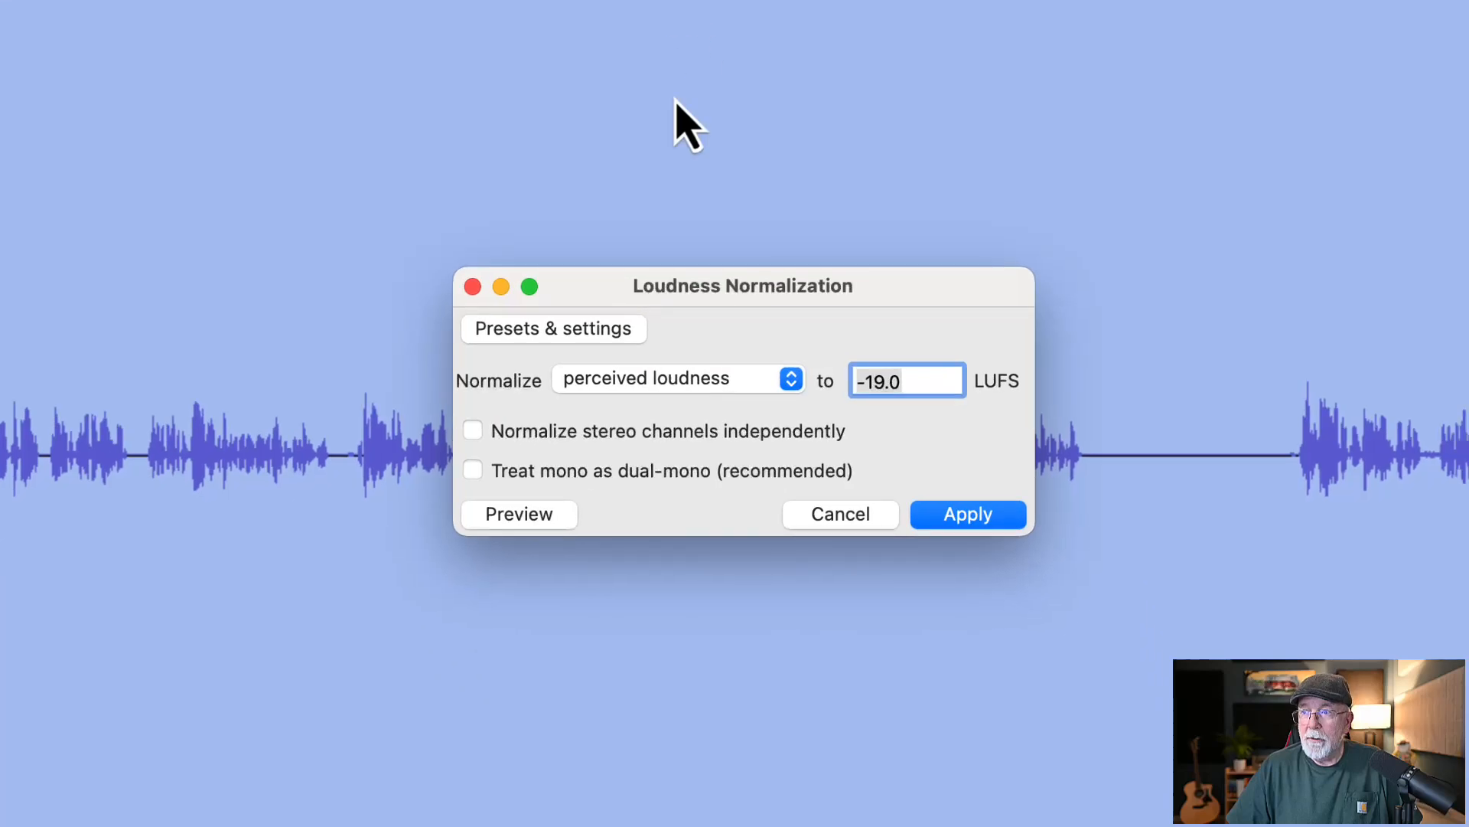
mouse_move(841, 423)
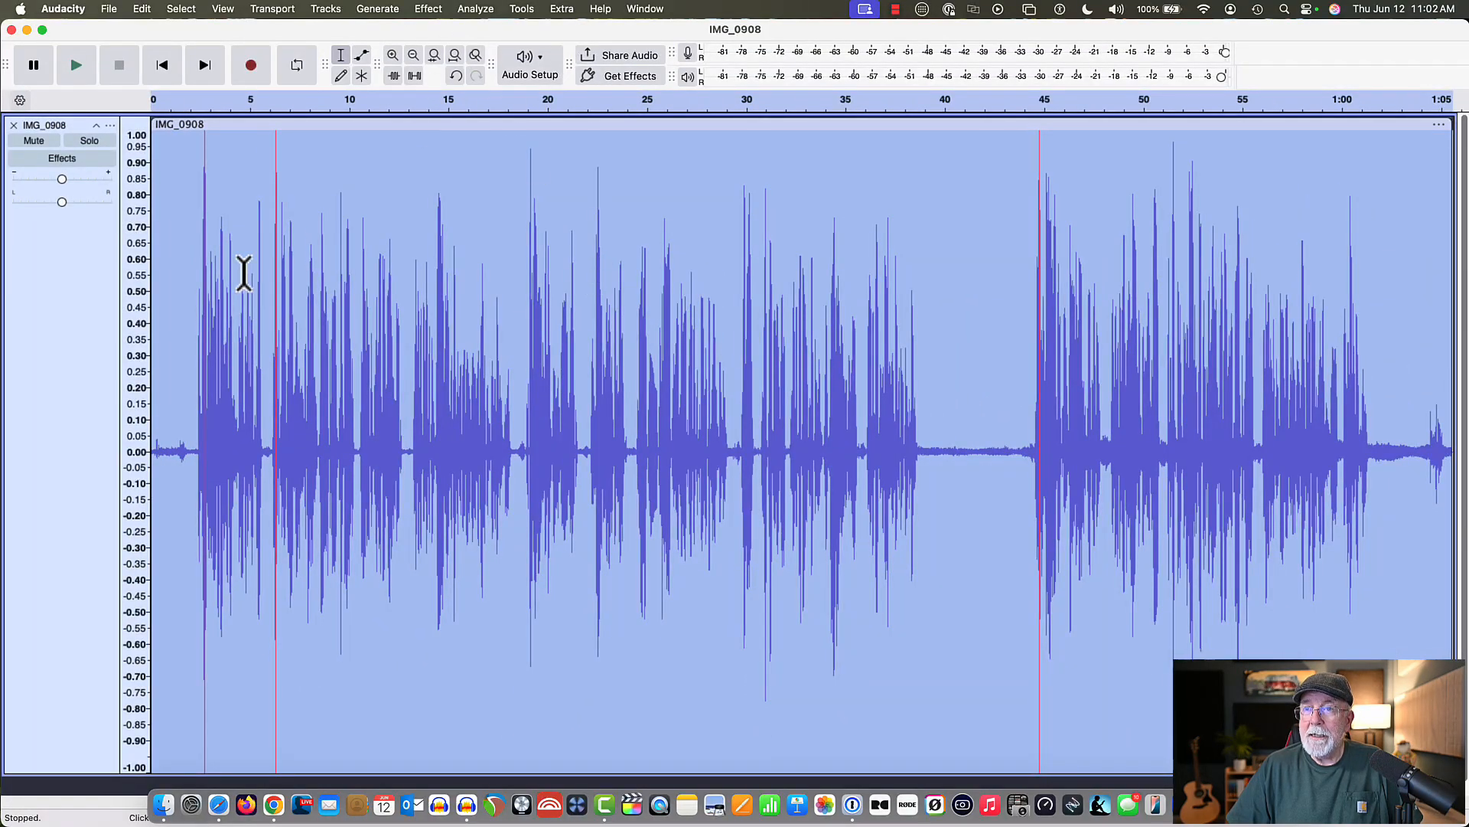
mouse_move(548, 19)
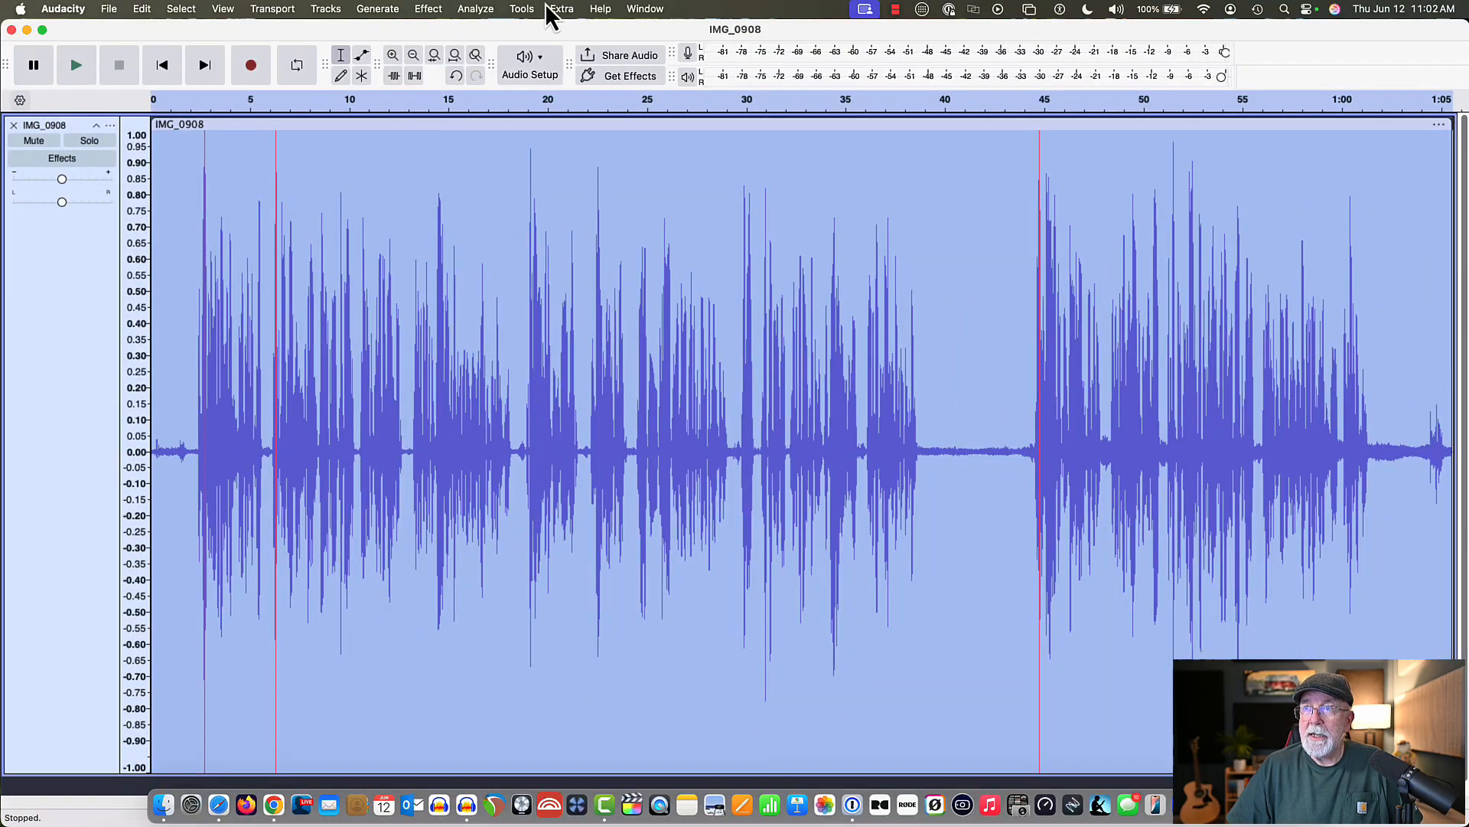
Step: Apply the Legacy Limiter with a soft limit at -3 dB
click(427, 9)
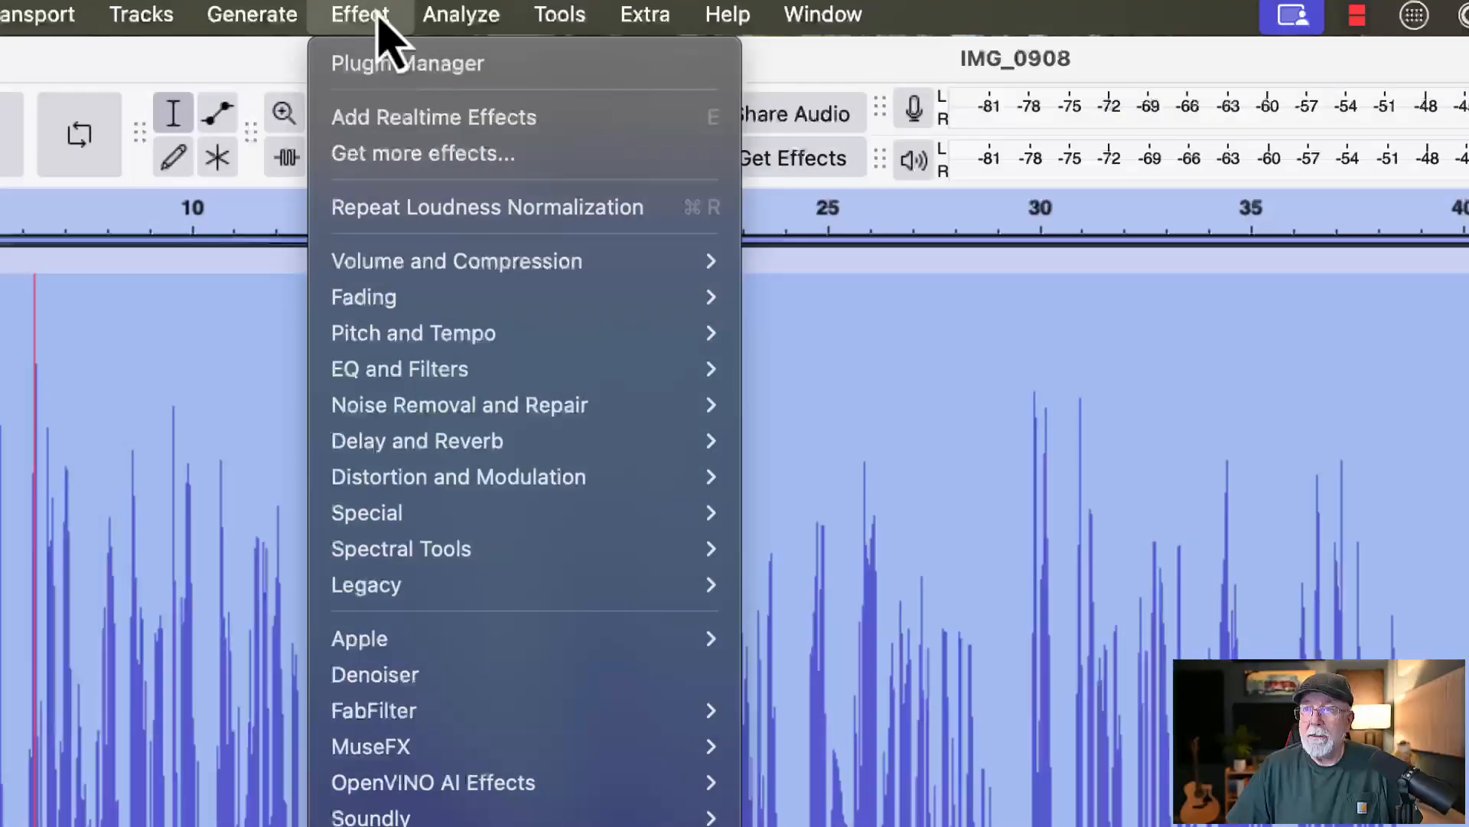
mouse_move(375, 584)
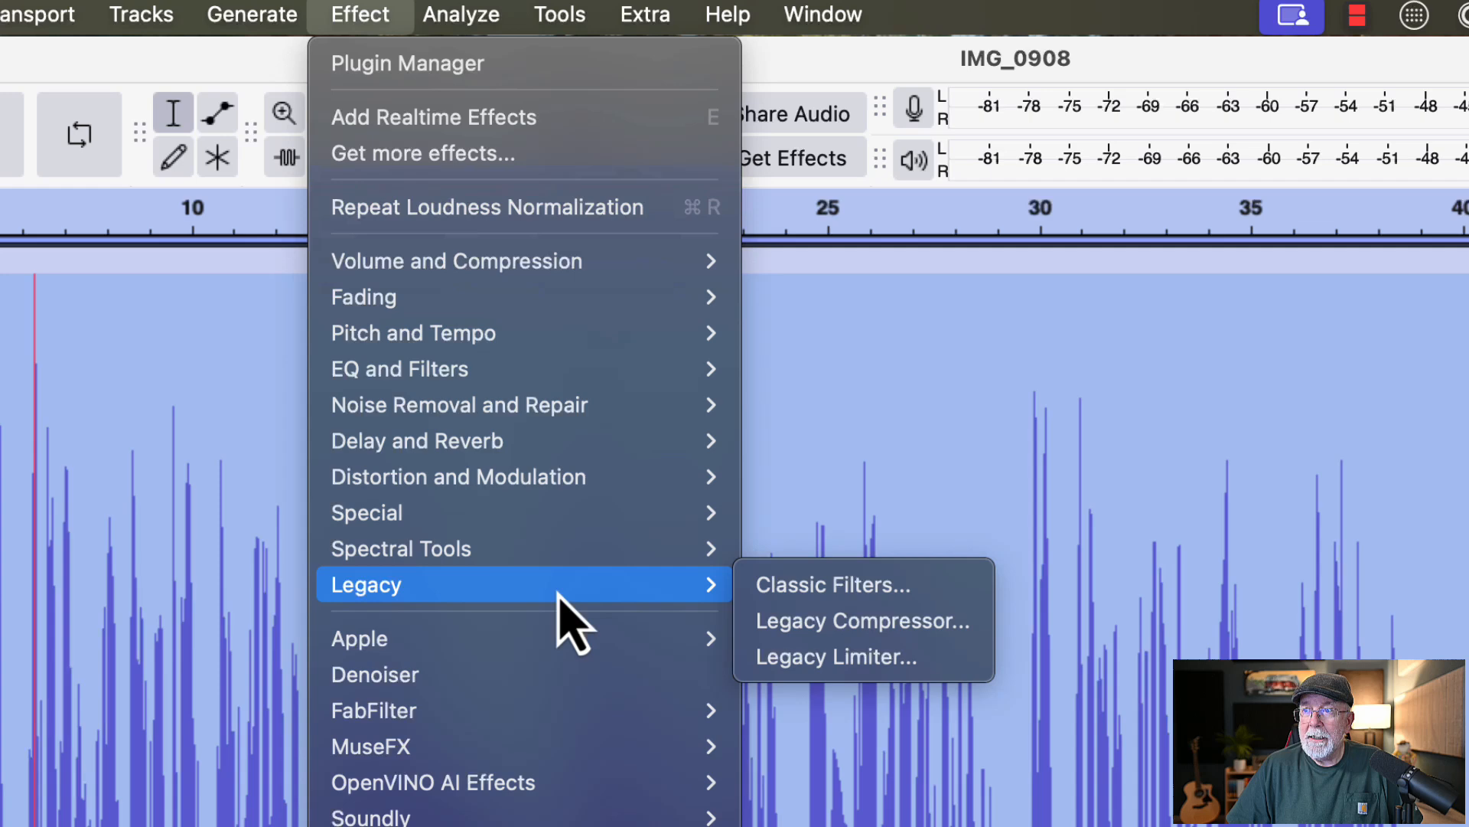
mouse_move(834, 656)
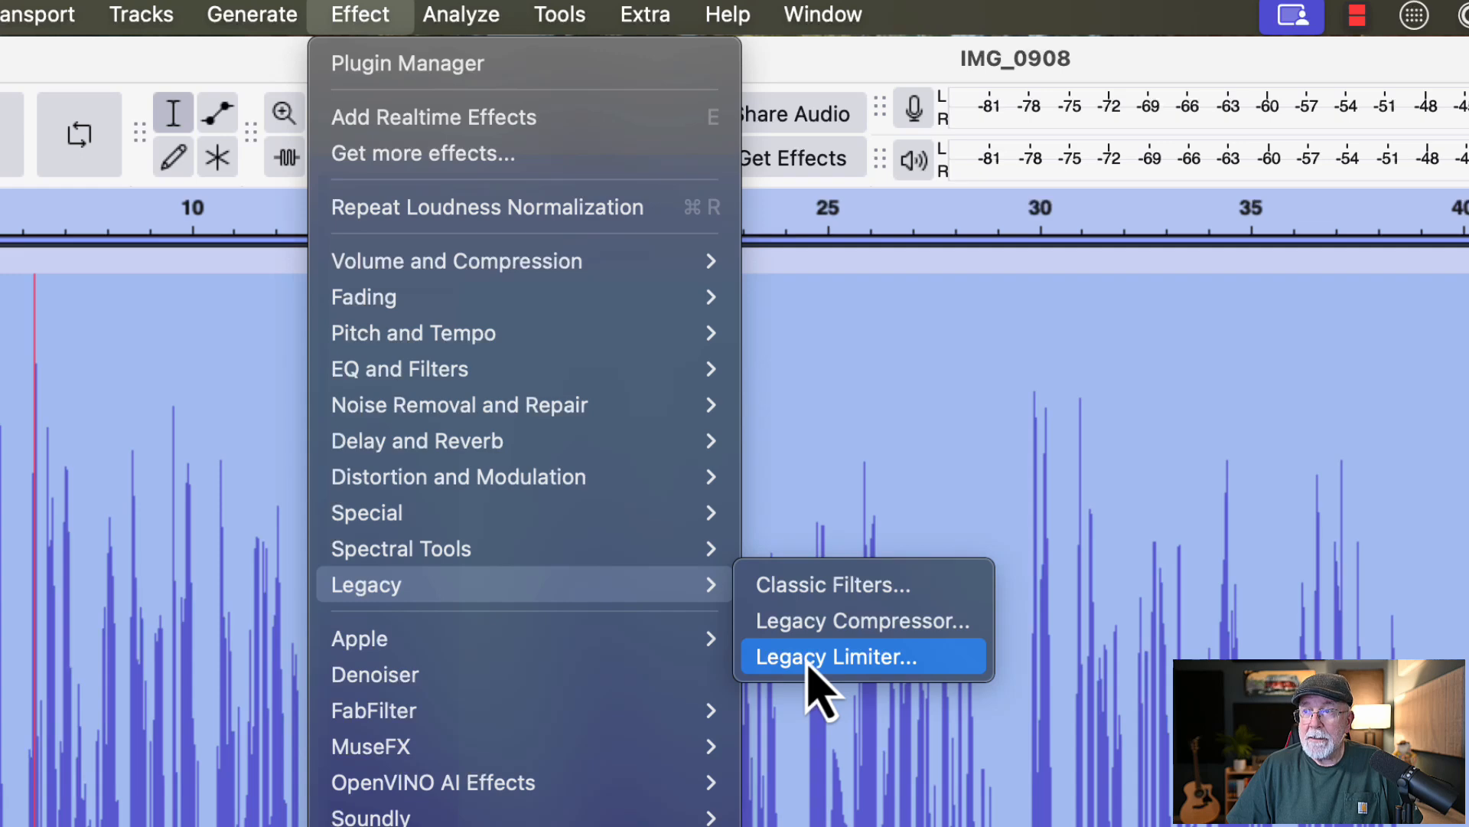
mouse_move(832, 691)
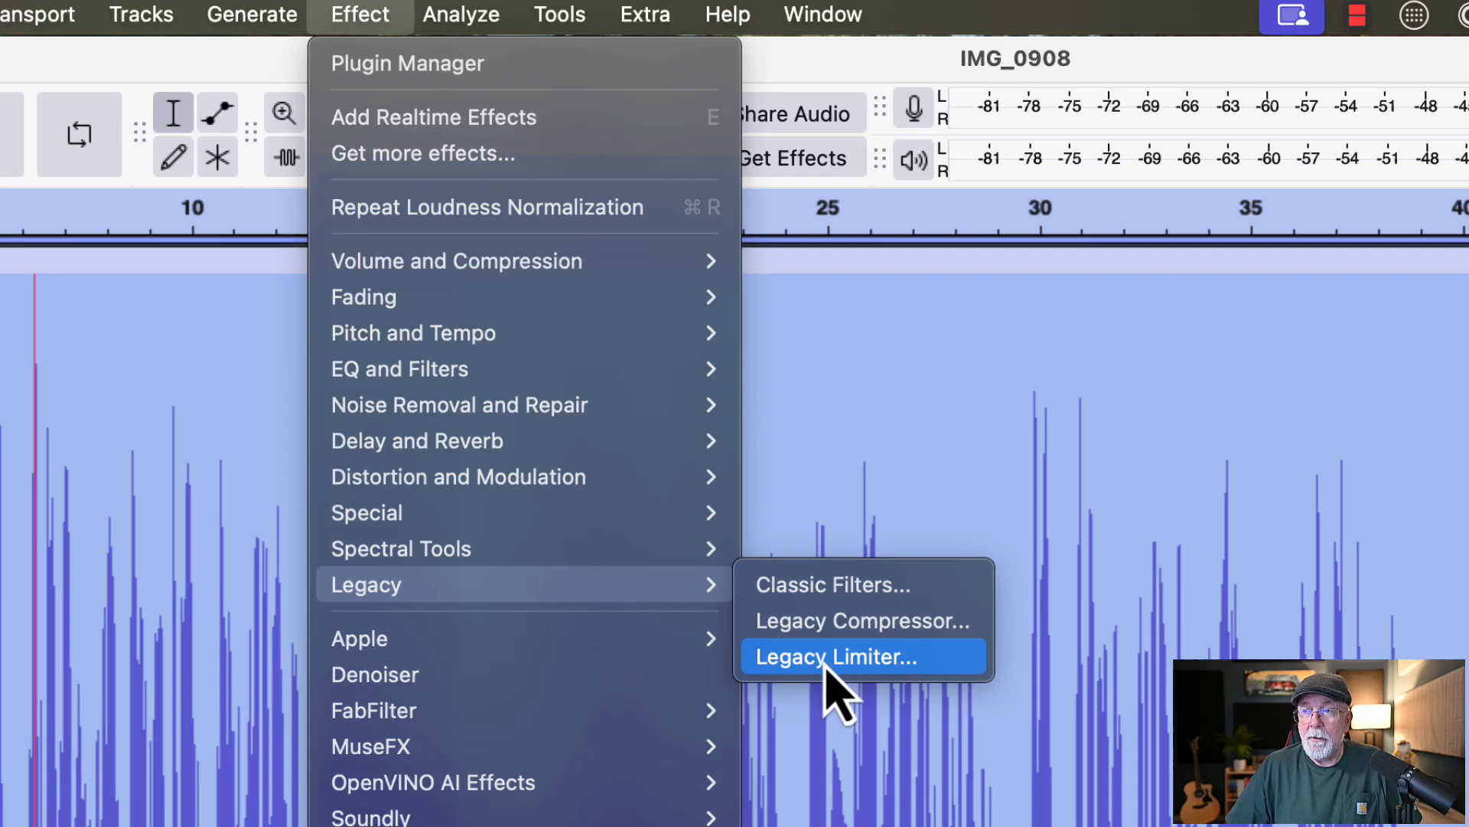
click(835, 656)
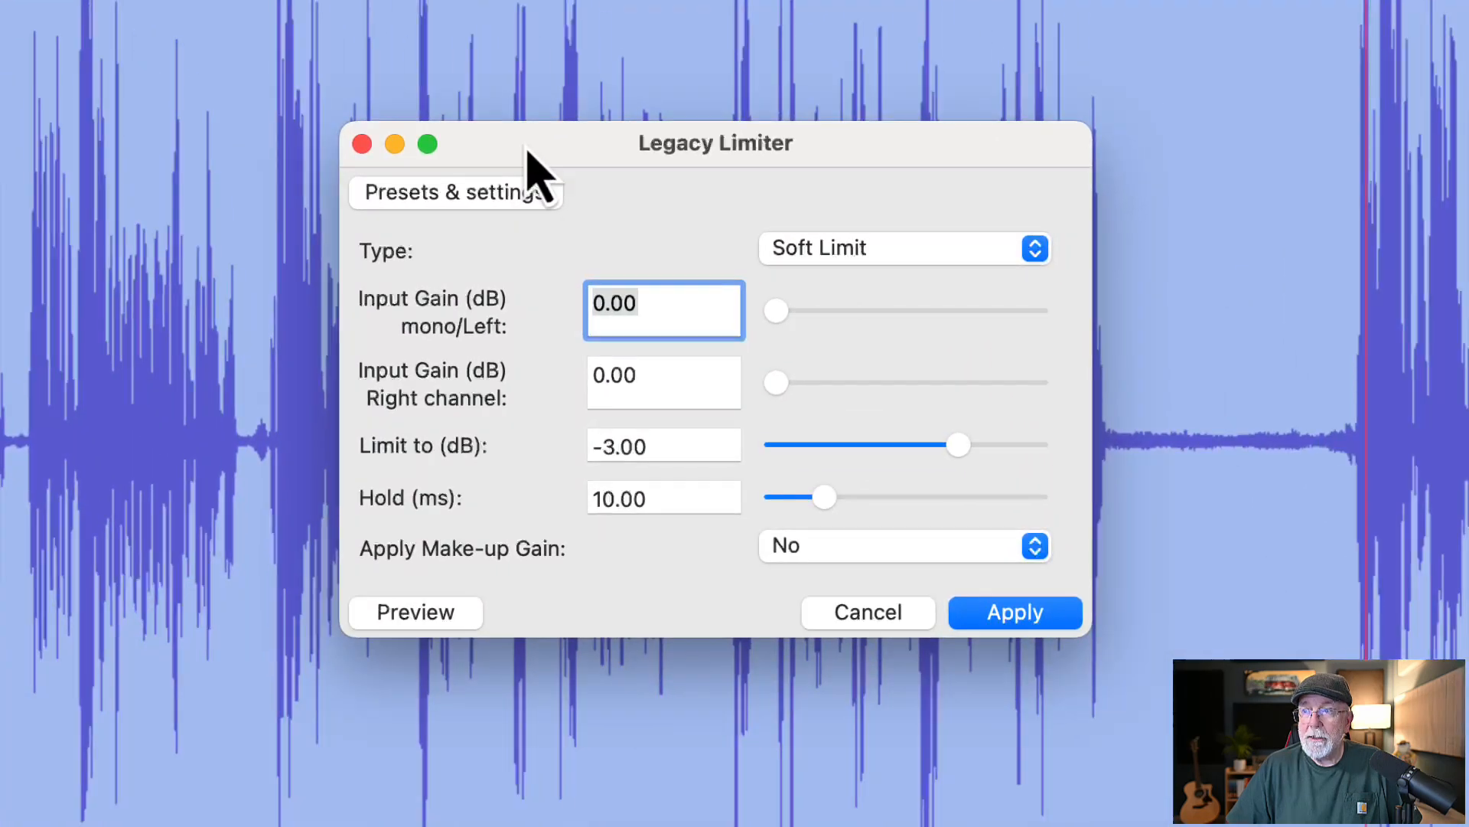
mouse_move(572, 492)
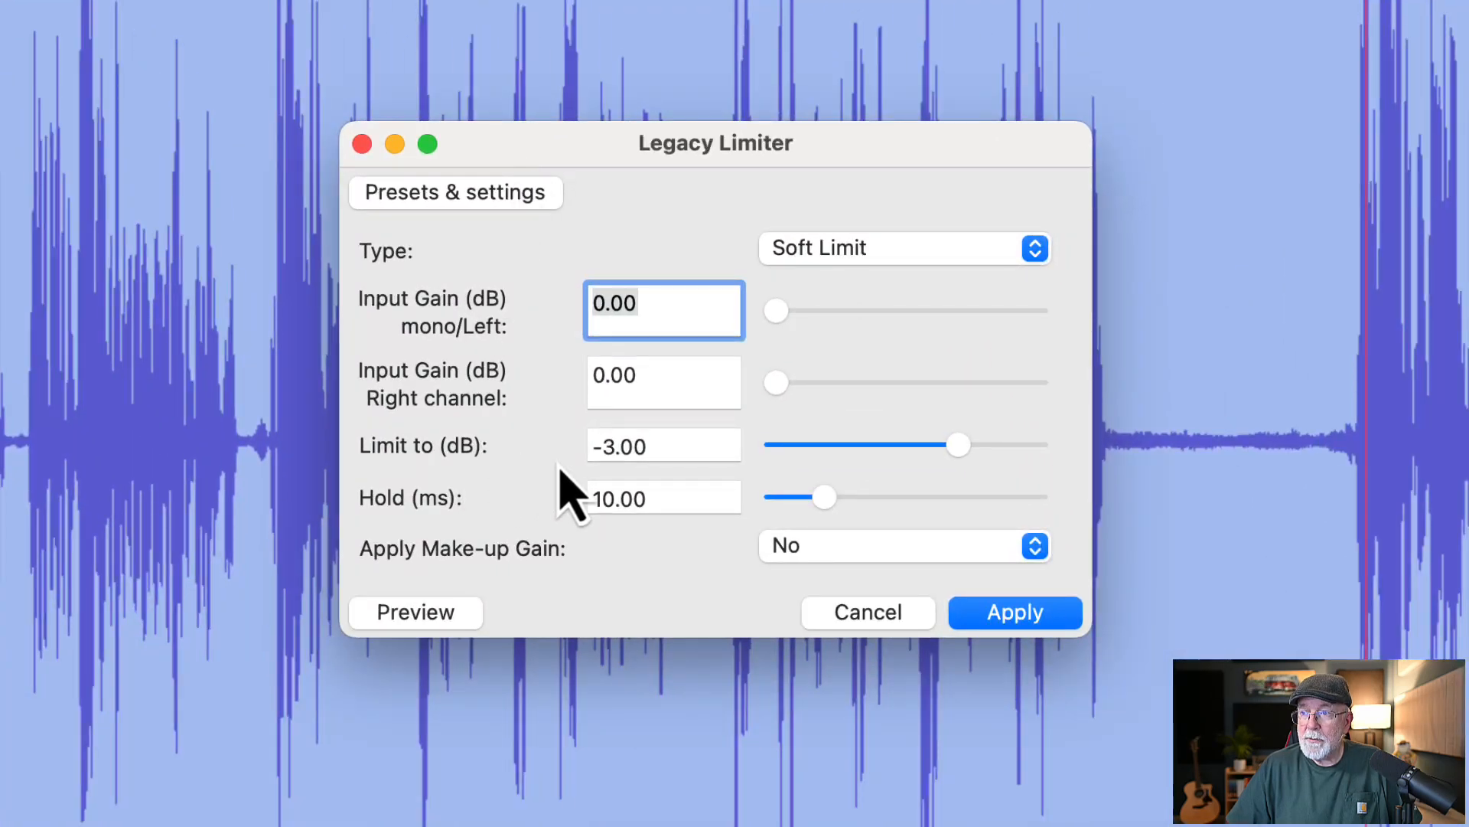
mouse_move(927, 370)
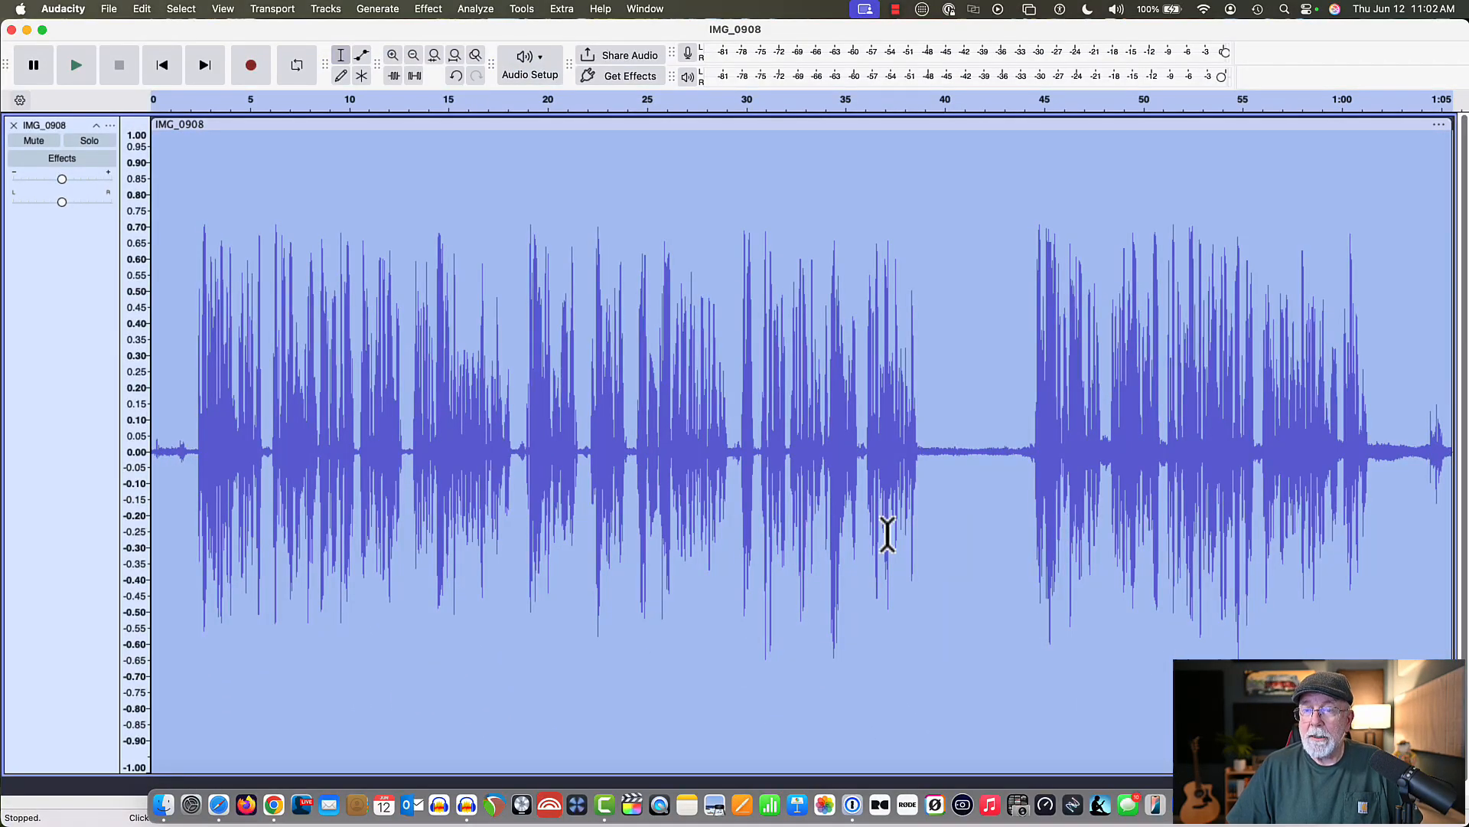
mouse_move(895, 511)
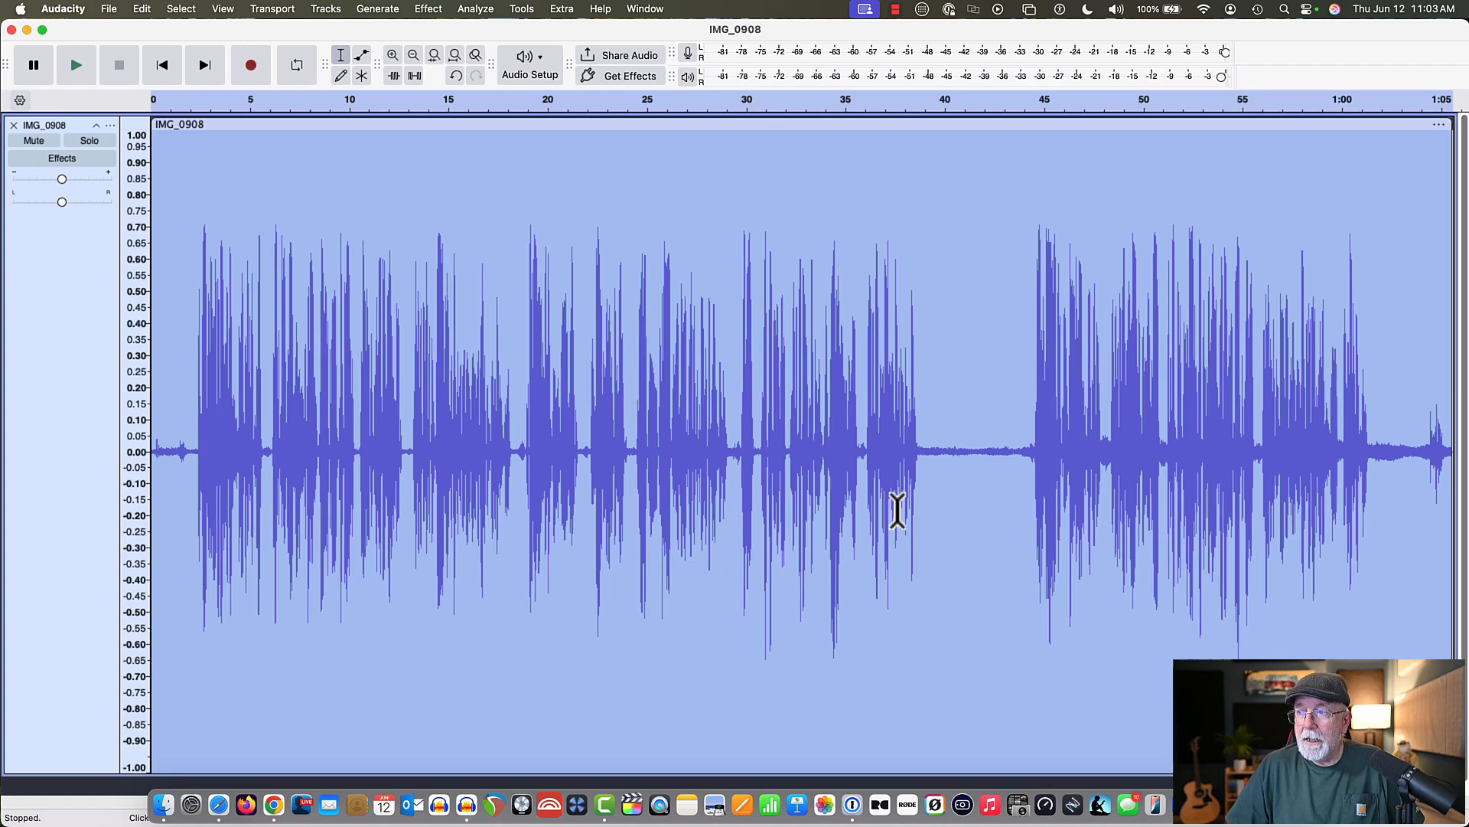
mouse_move(949, 415)
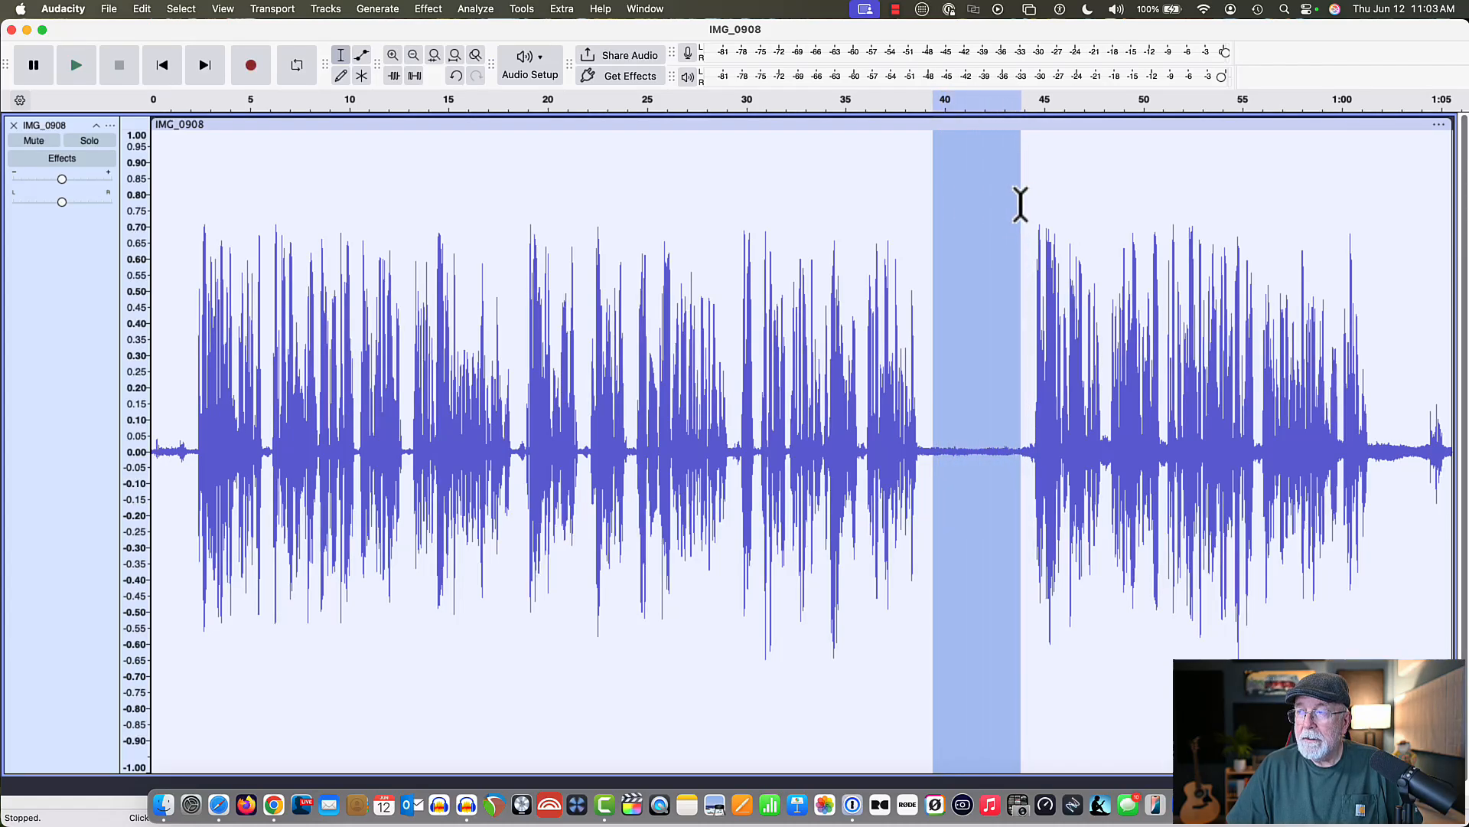
mouse_move(244, 101)
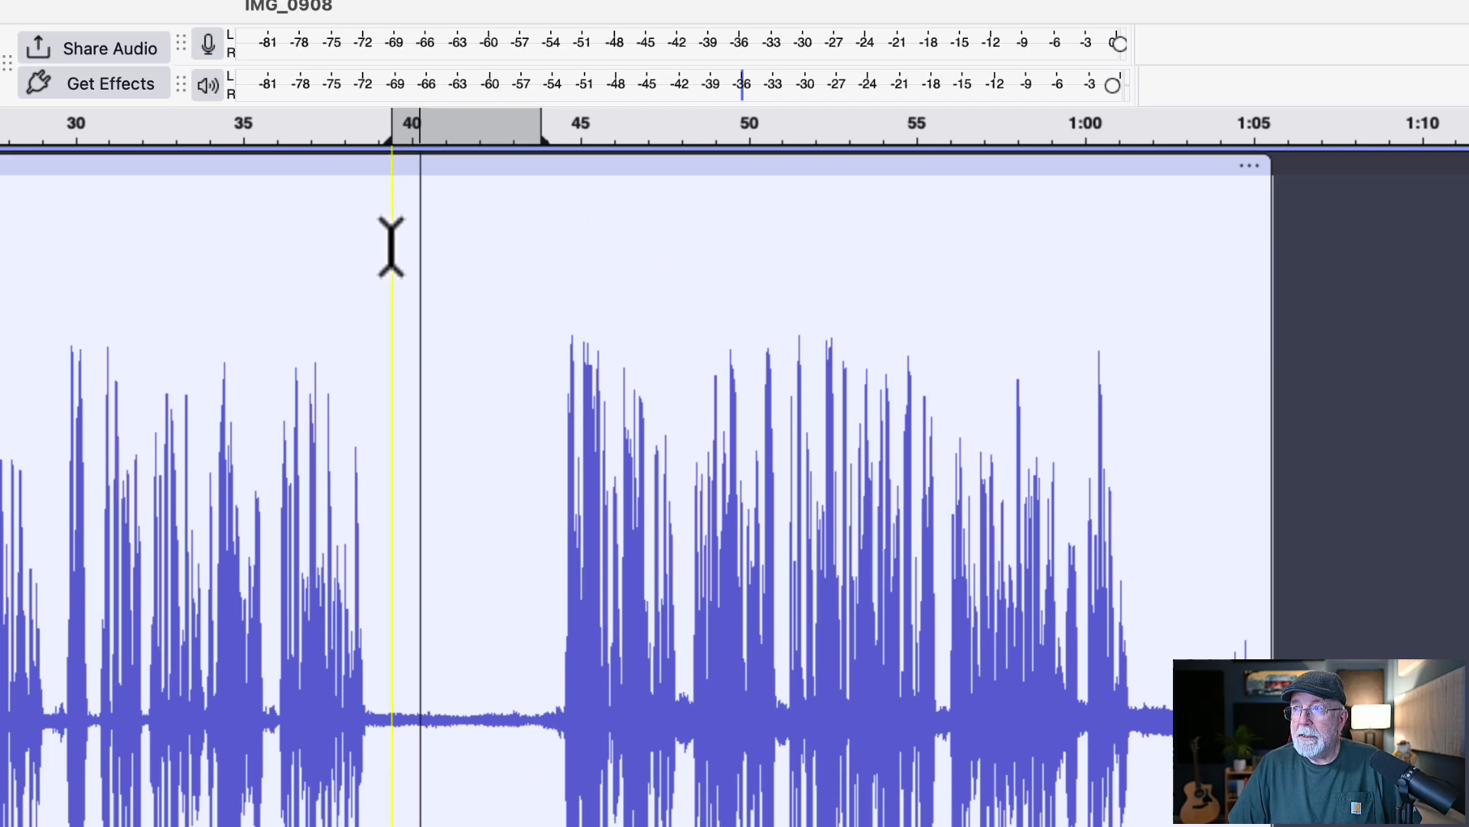
Step: Select the quiet pause between about 40 and 44 seconds
drag(392, 244, 542, 243)
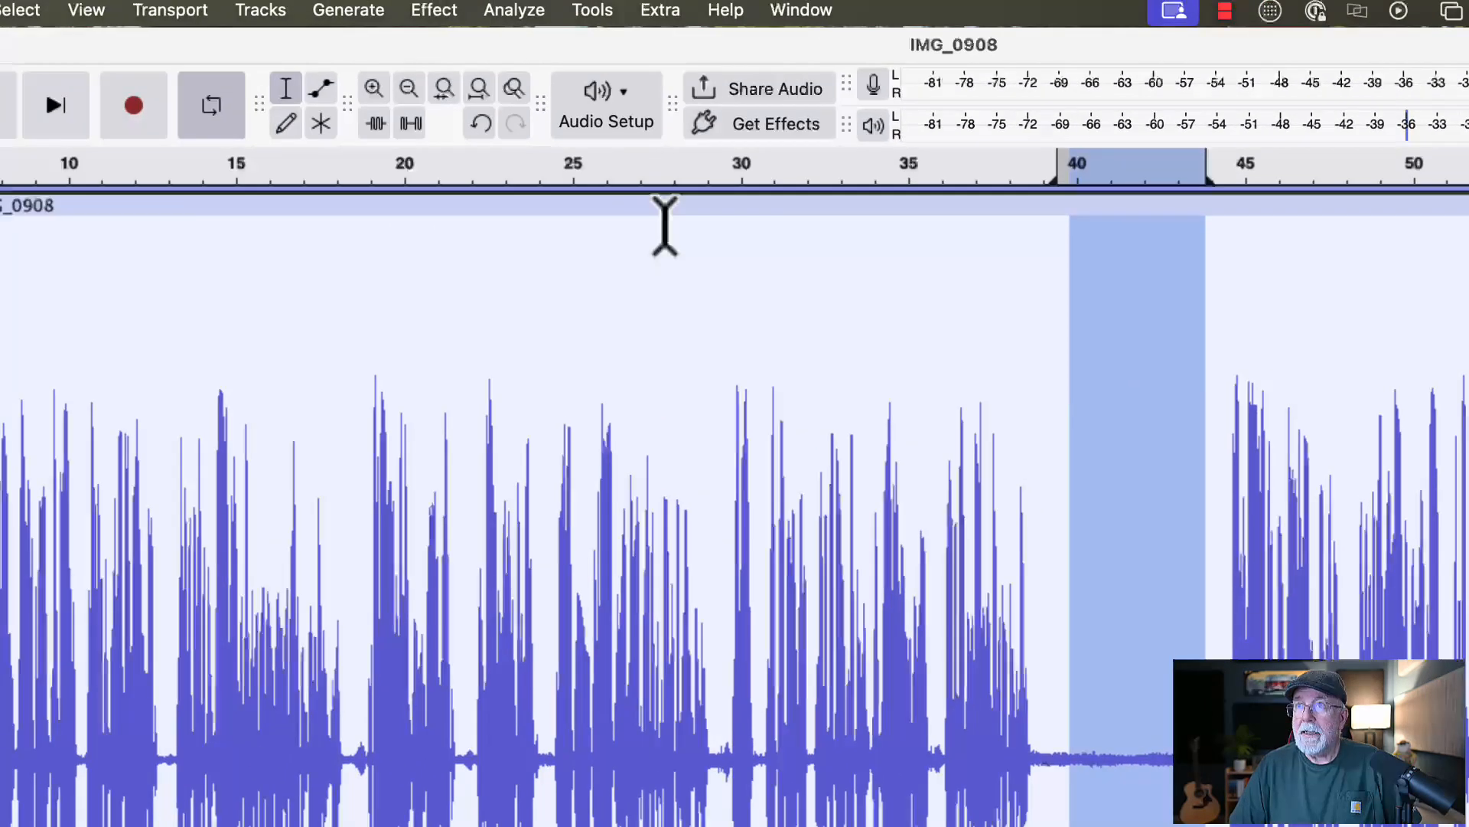
mouse_move(450, 33)
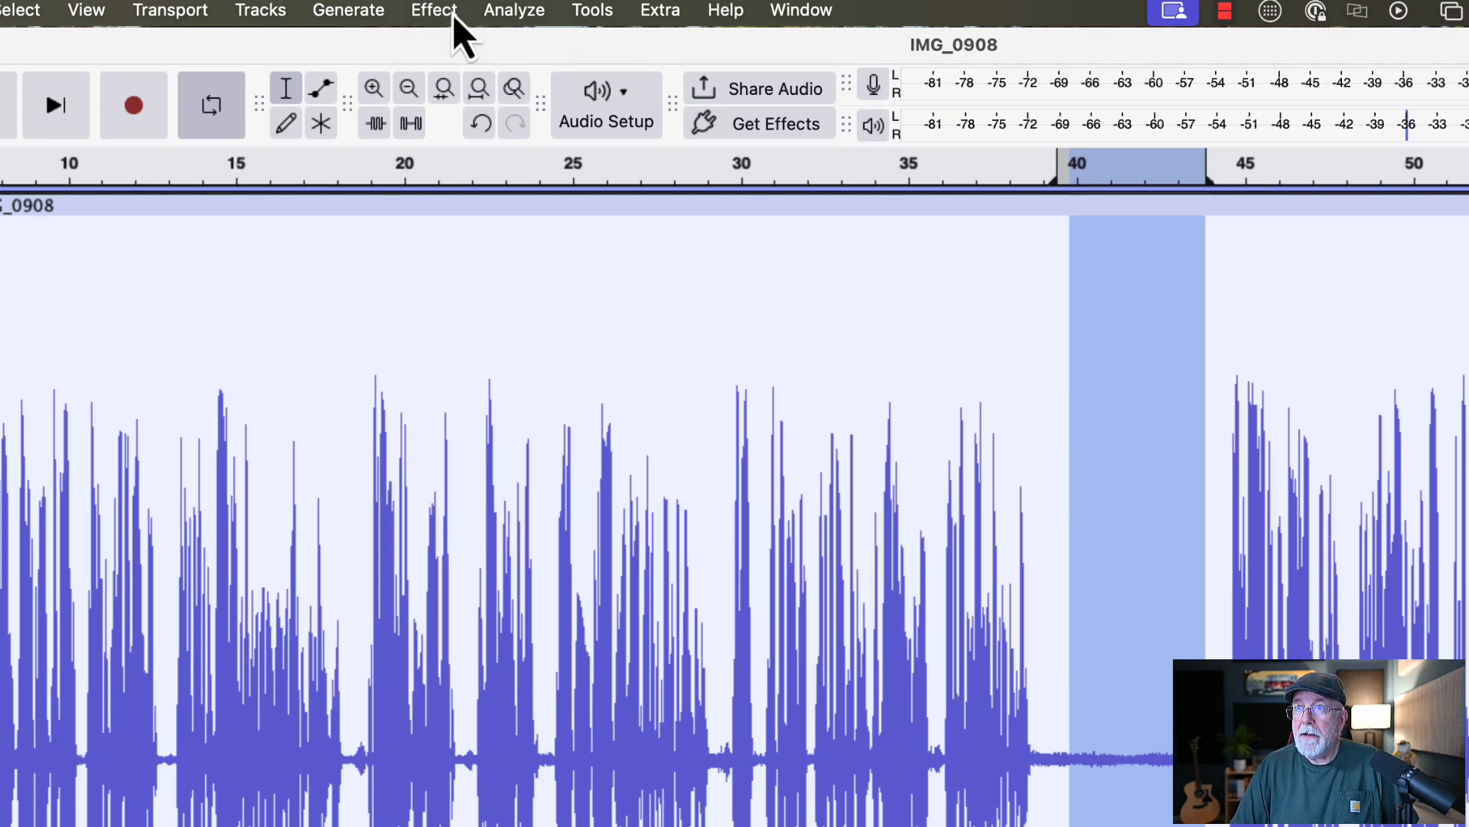
Step: Apply OpenVINO Noise Suppression with attenuation limit 100 to the 40–44 s pause
click(434, 10)
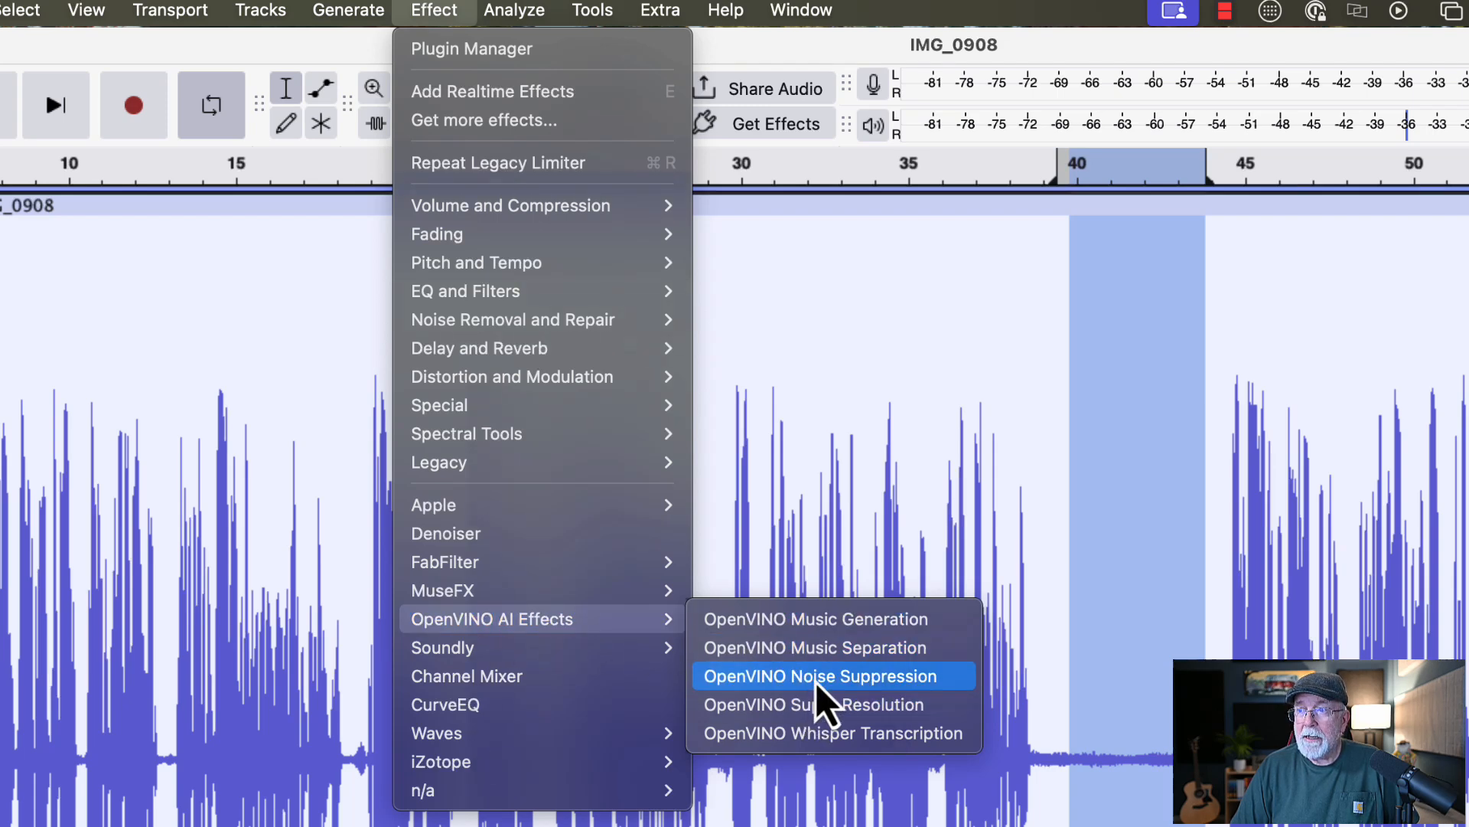
click(813, 676)
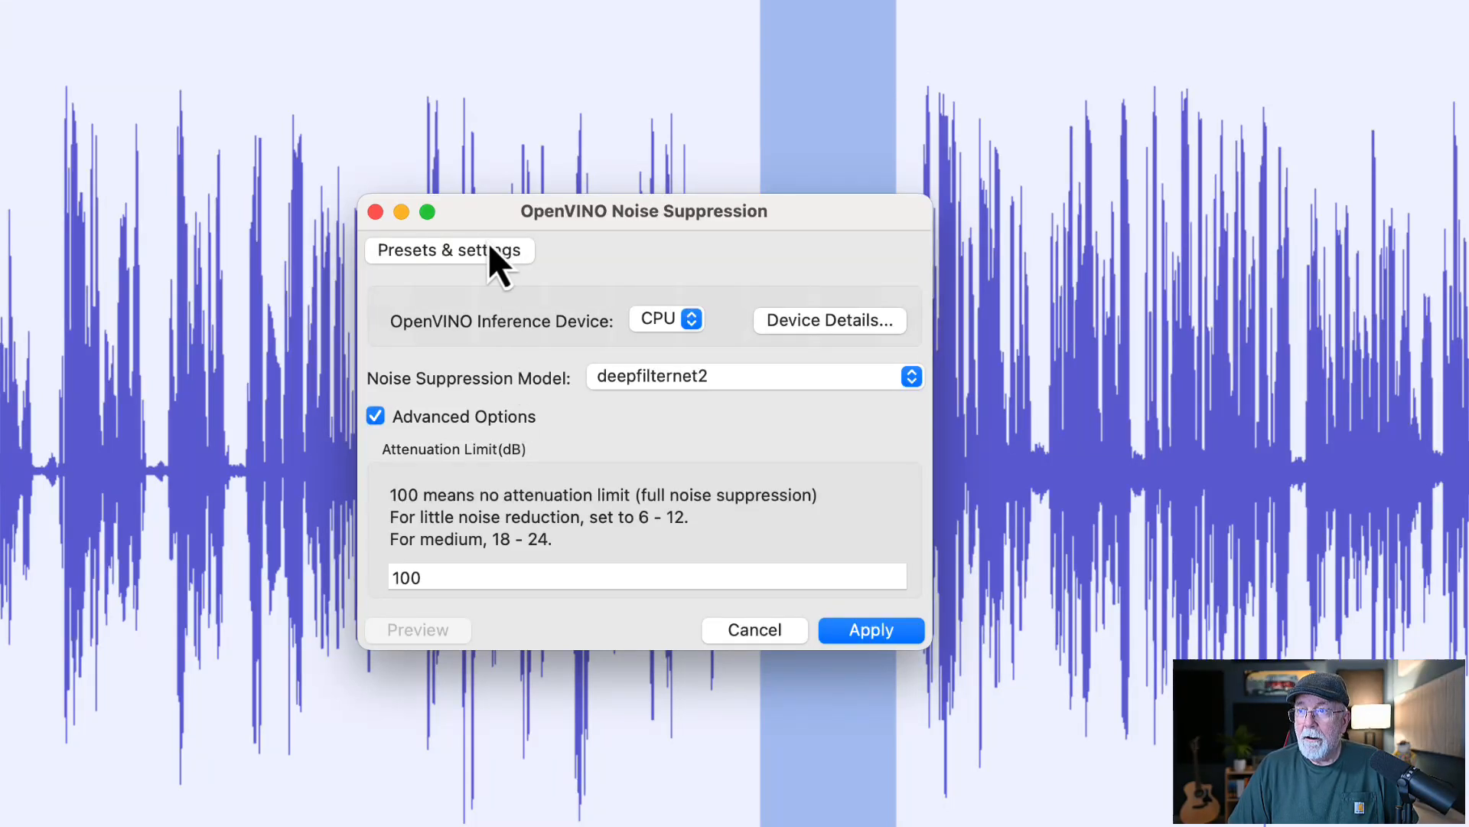
click(449, 249)
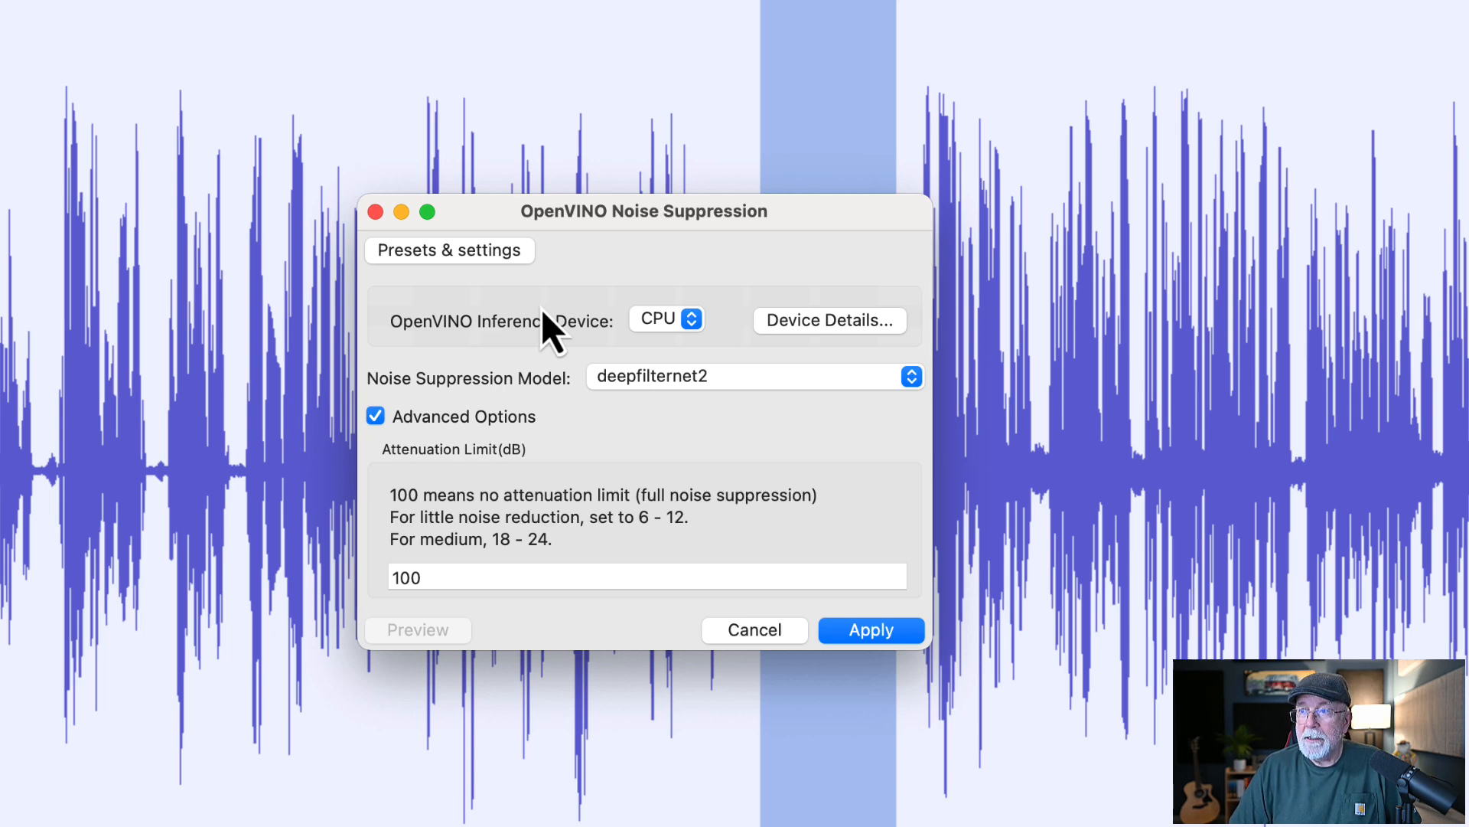
mouse_move(569, 459)
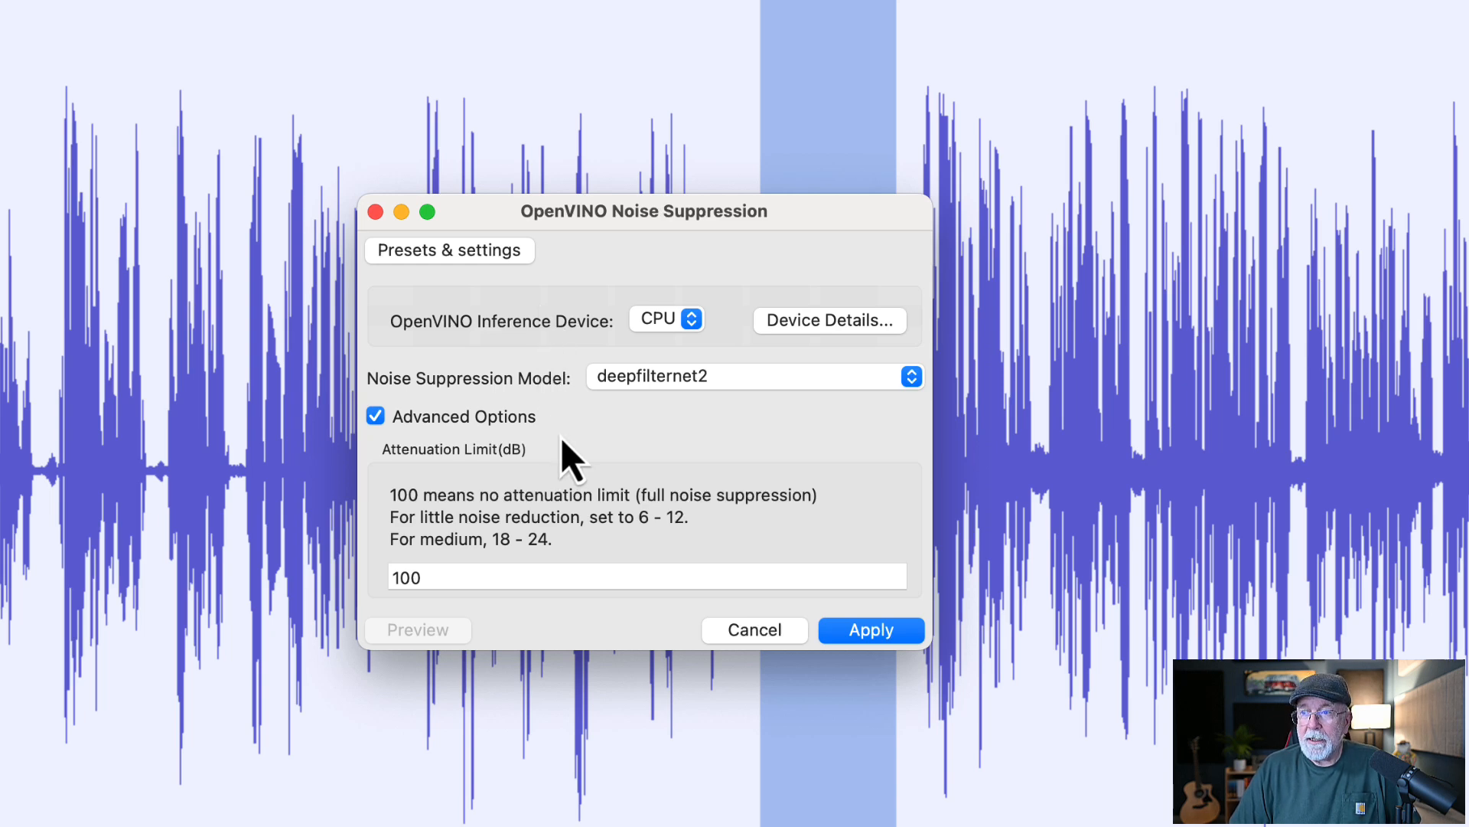
mouse_move(927, 392)
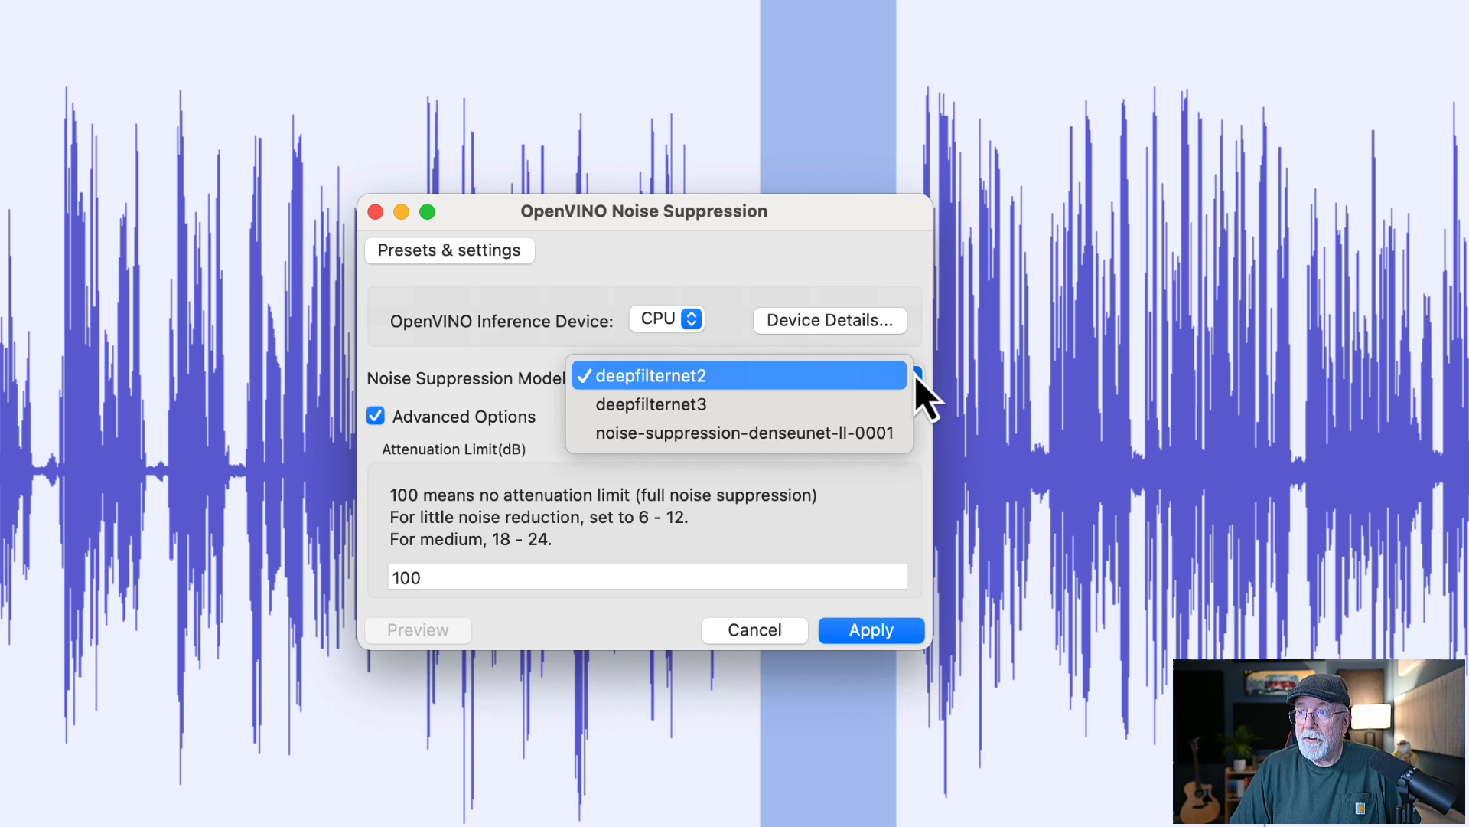
mouse_move(764, 398)
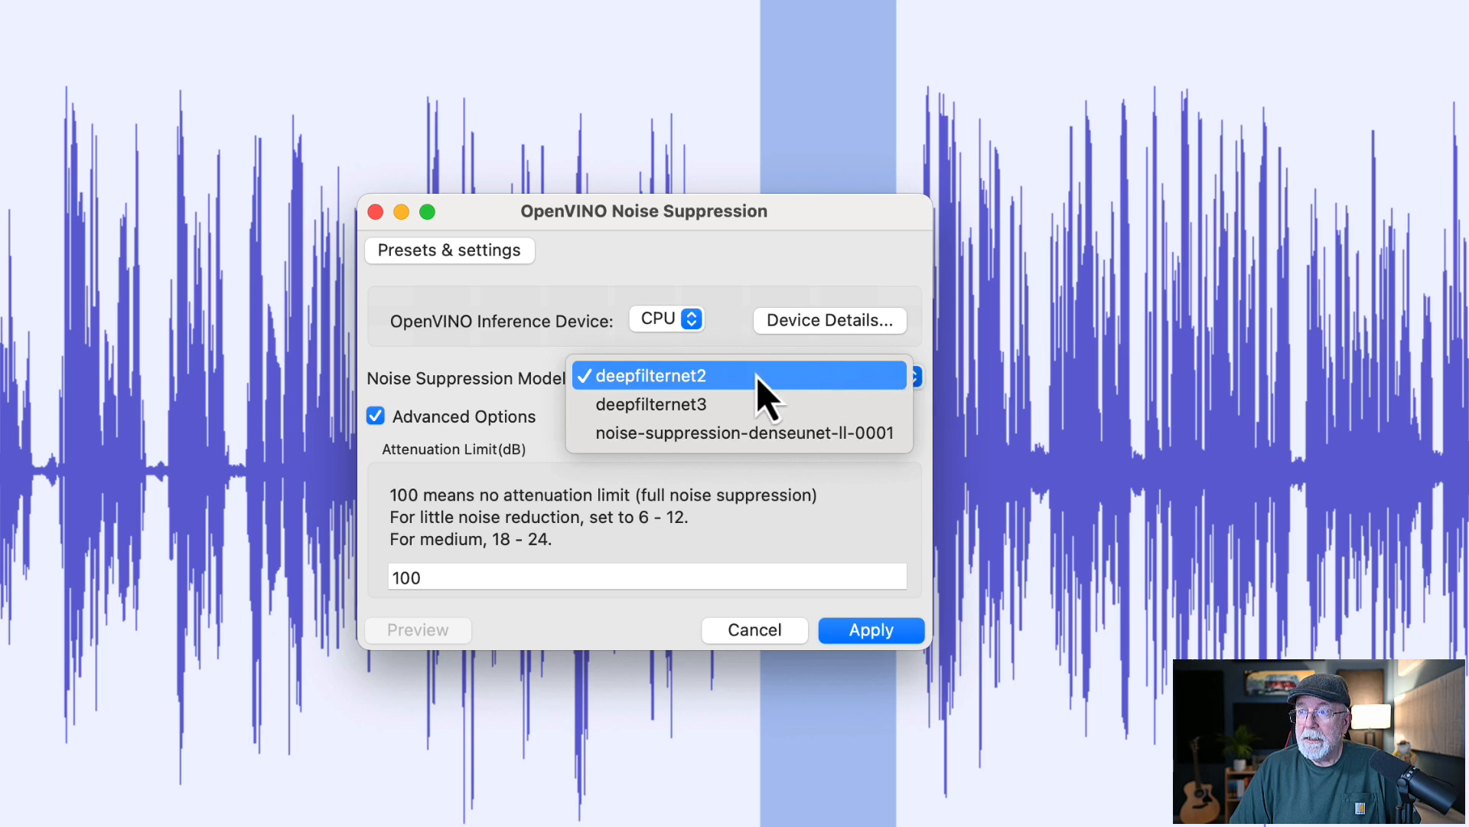
click(646, 375)
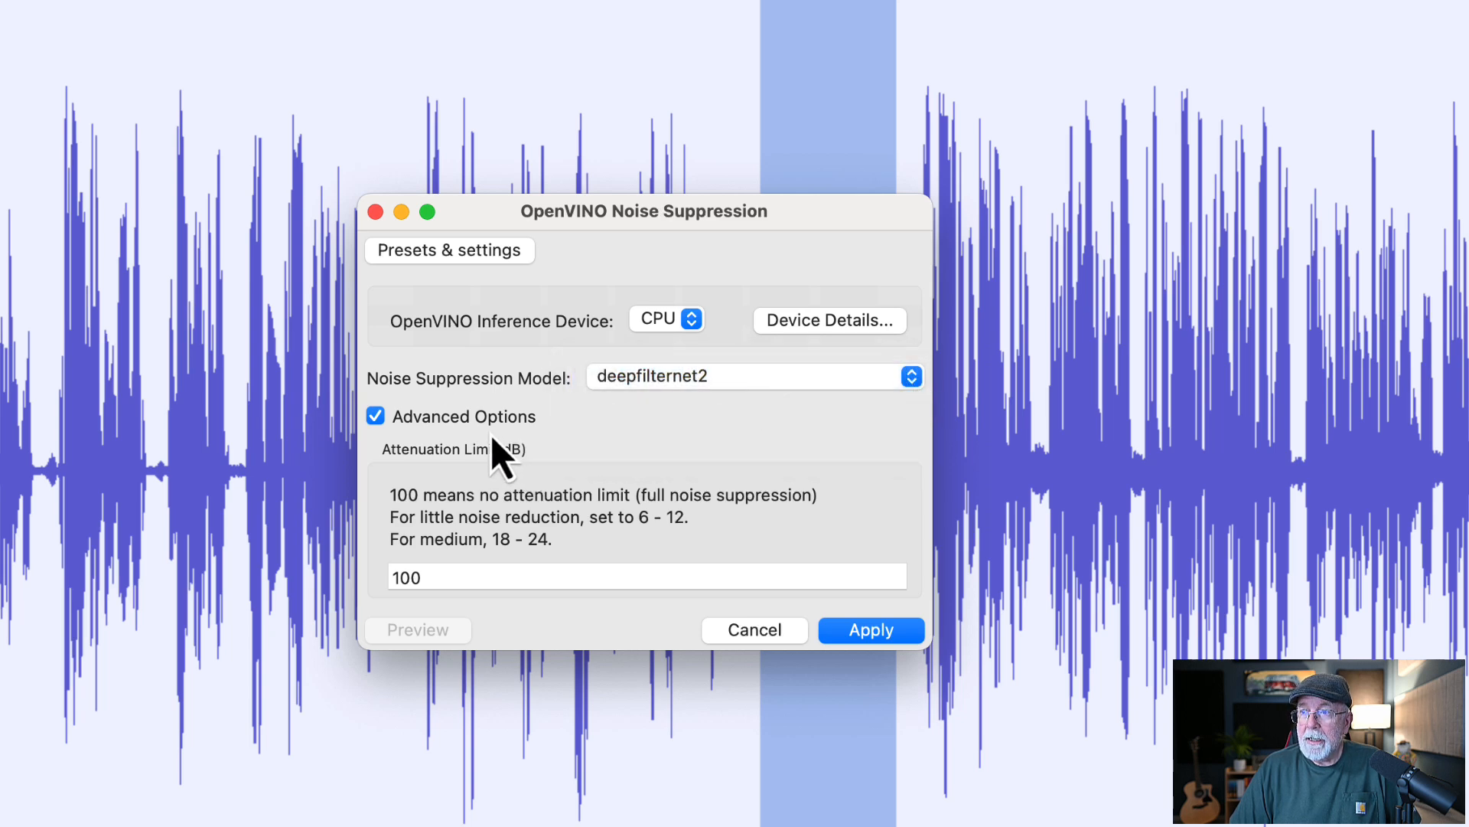
mouse_move(502, 530)
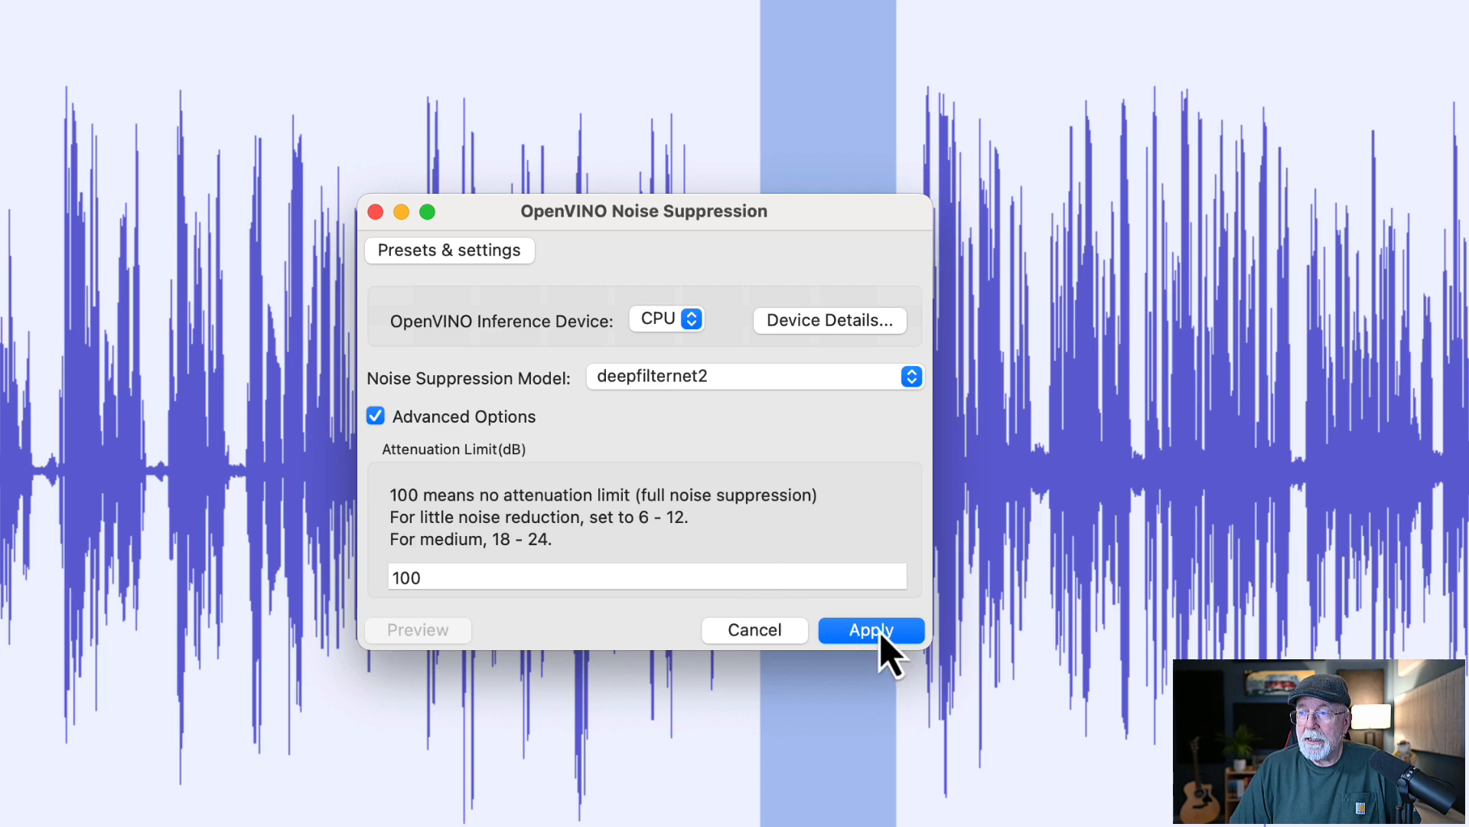
click(868, 629)
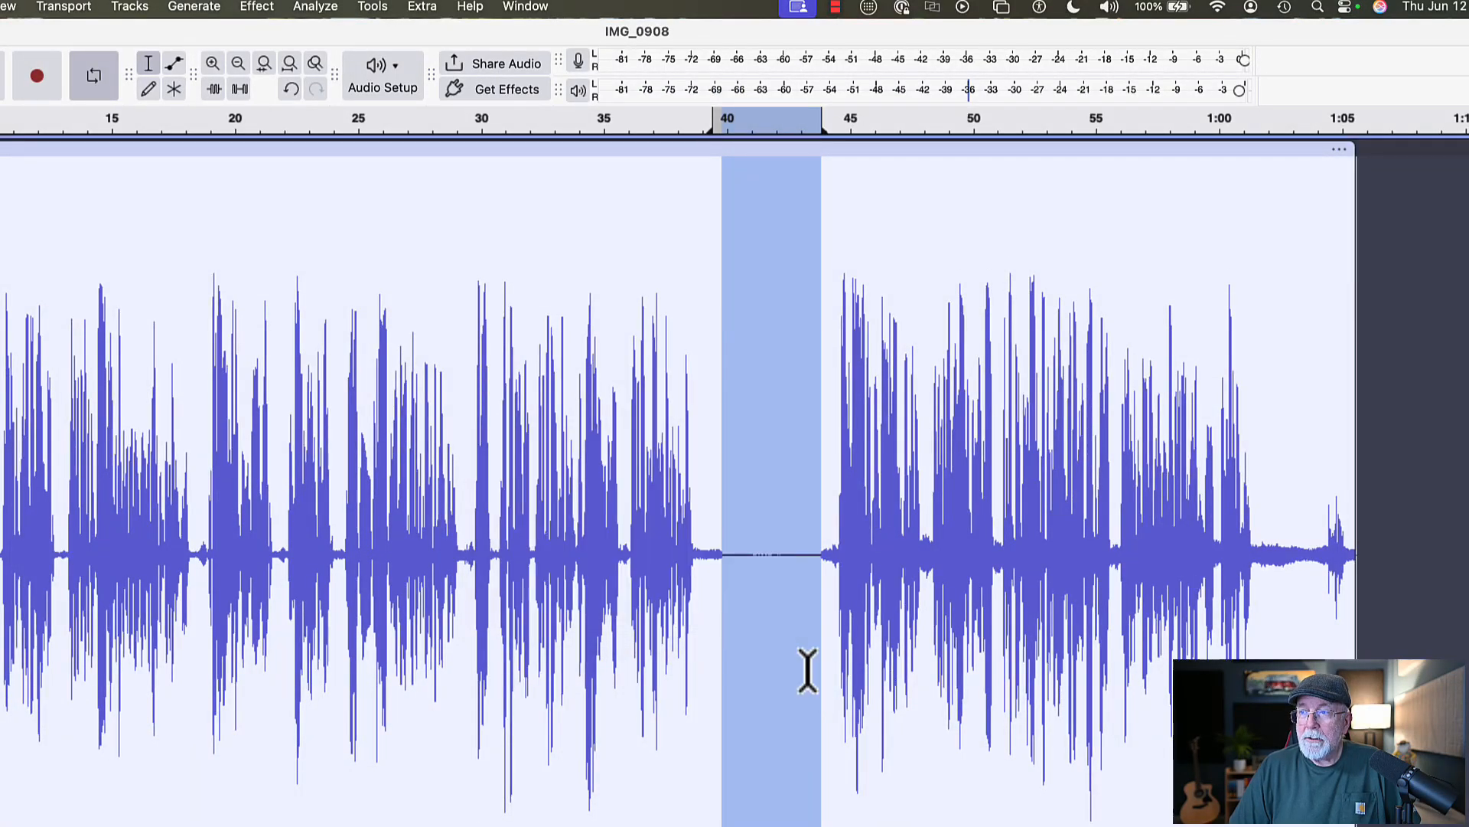
mouse_move(743, 212)
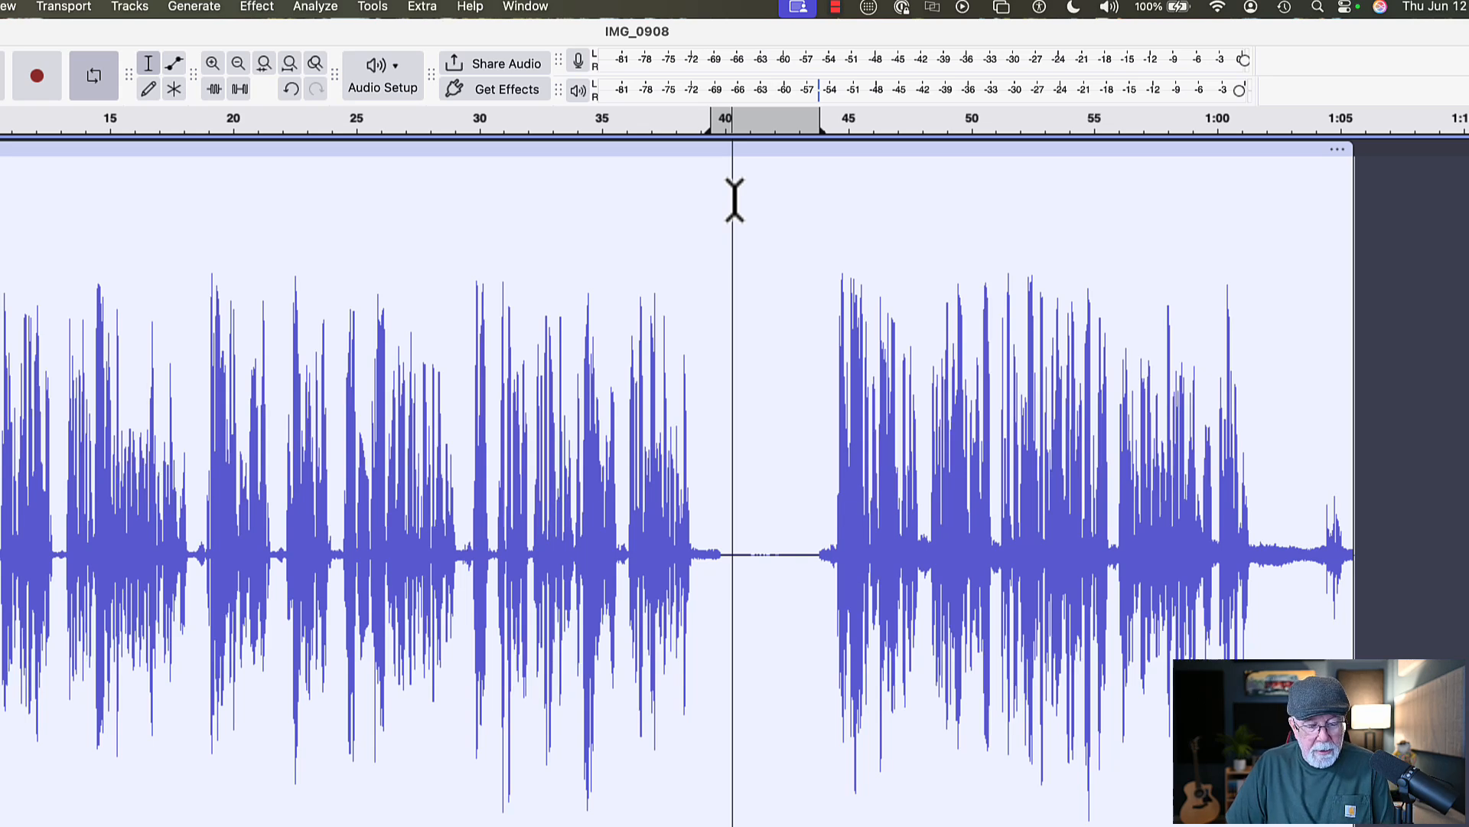
Step: Undo the last three changes, including the noise suppression on the pause
key(cmd+z)
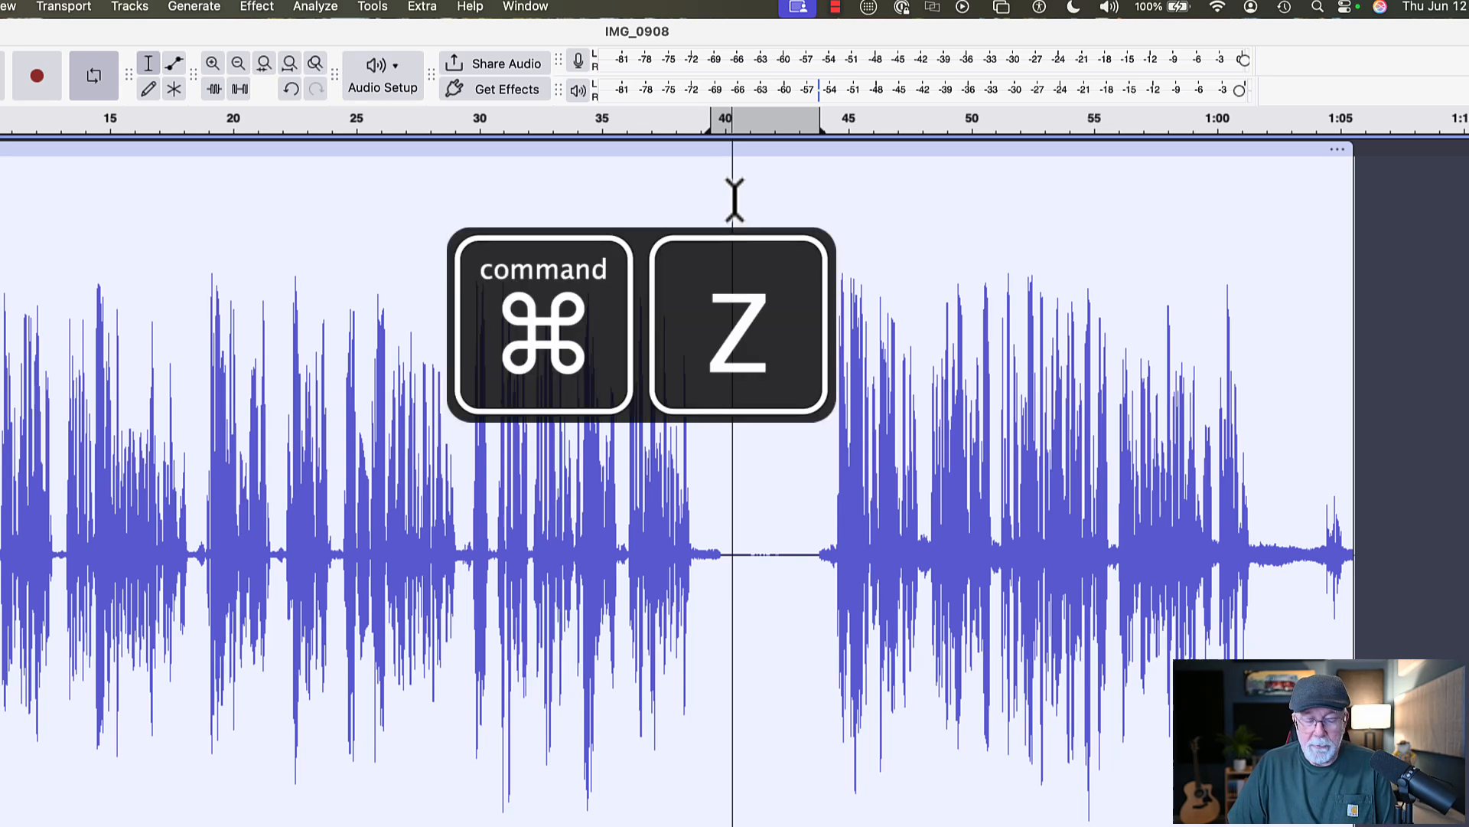
key(cmd+z)
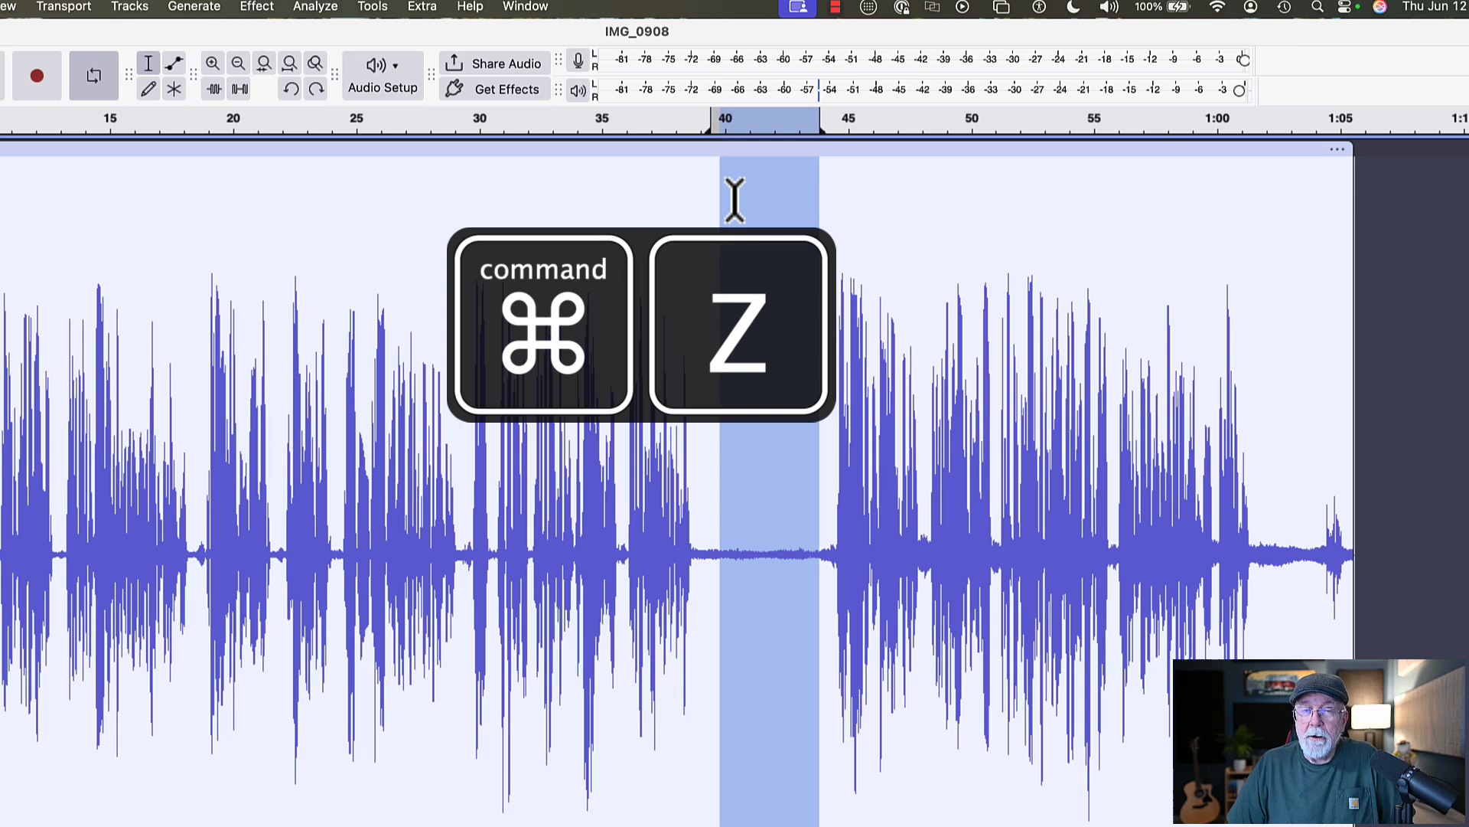
key(cmd+z)
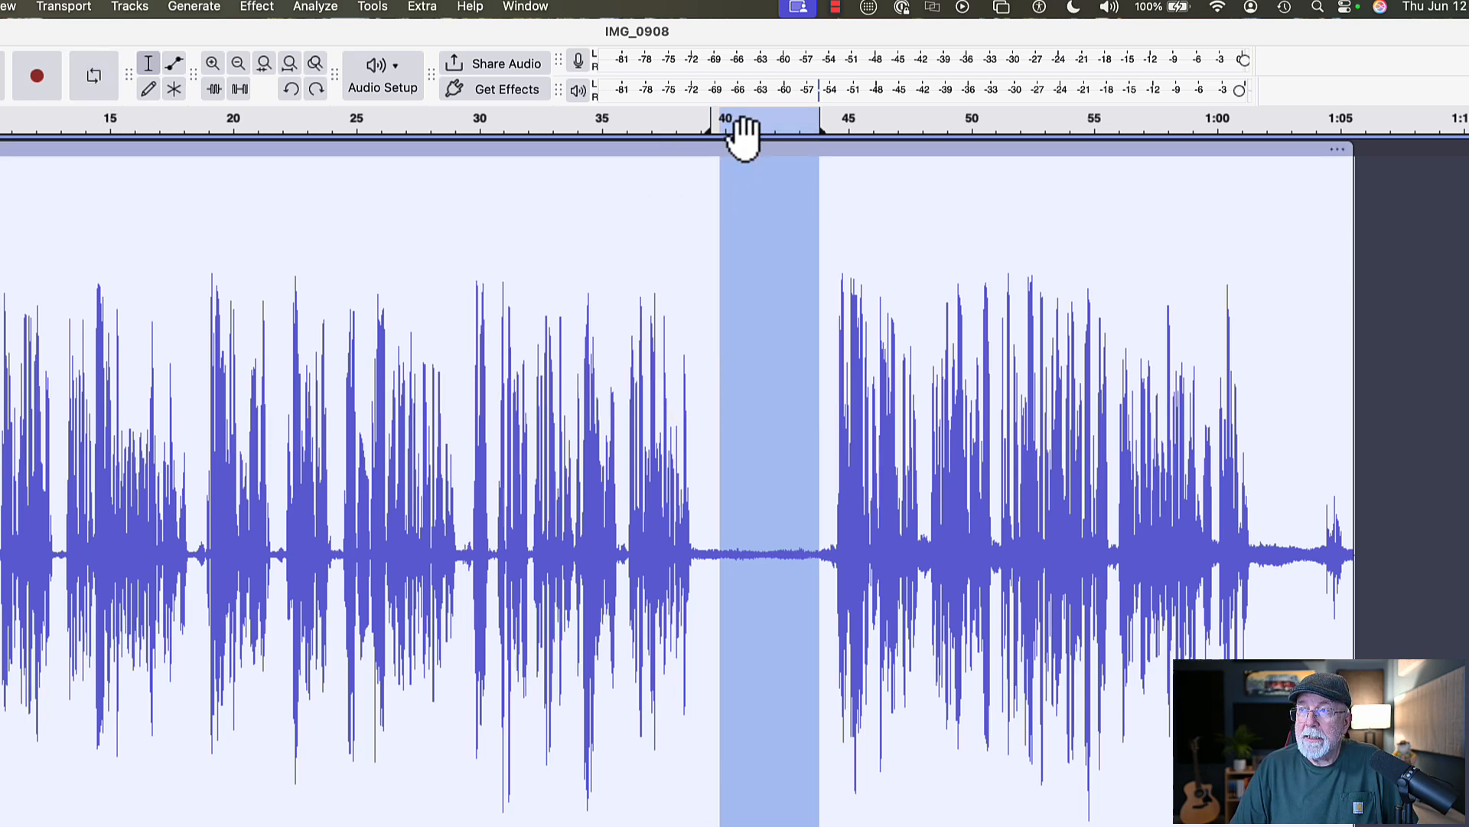
Step: Clear the timeline loop region and fit the track to the window
right_click(738, 131)
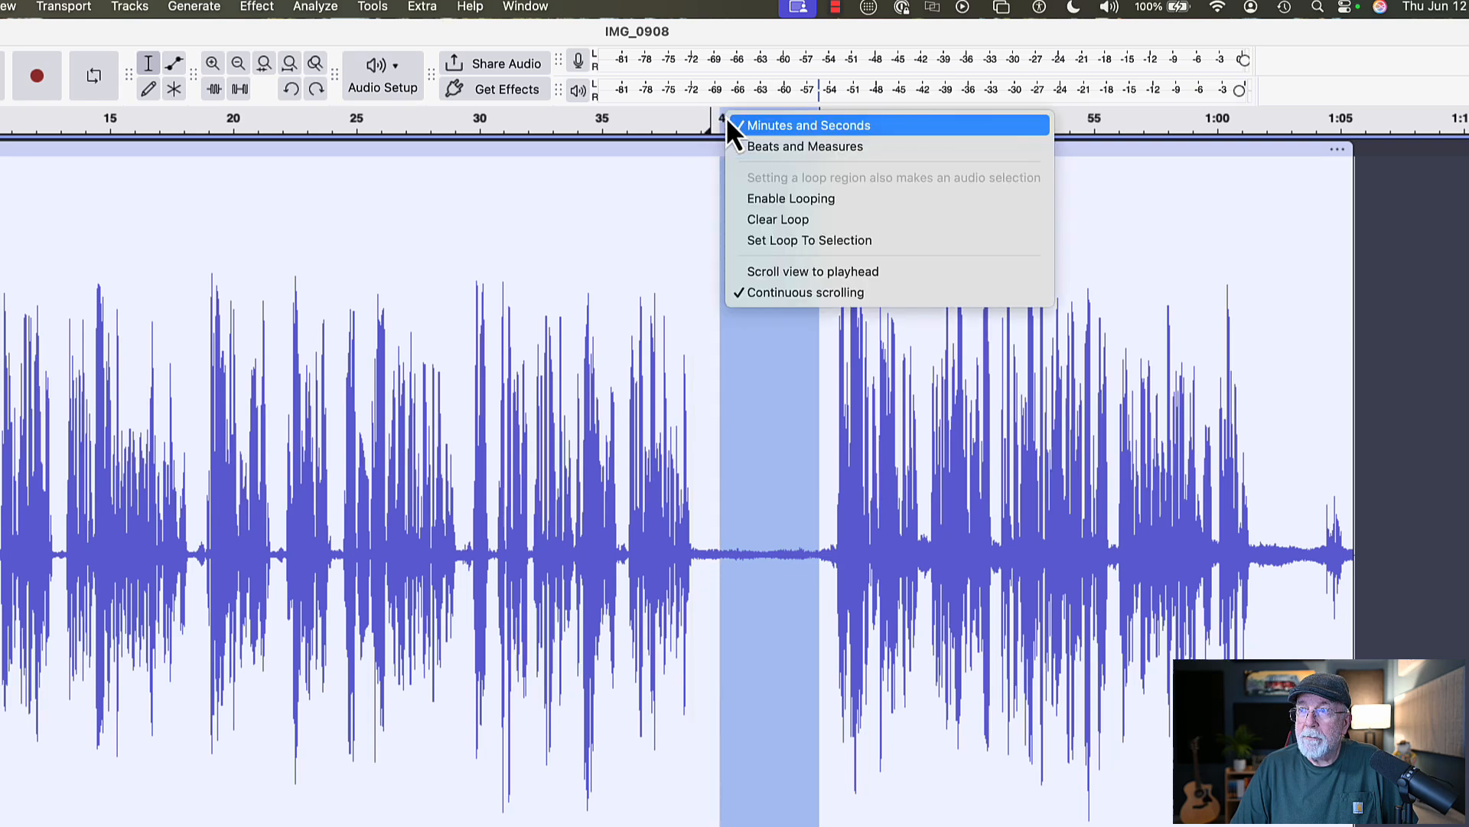
mouse_move(759, 218)
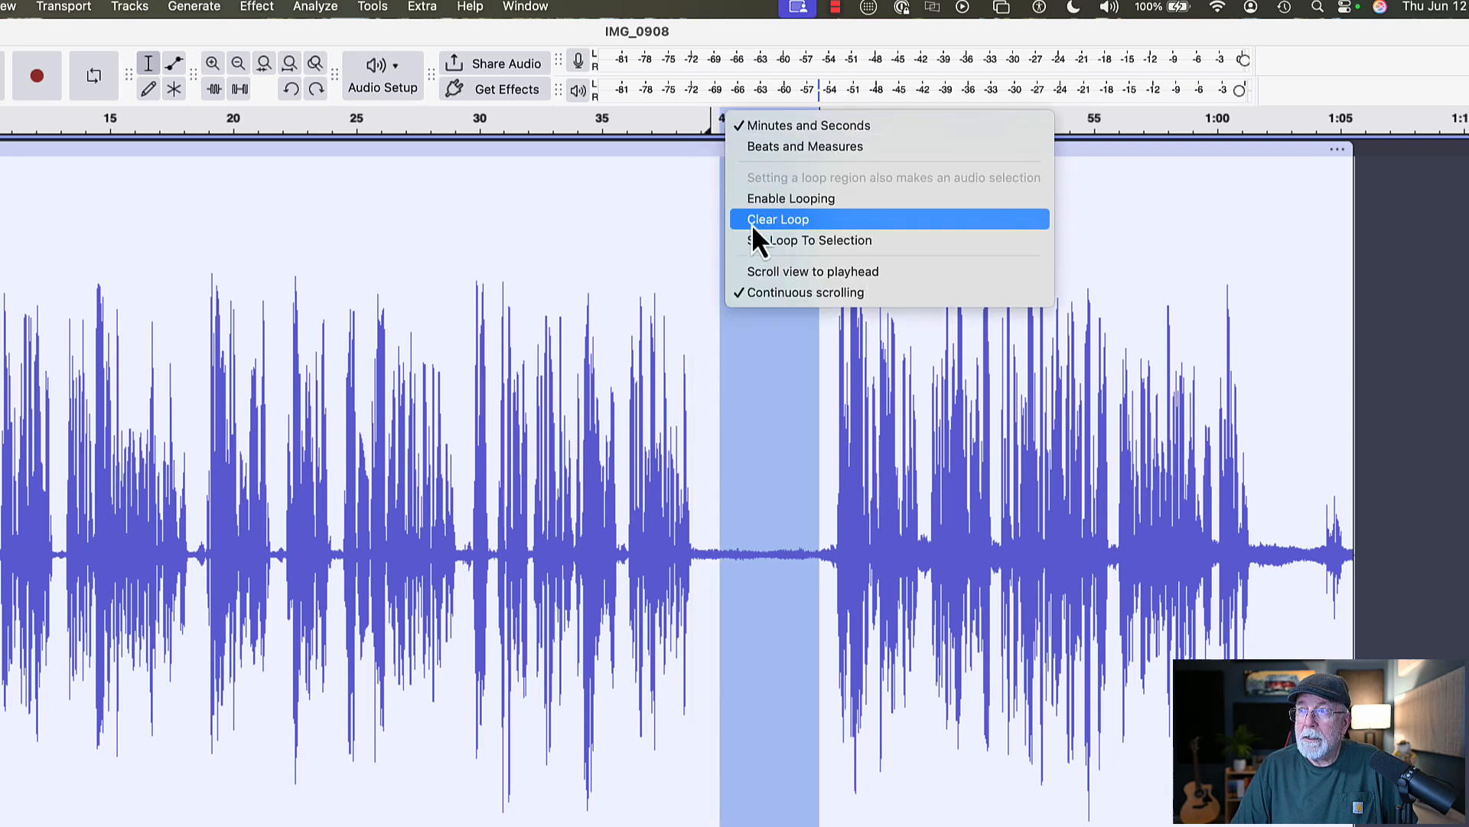
click(776, 218)
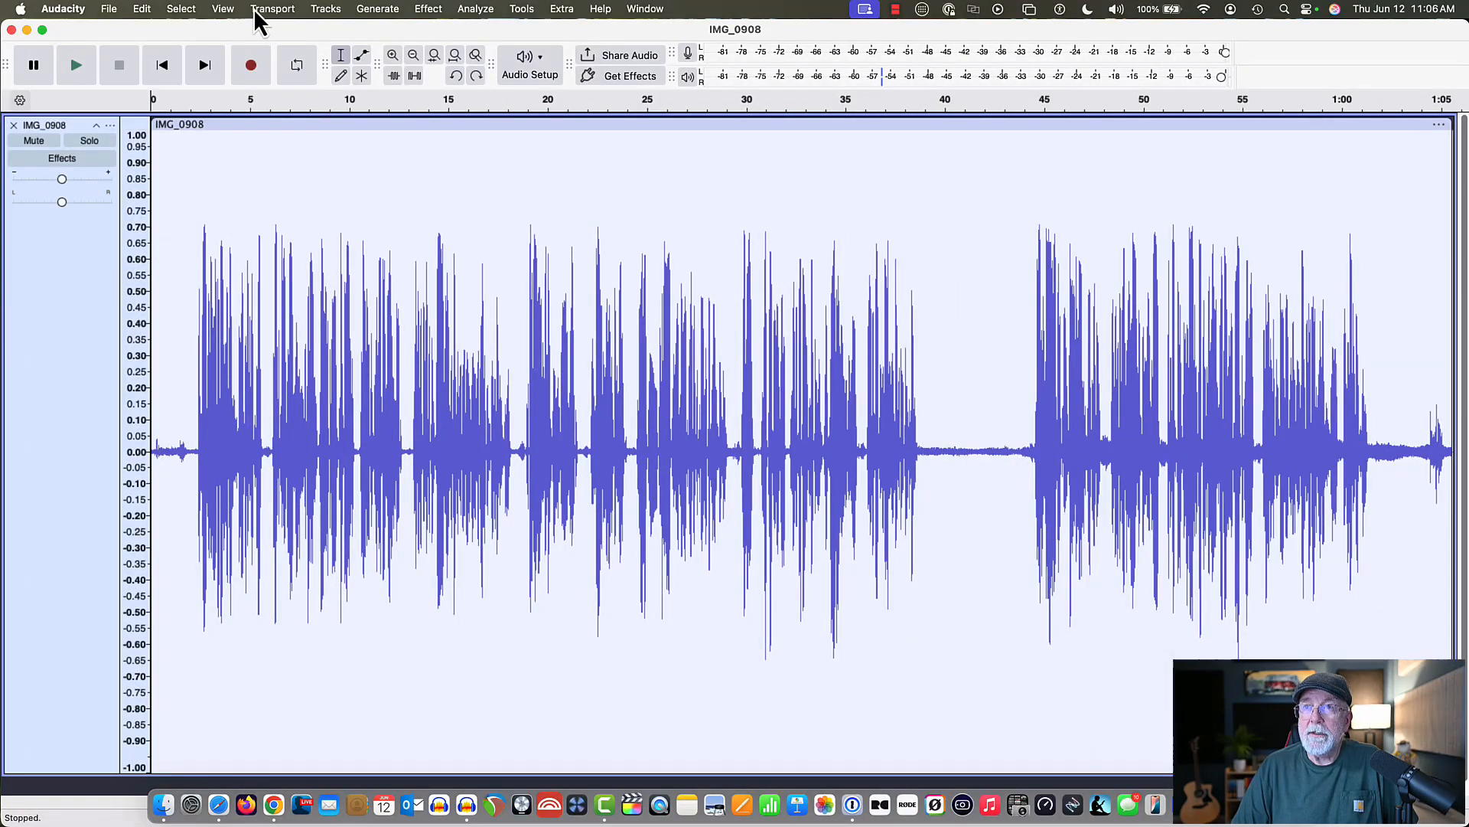
click(221, 8)
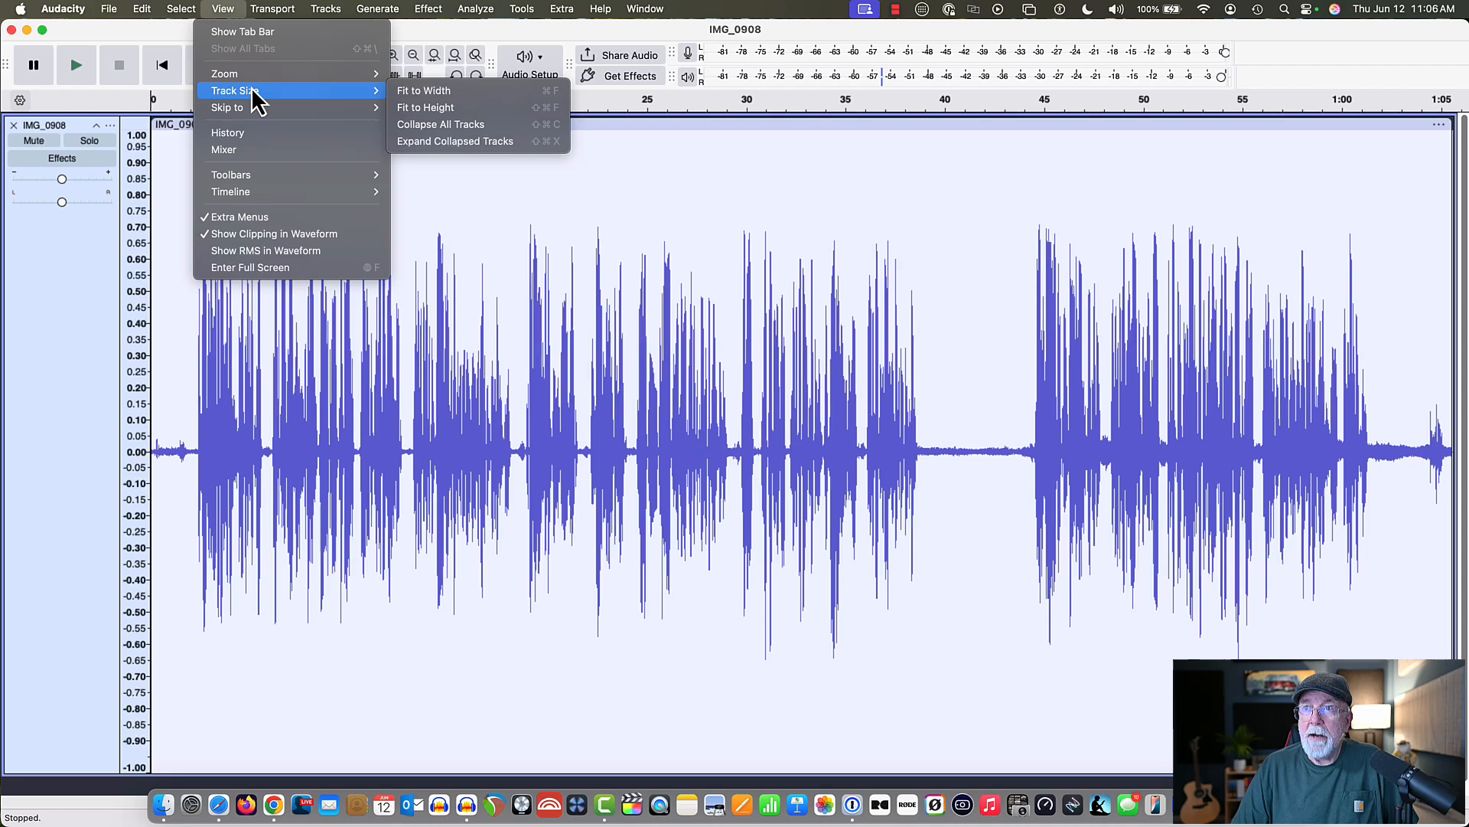
click(425, 107)
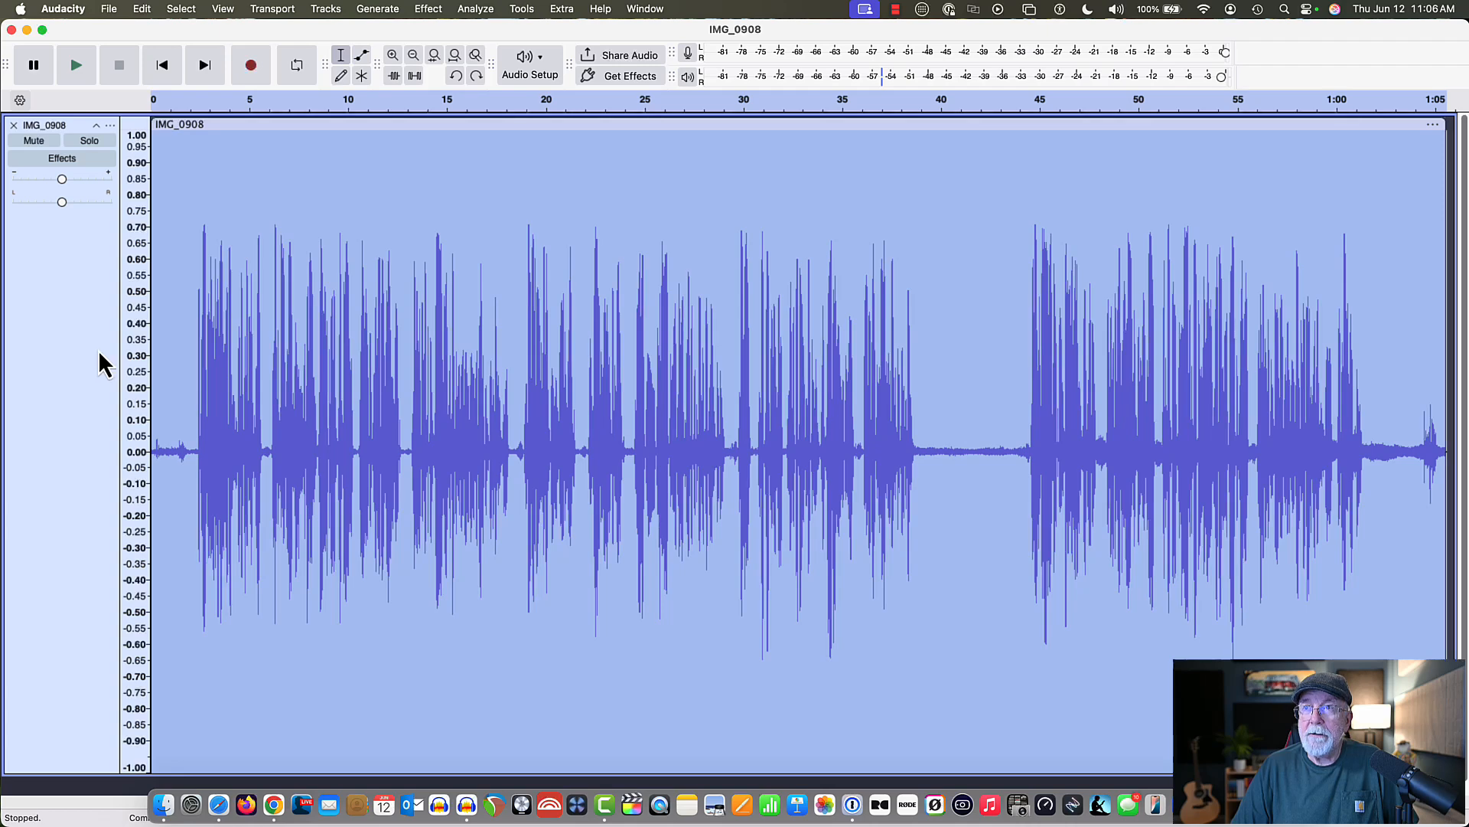
Step: Apply OpenVINO Noise Suppression to the entire recording and return to the start
click(427, 9)
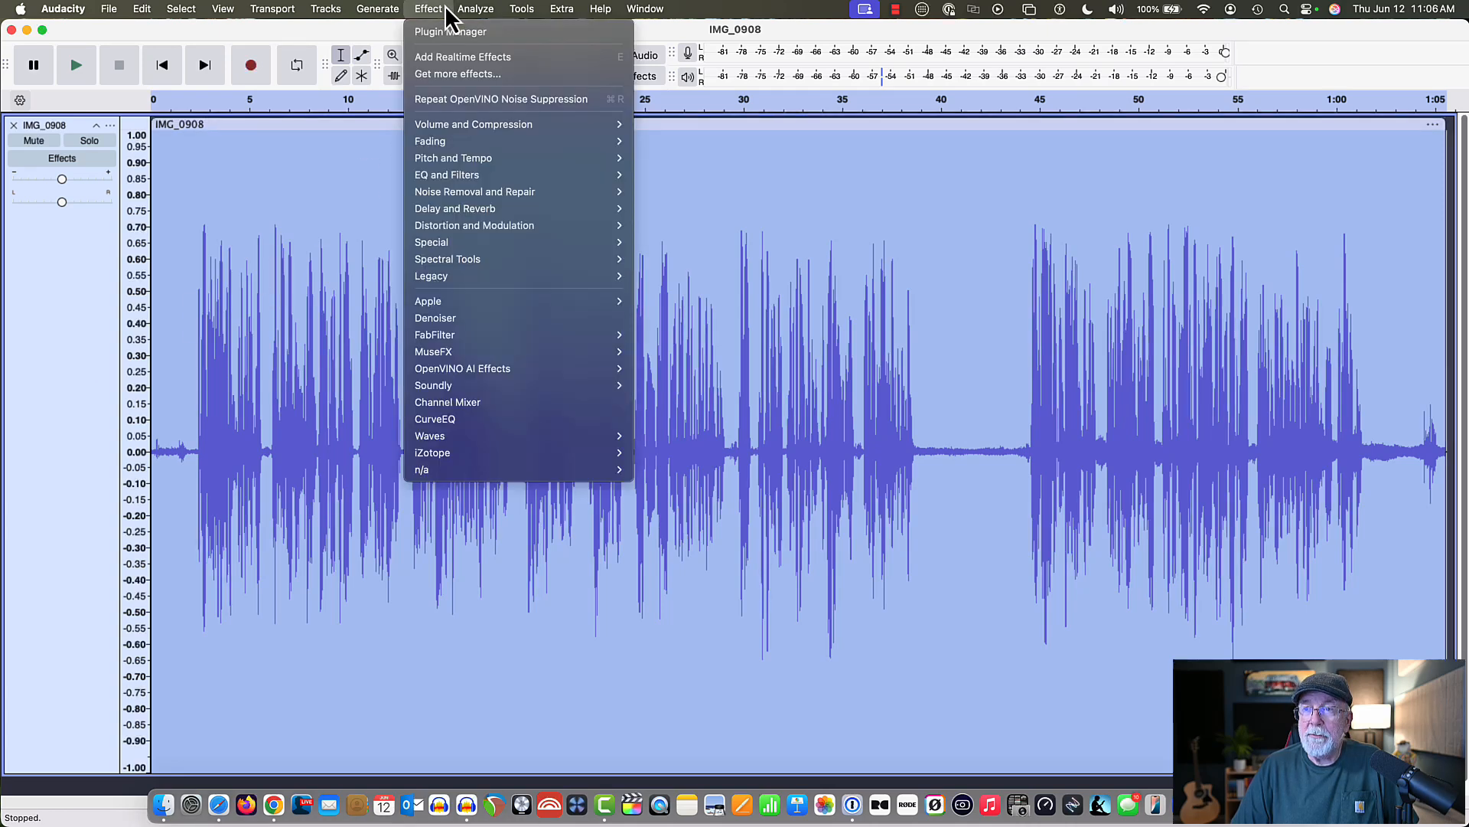
mouse_move(463, 368)
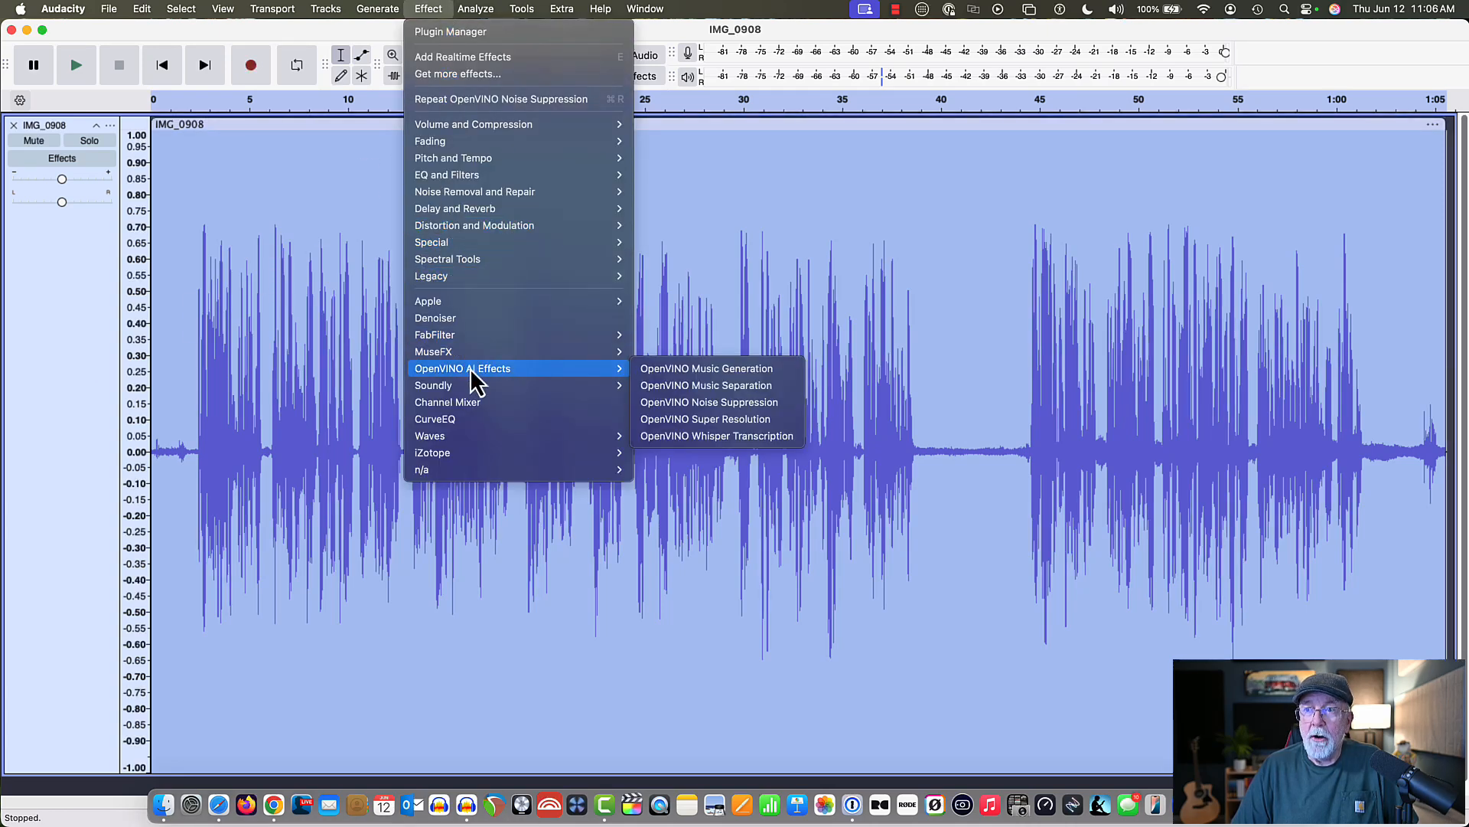
mouse_move(717, 402)
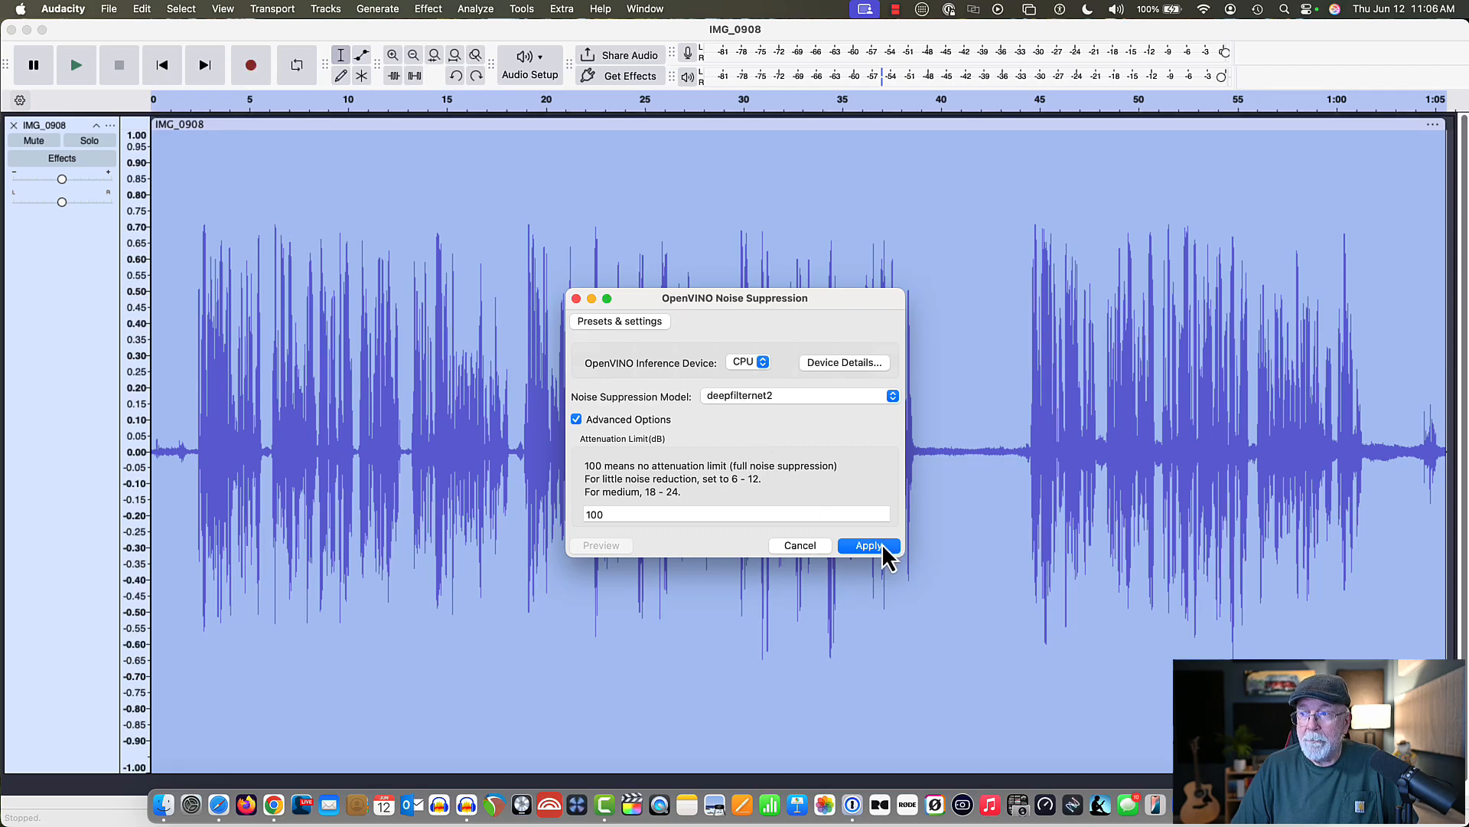
click(867, 545)
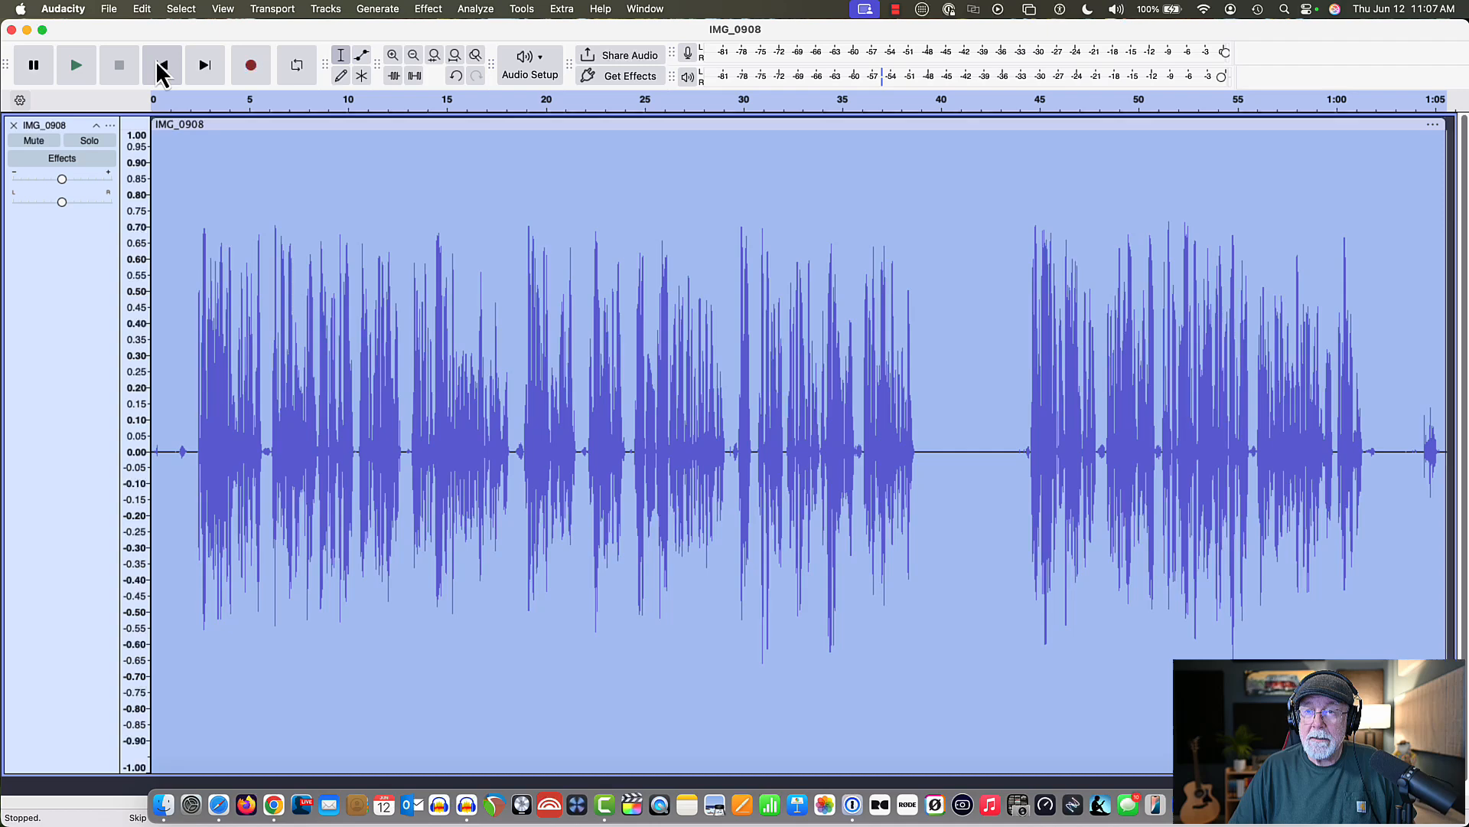
click(162, 64)
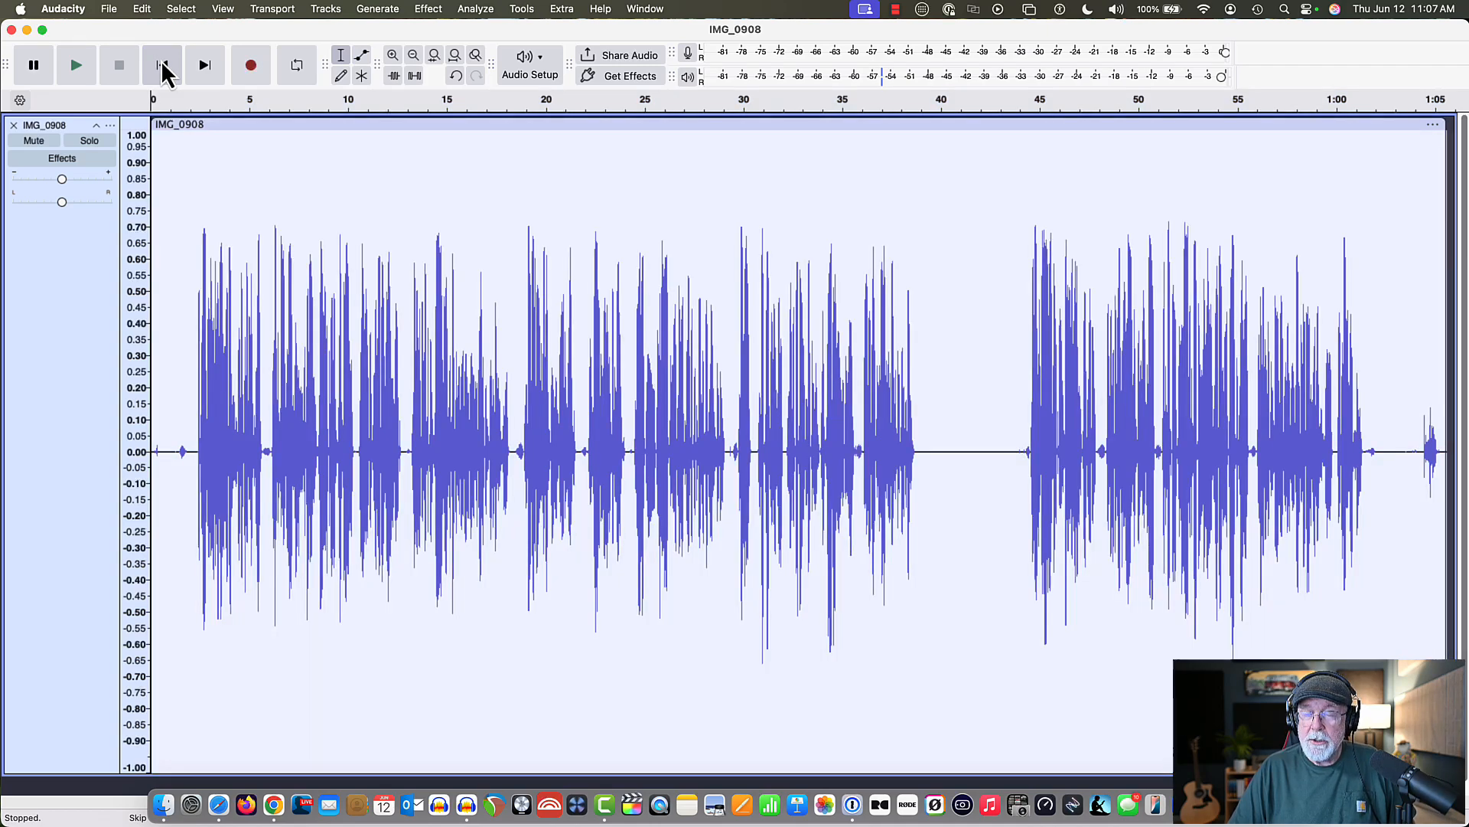
click(161, 64)
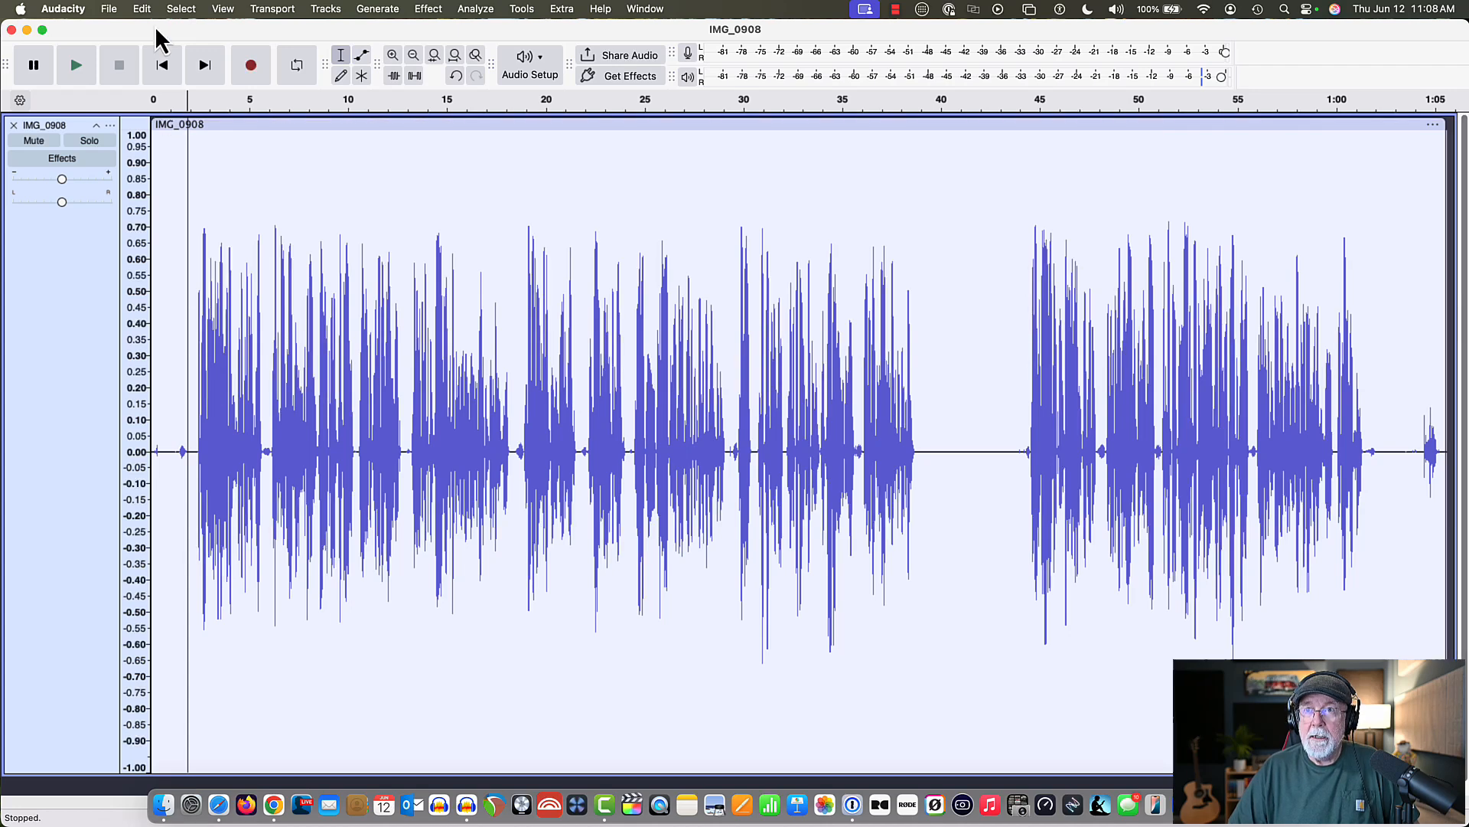
Step: Undo the whole-track noise suppression and place the cursor near the start
click(141, 8)
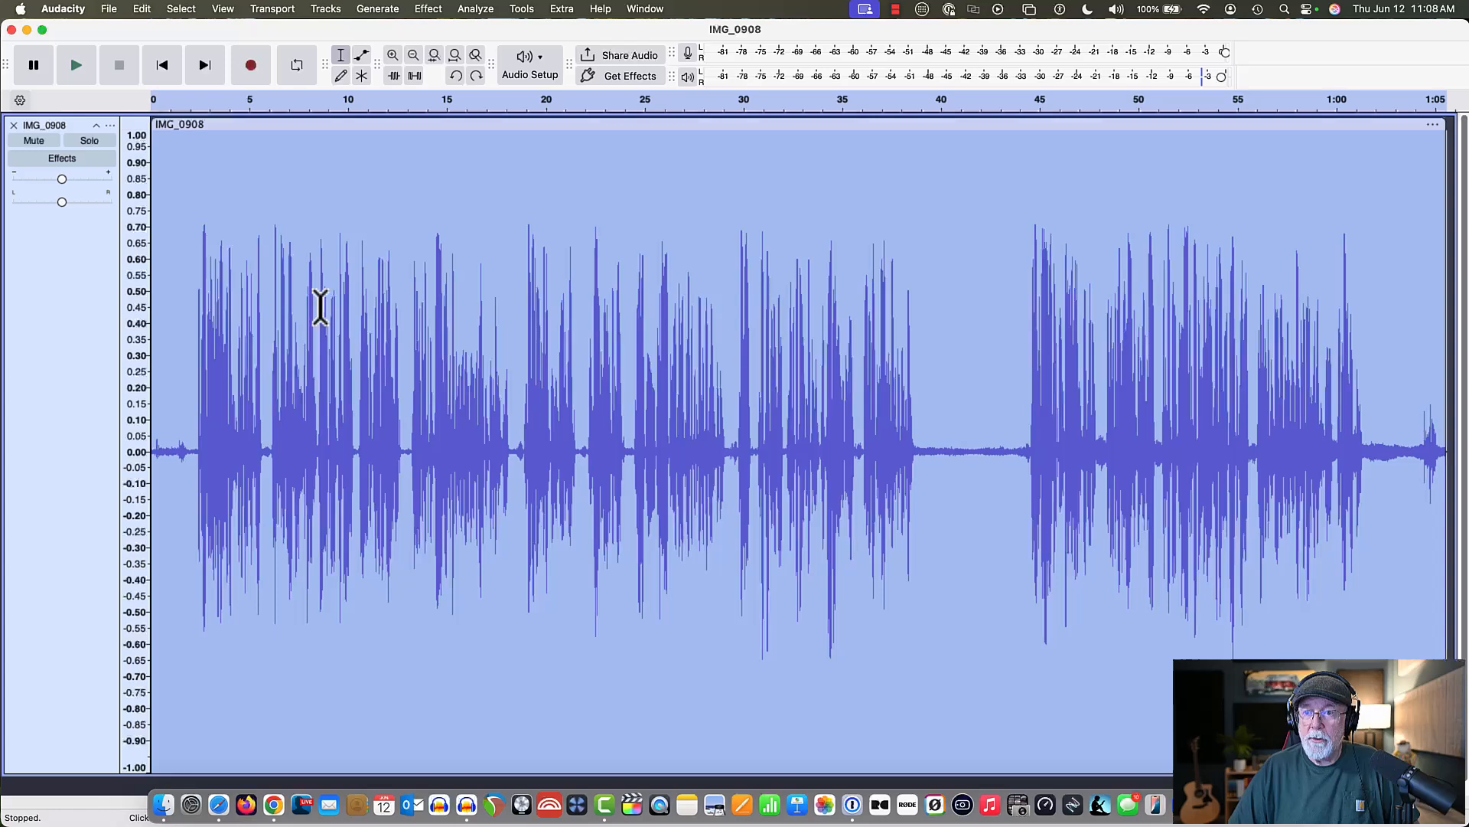
mouse_move(187, 229)
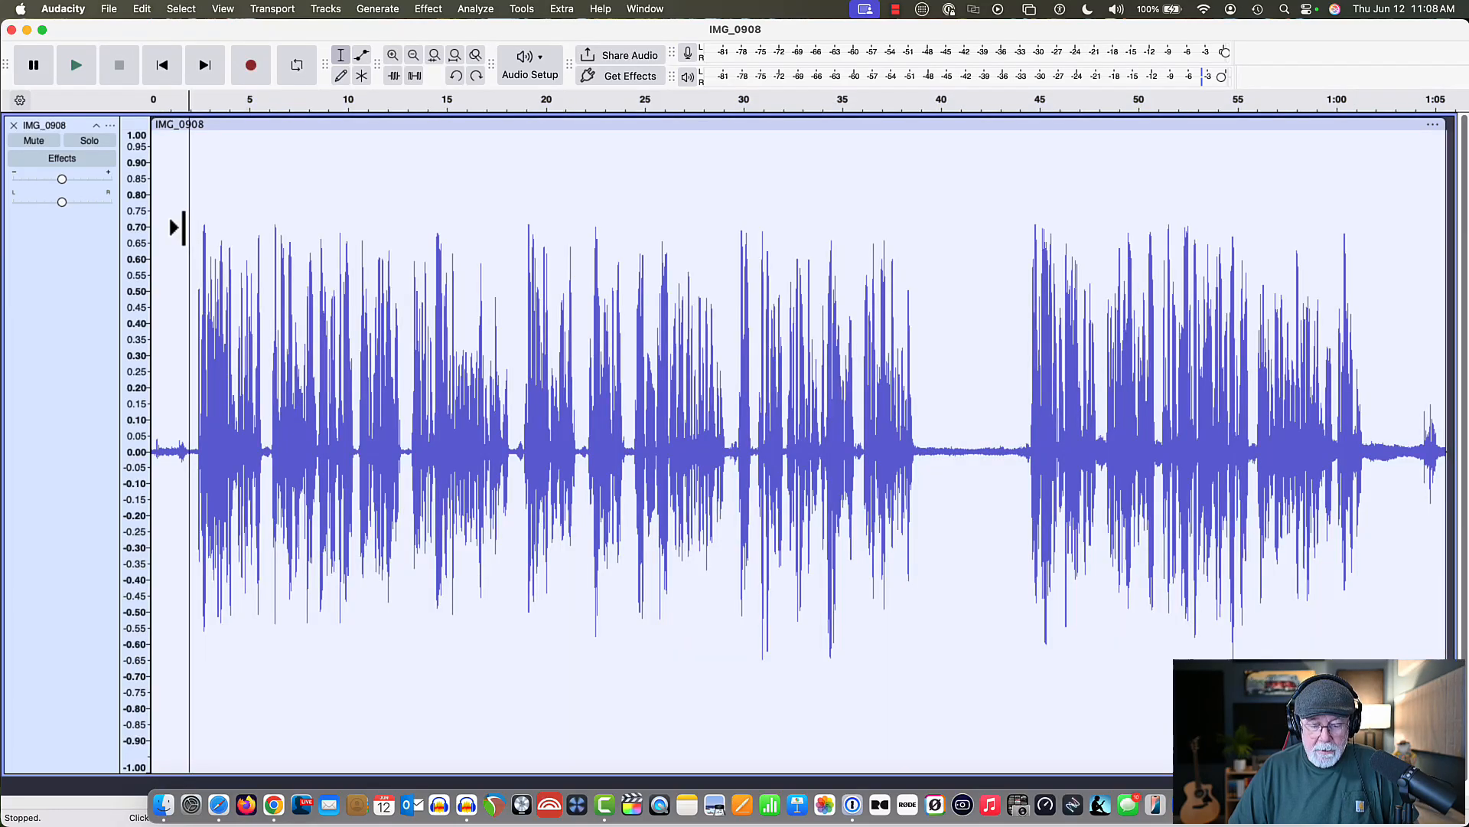
mouse_move(192, 229)
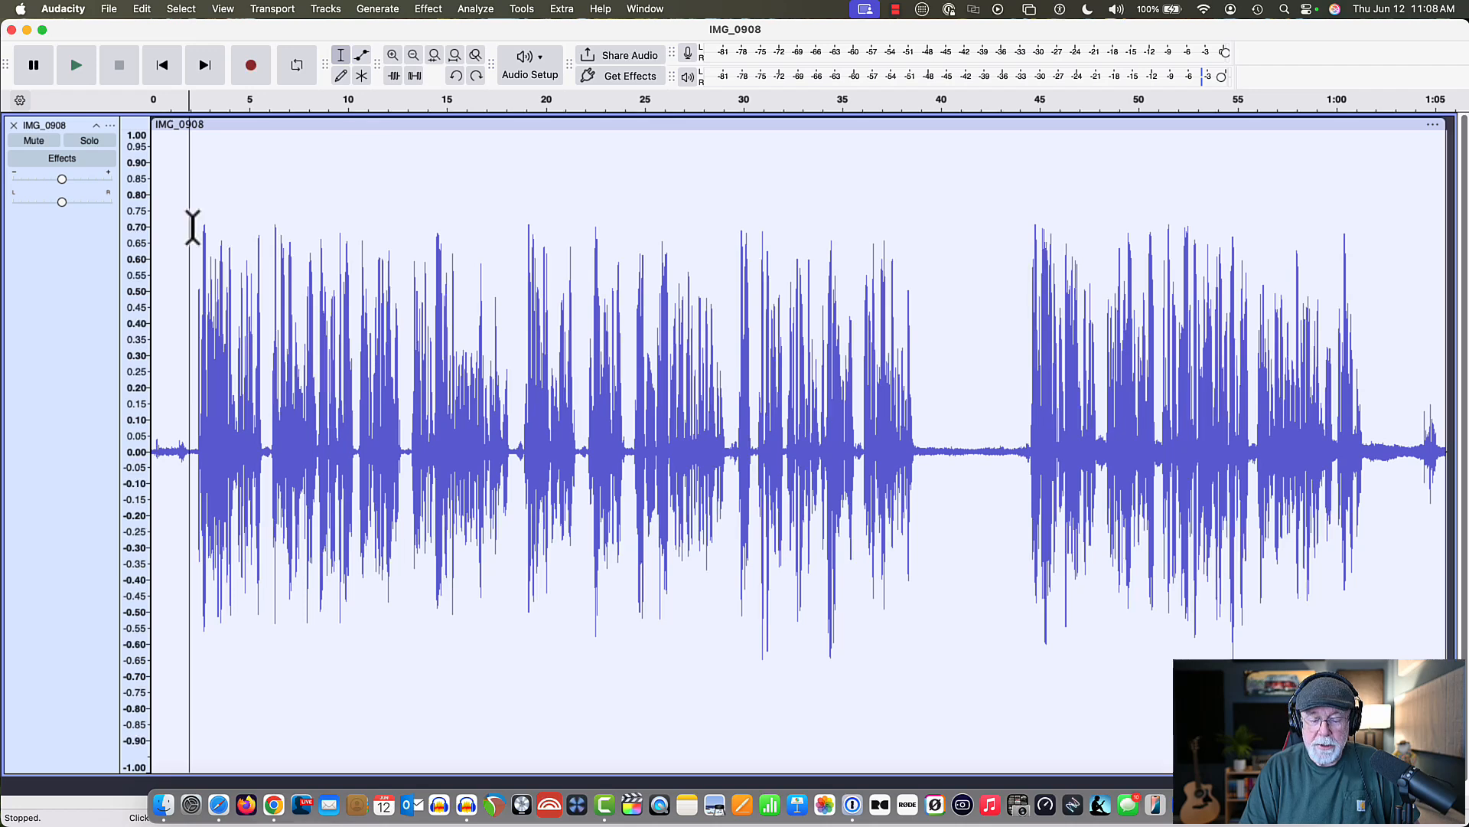
click(76, 64)
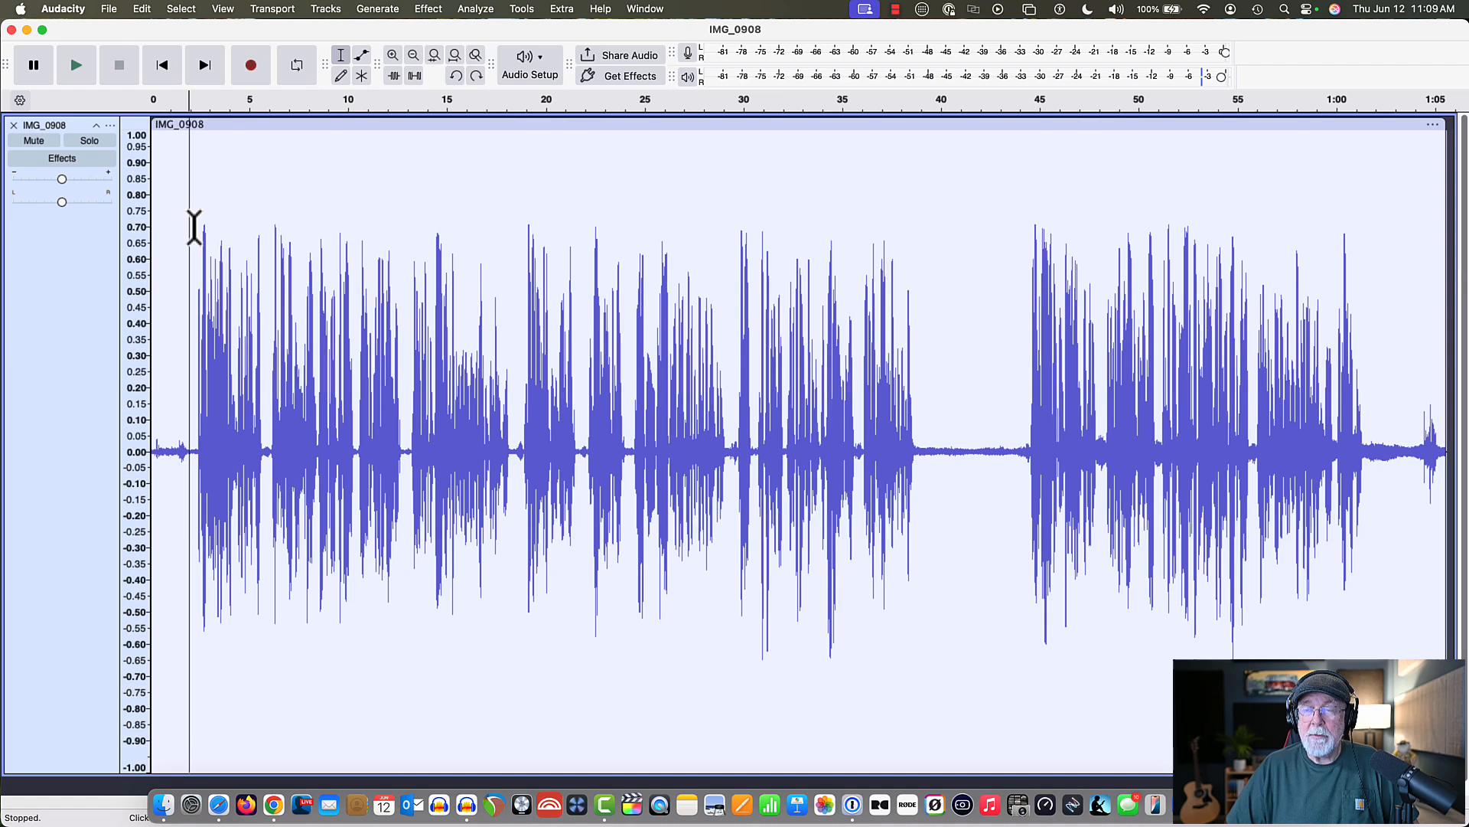
mouse_move(418, 31)
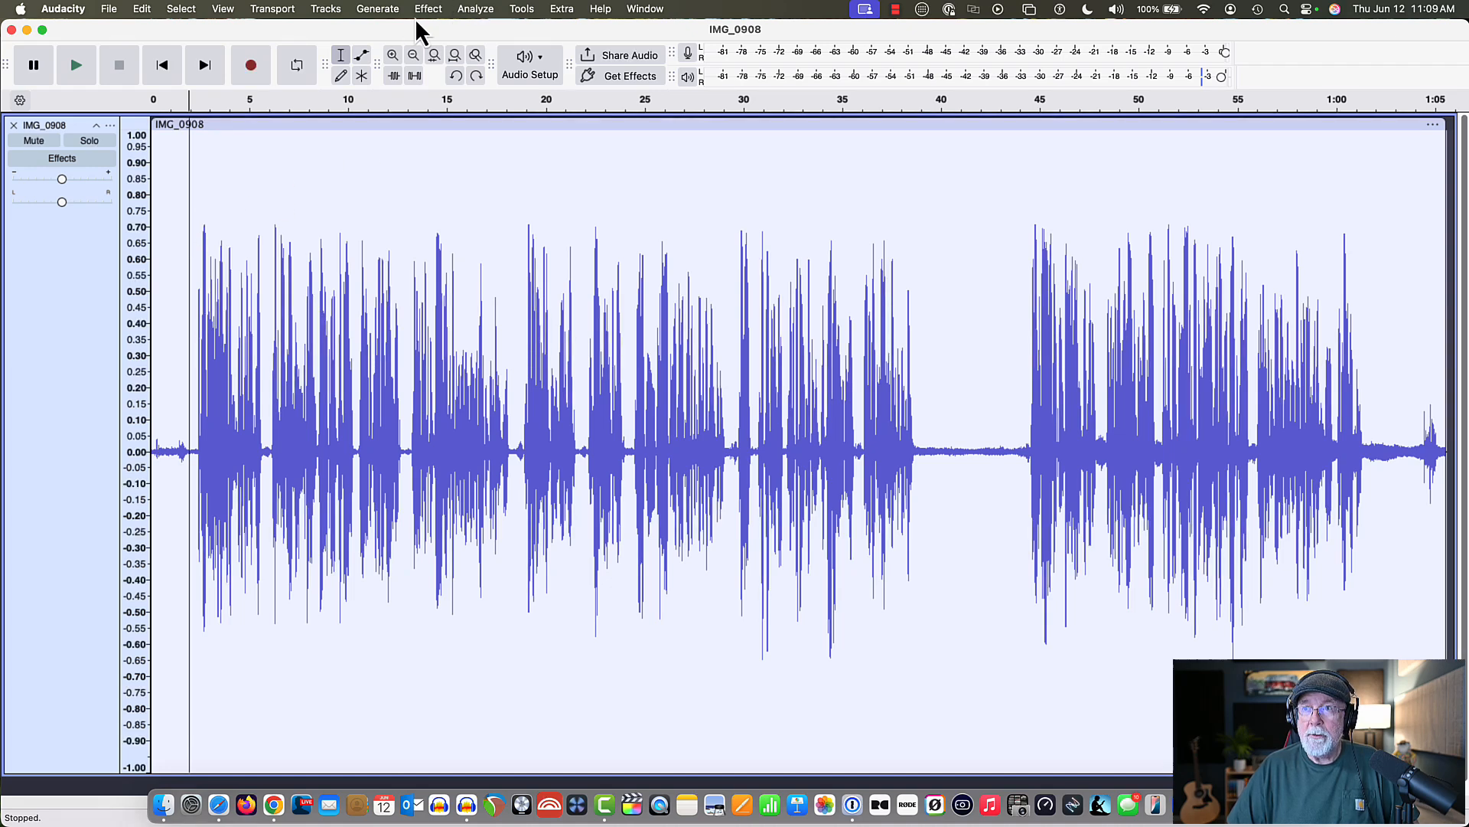
Step: Try OpenVINO Noise Suppression and dismiss the No Audio Selected warning
click(427, 9)
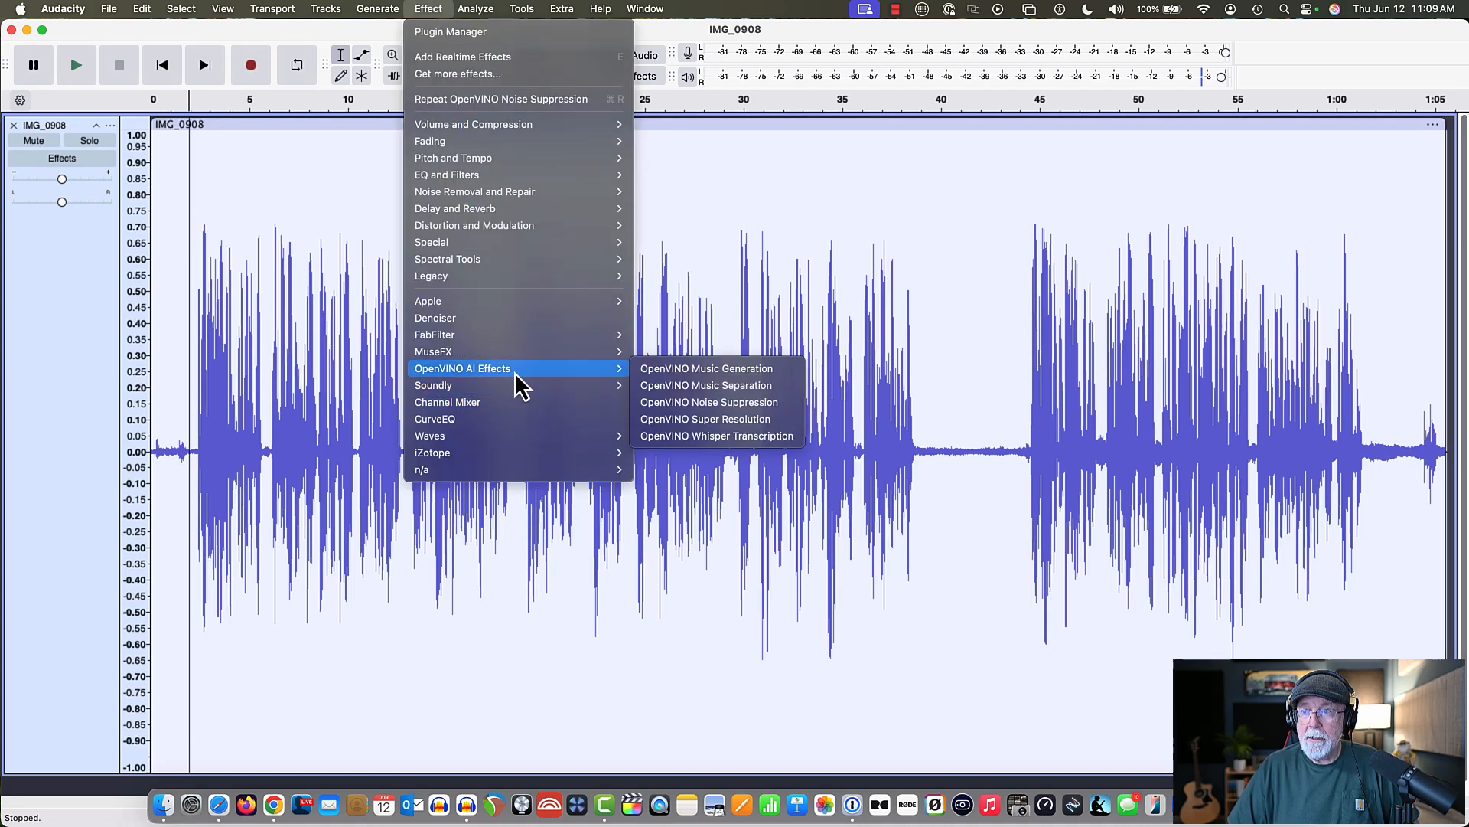
mouse_move(707, 401)
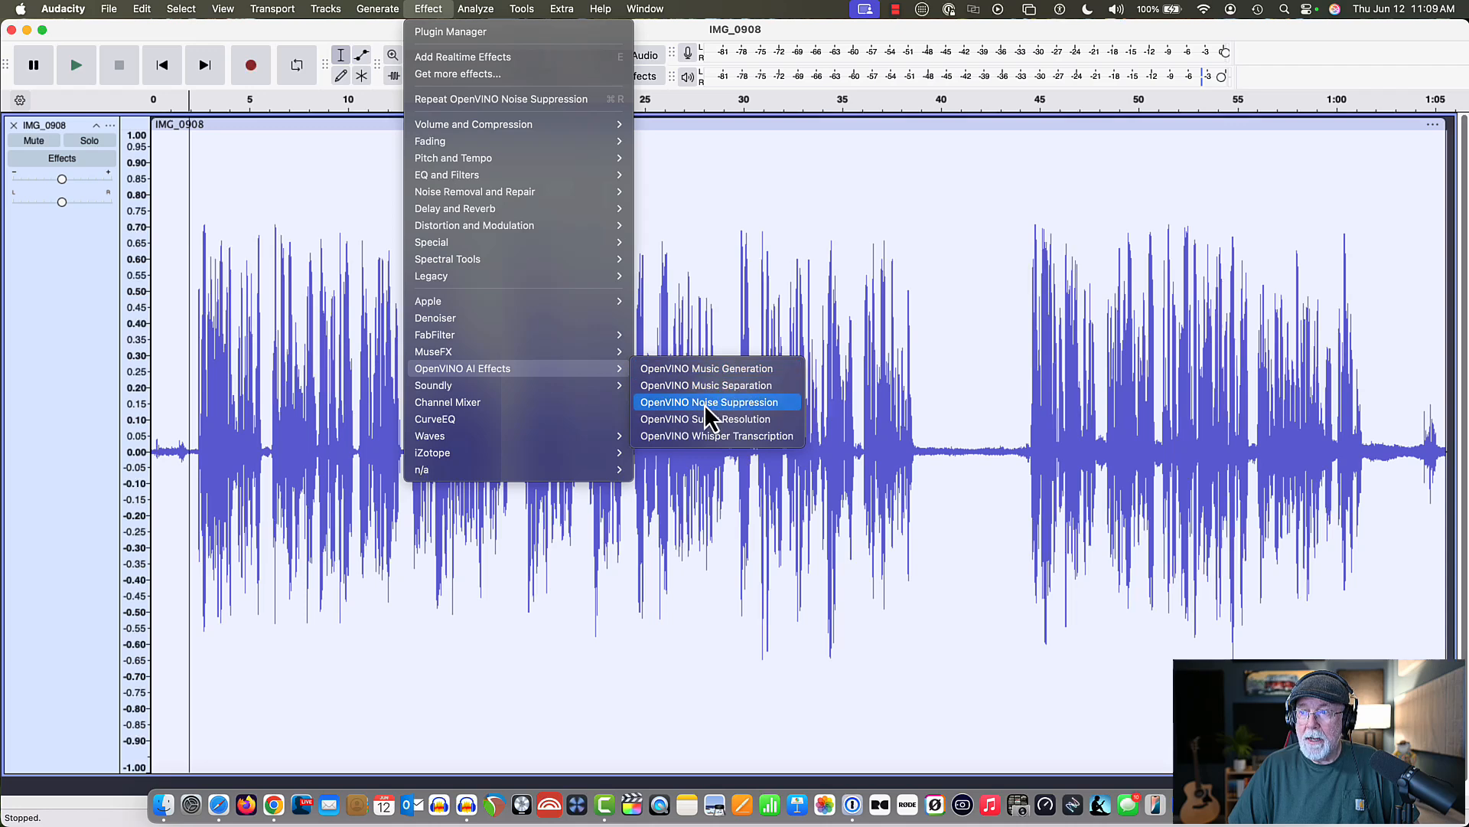
click(713, 401)
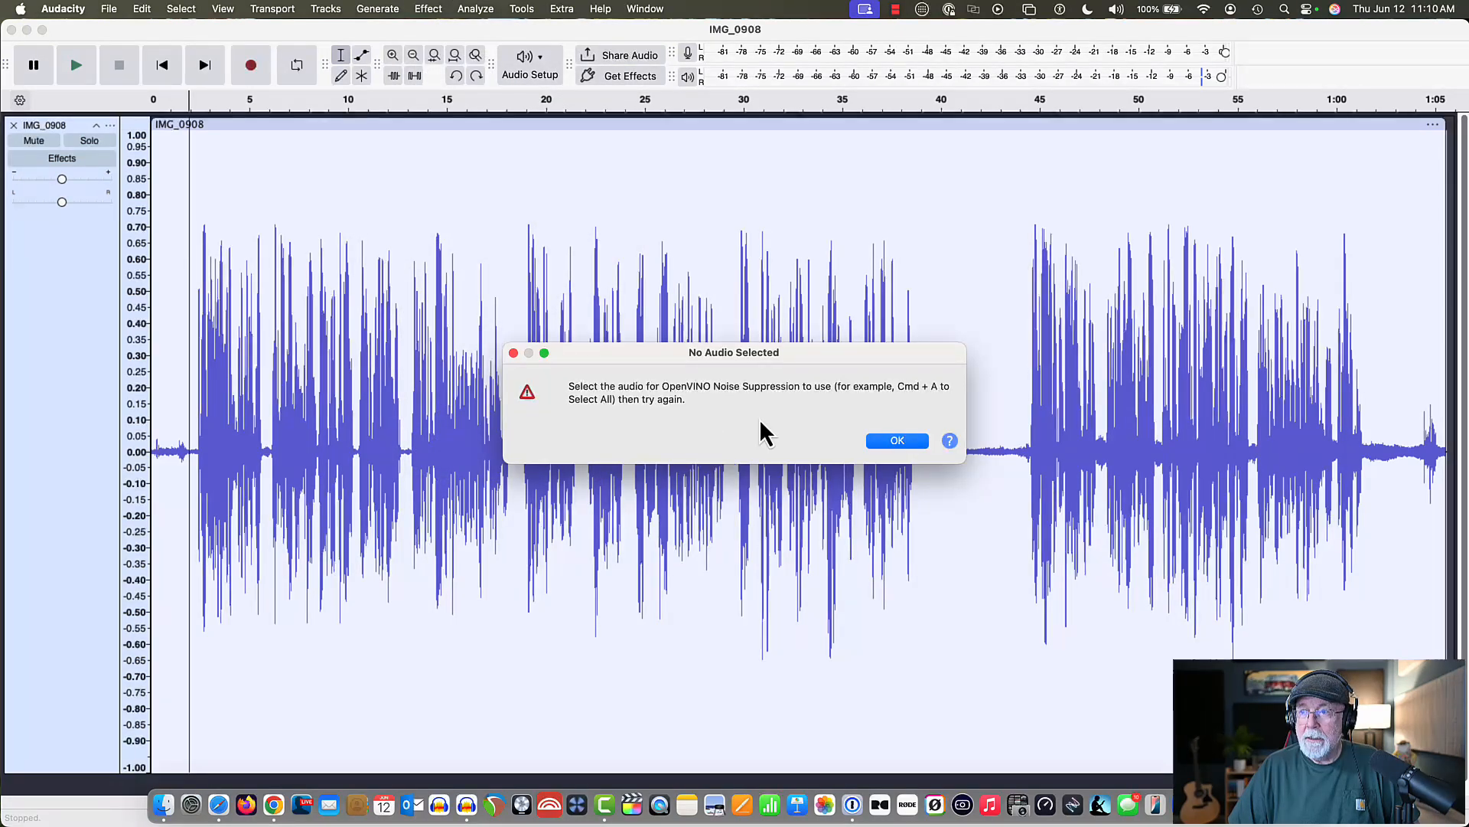
click(897, 441)
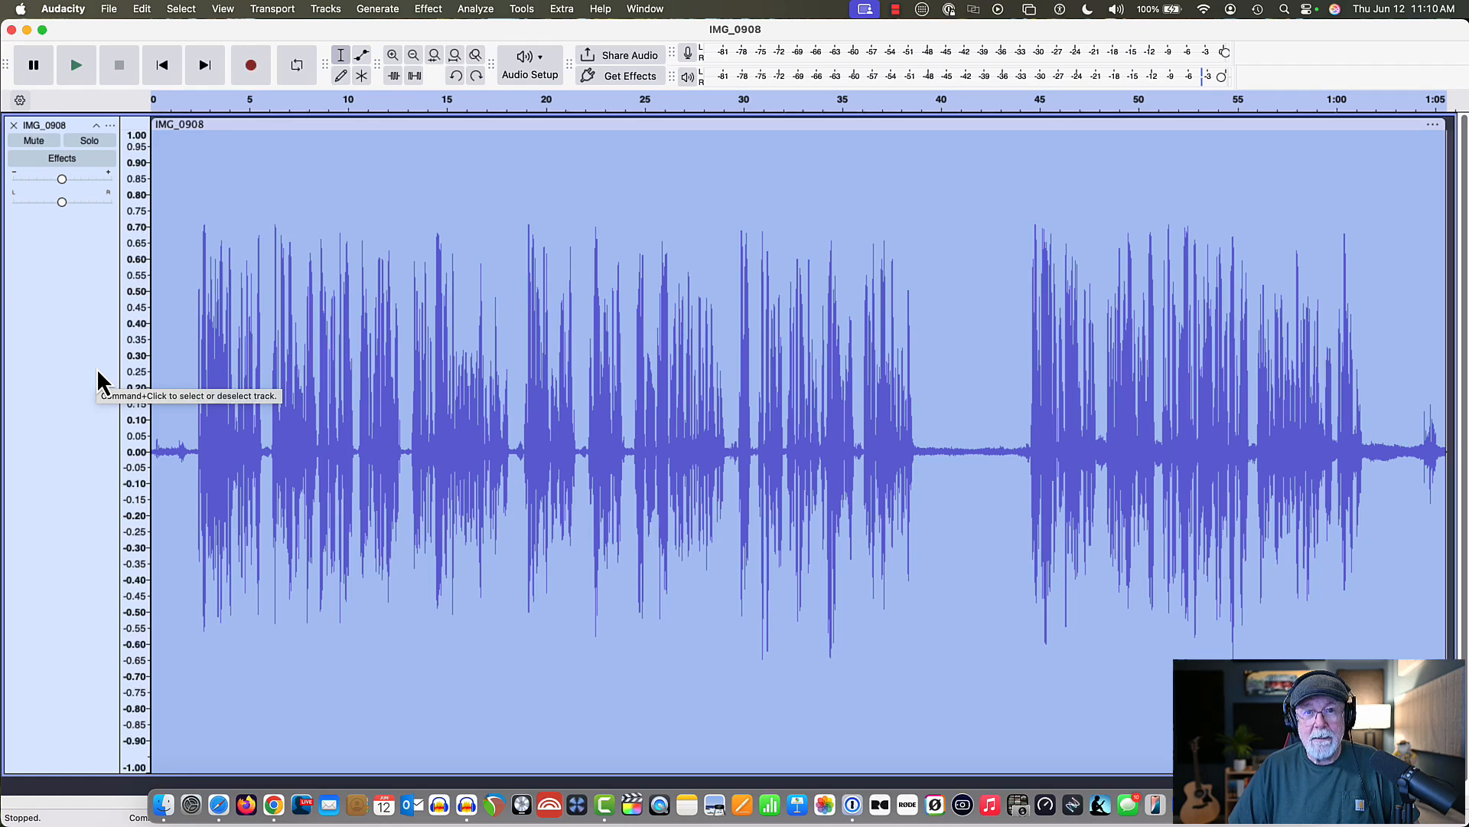
Step: Reapply OpenVINO Noise Suppression (deepfilternet2, attenuation 100) to the whole IMG_0908 track
click(427, 8)
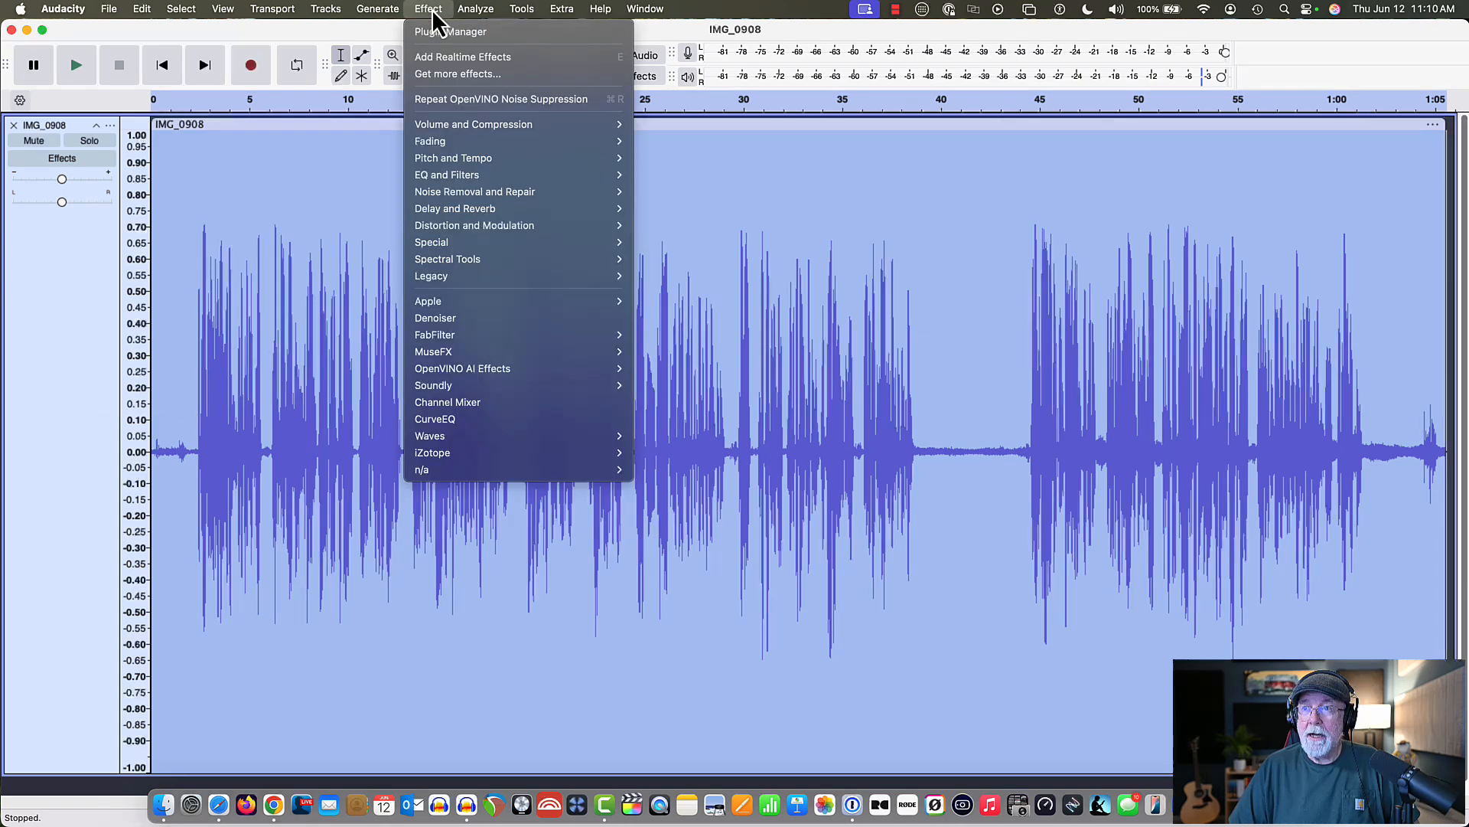
mouse_move(478, 368)
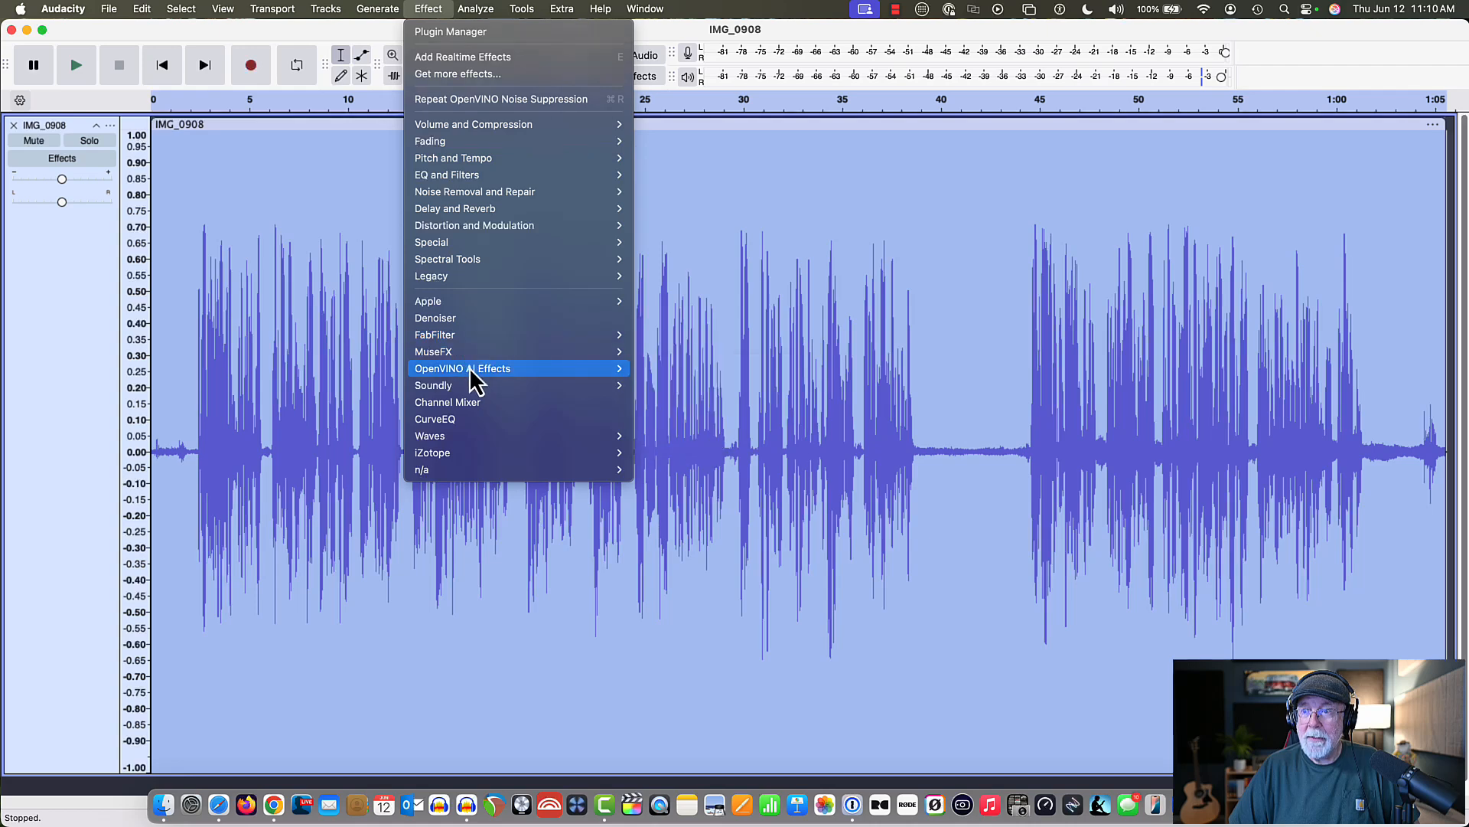
mouse_move(462, 367)
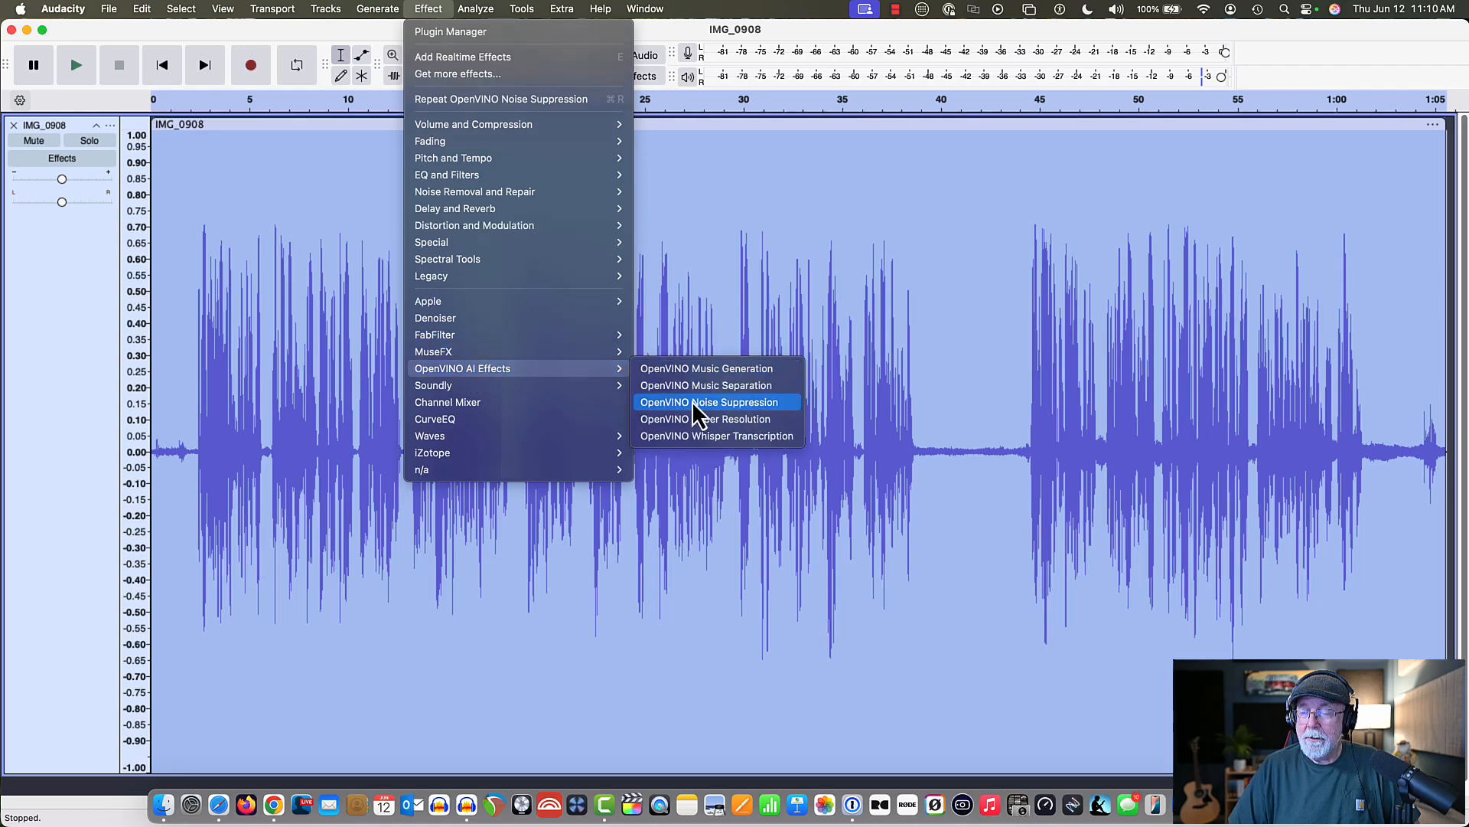
click(714, 401)
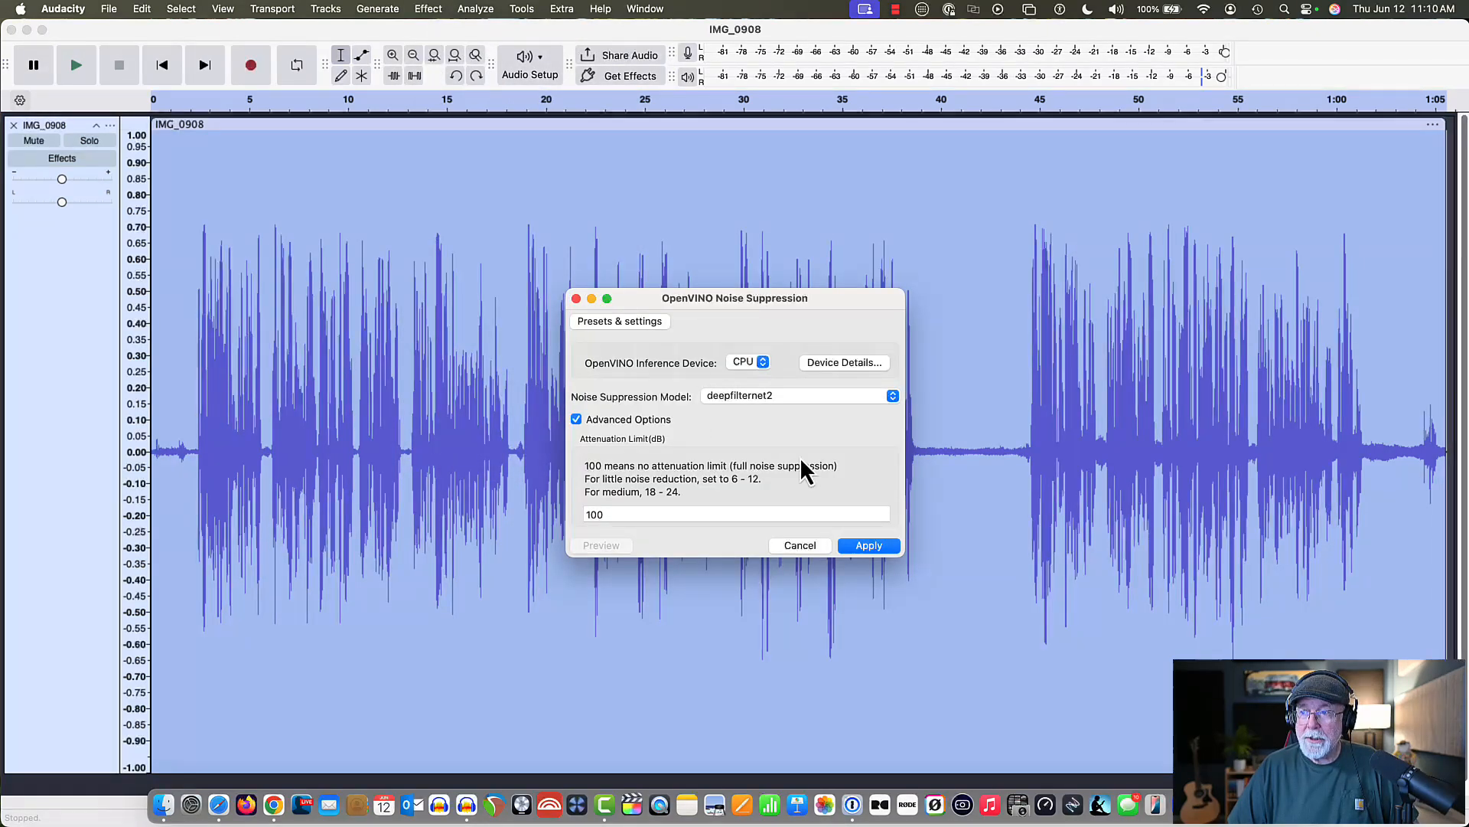
click(867, 546)
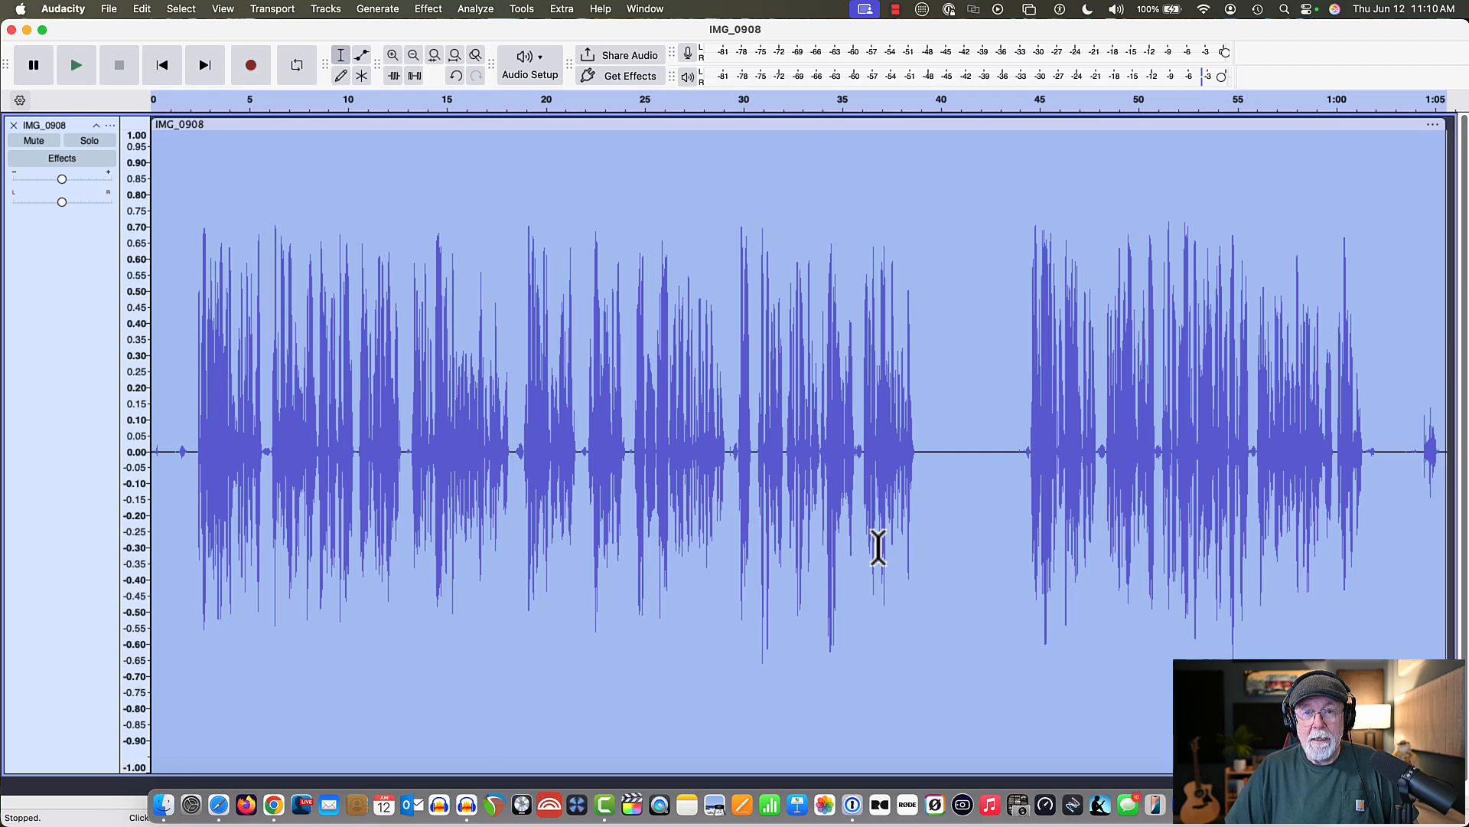
mouse_move(830, 487)
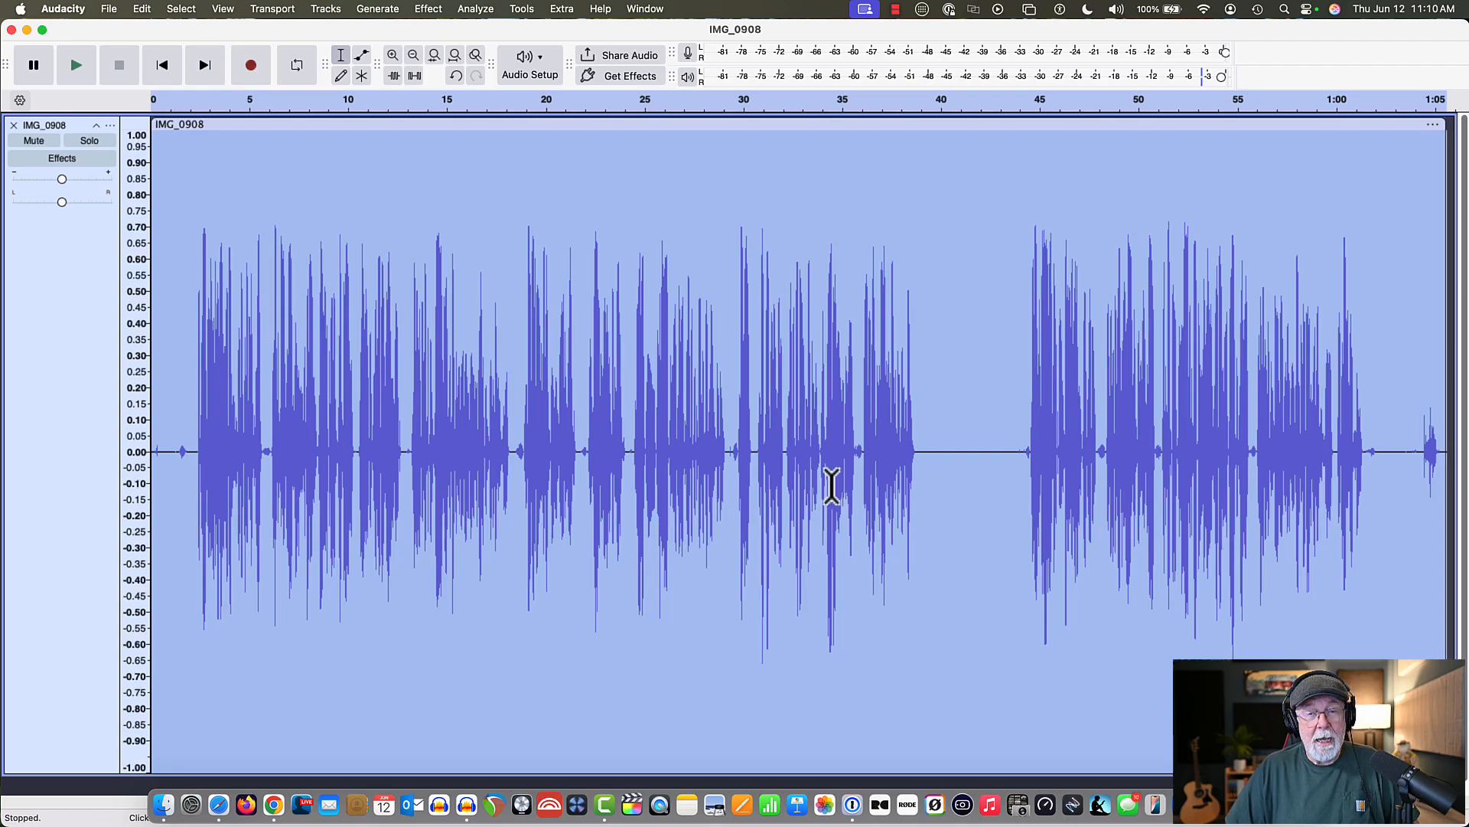
mouse_move(655, 208)
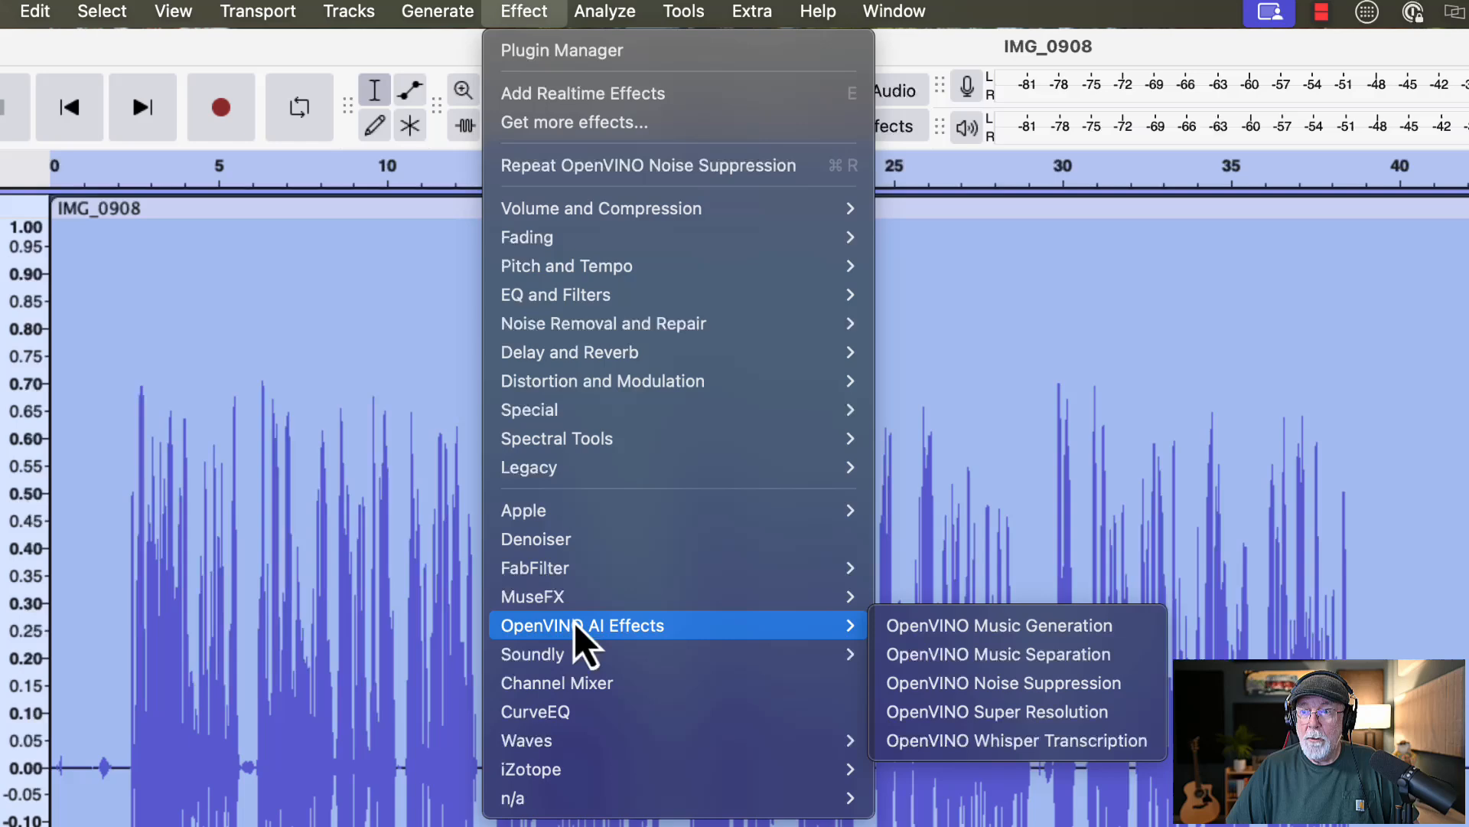
mouse_move(1019, 653)
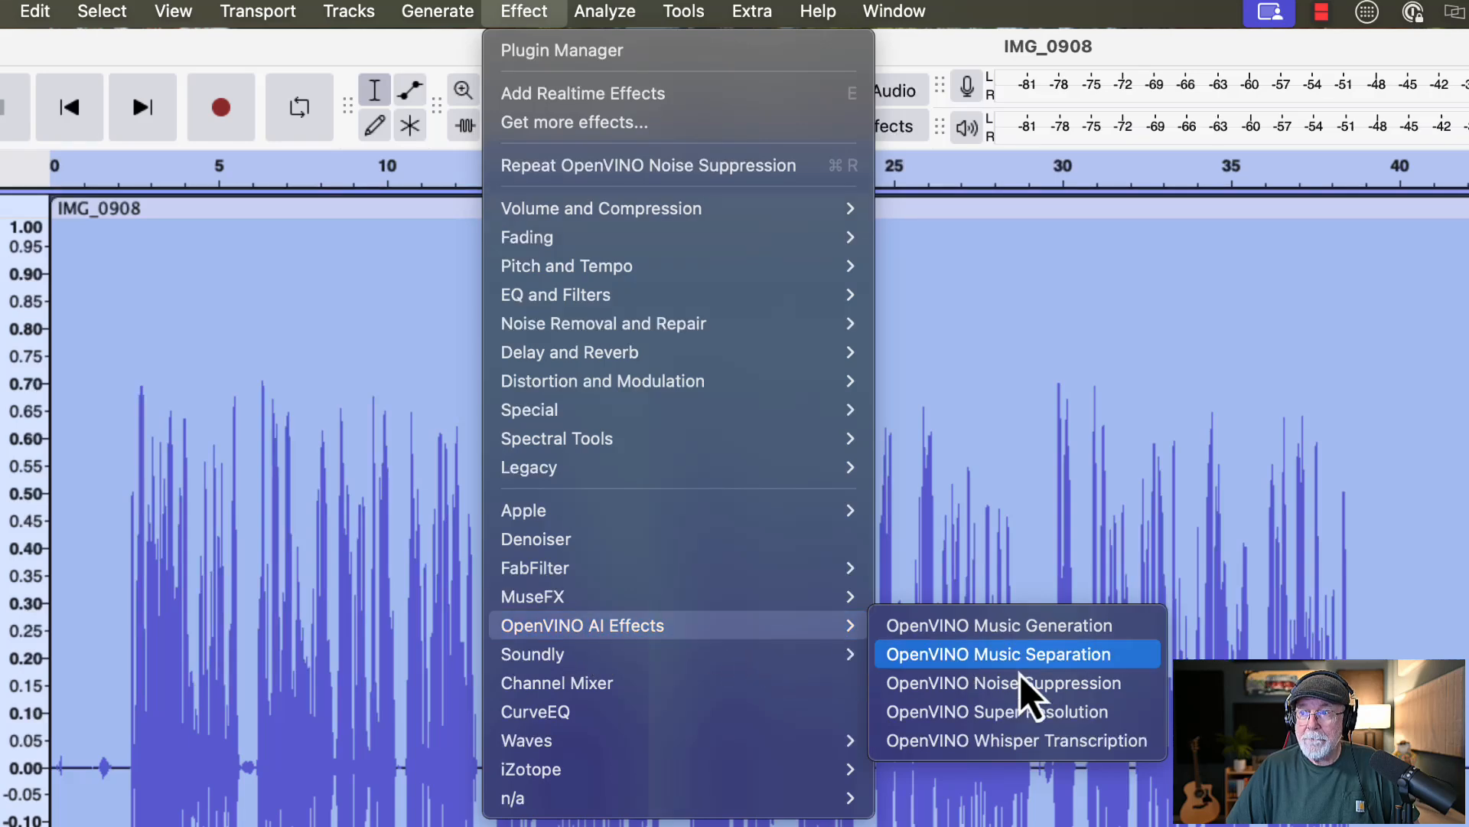
mouse_move(1026, 750)
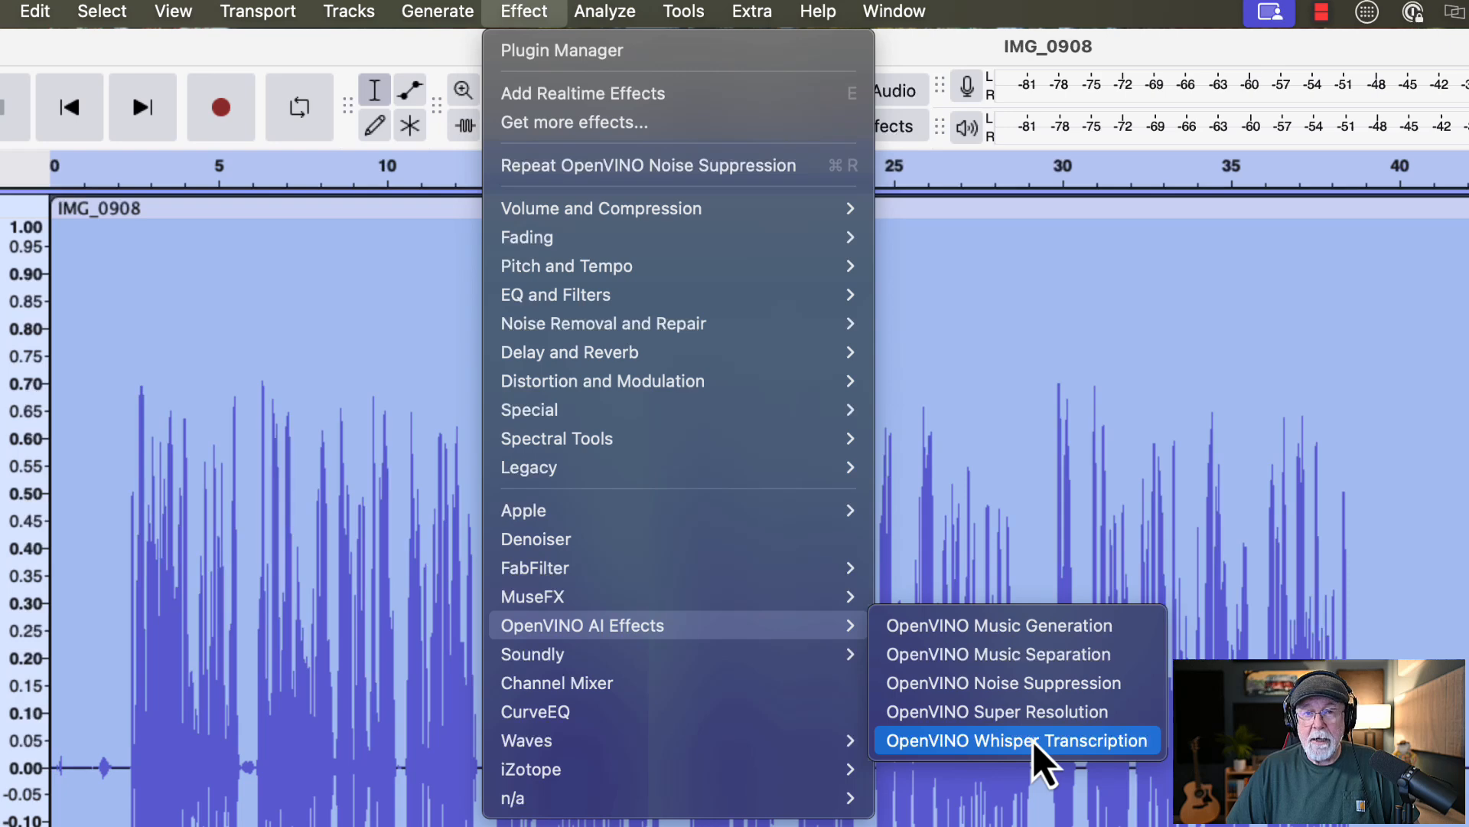
Step: Run OpenVINO Whisper Transcription on IMG_0908 with the base model selected
click(1017, 740)
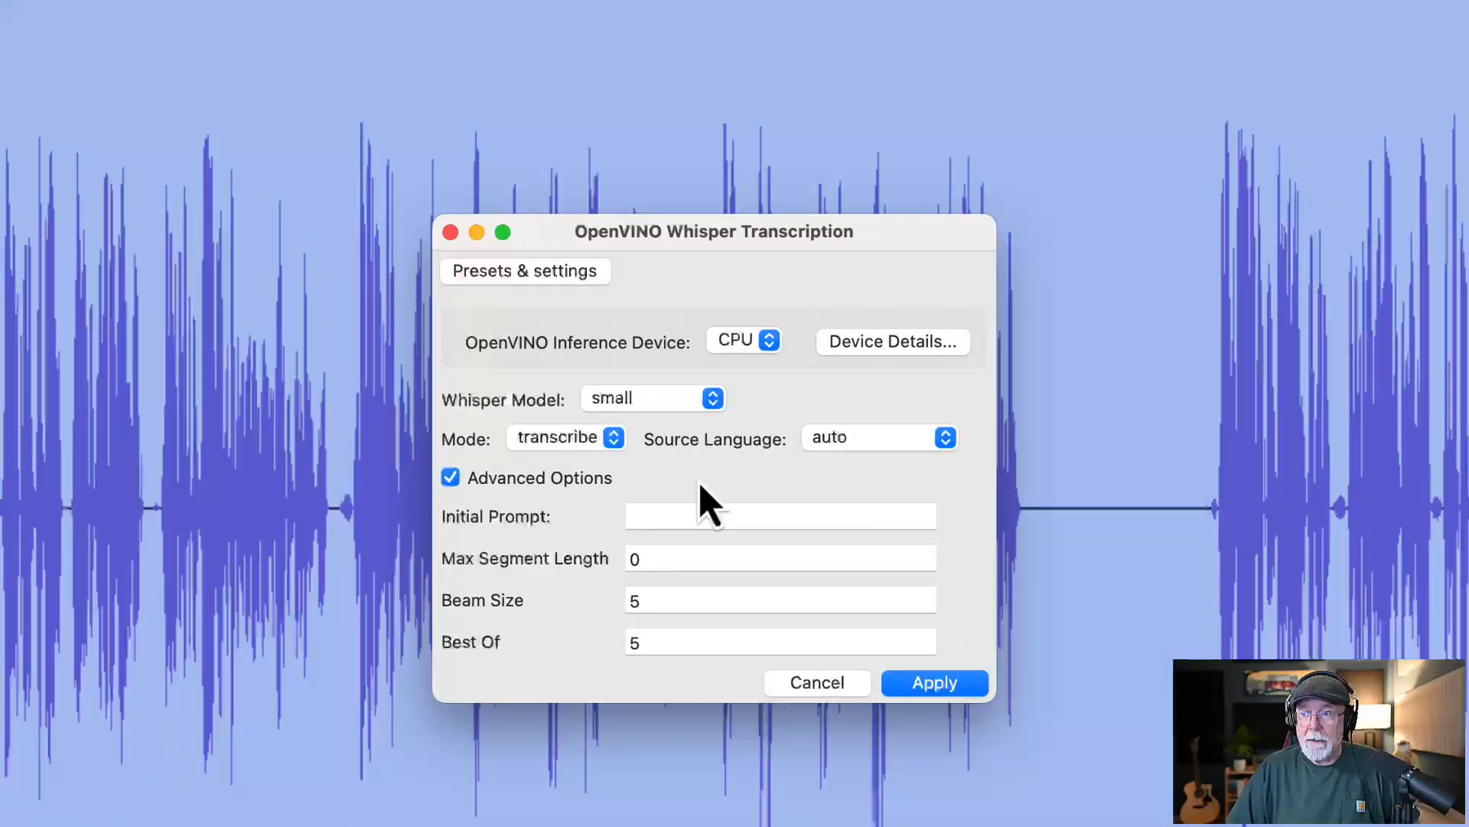
mouse_move(885, 572)
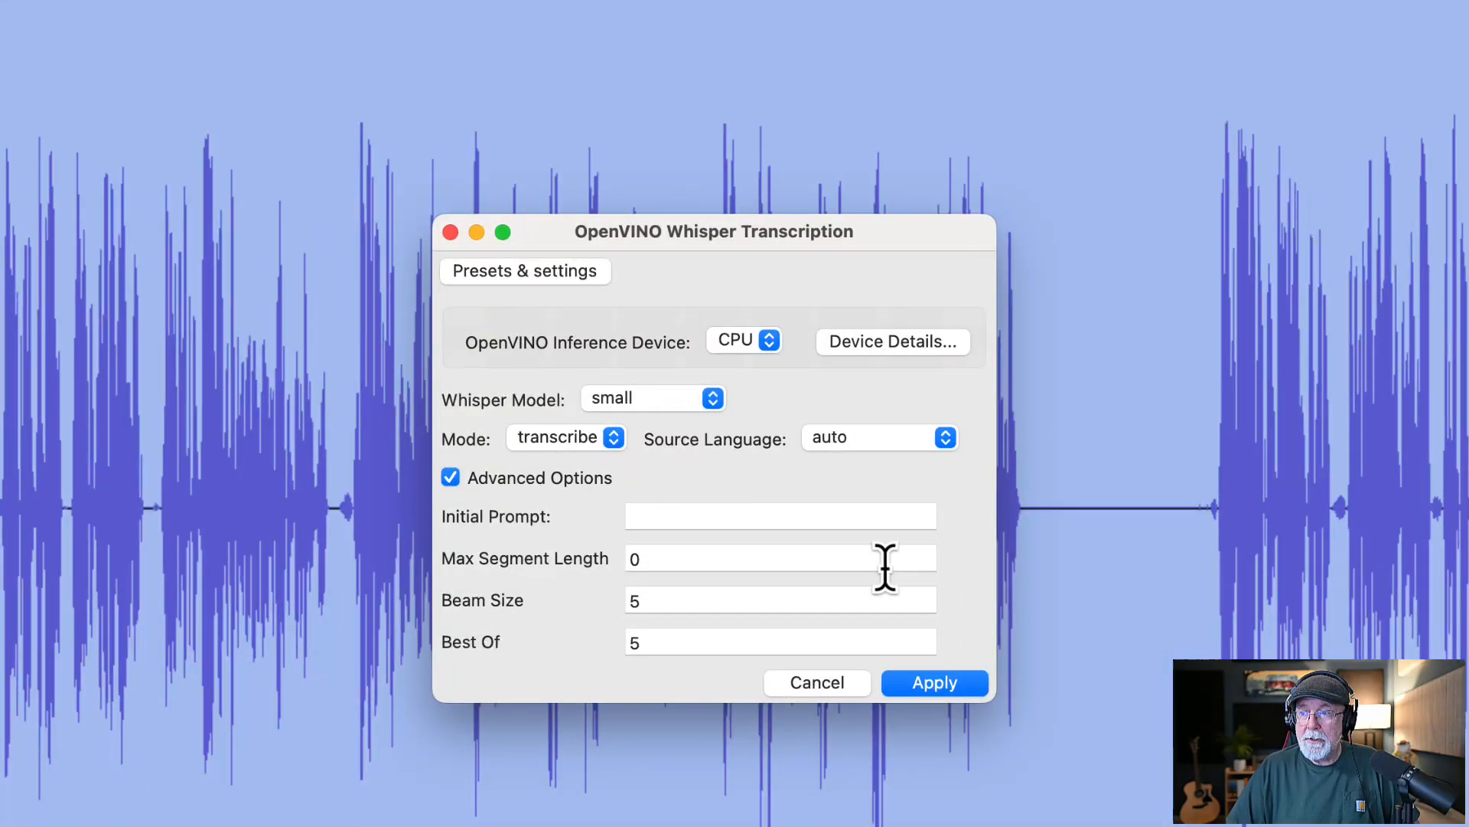
click(653, 397)
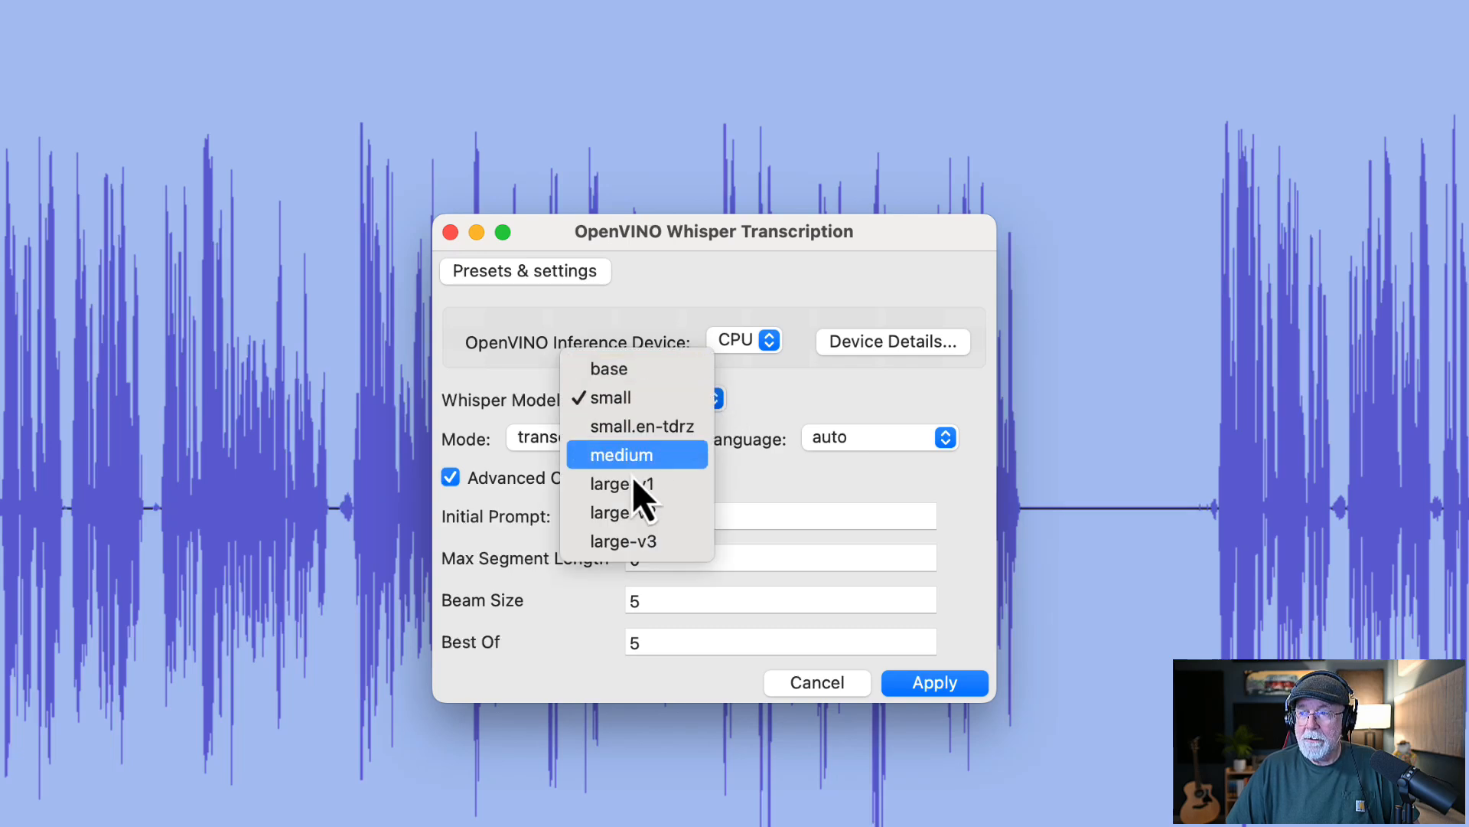
click(609, 368)
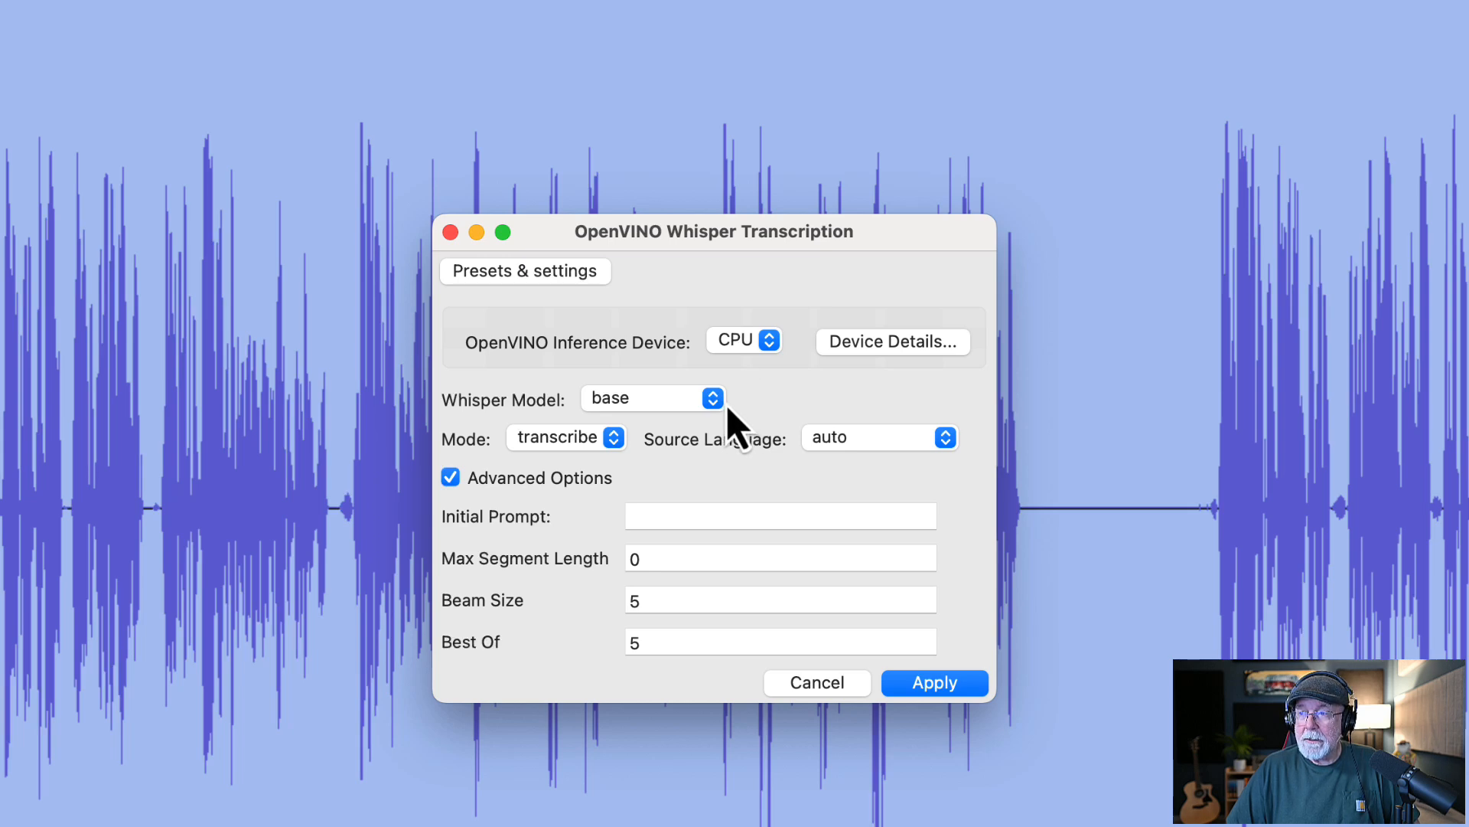
mouse_move(738, 450)
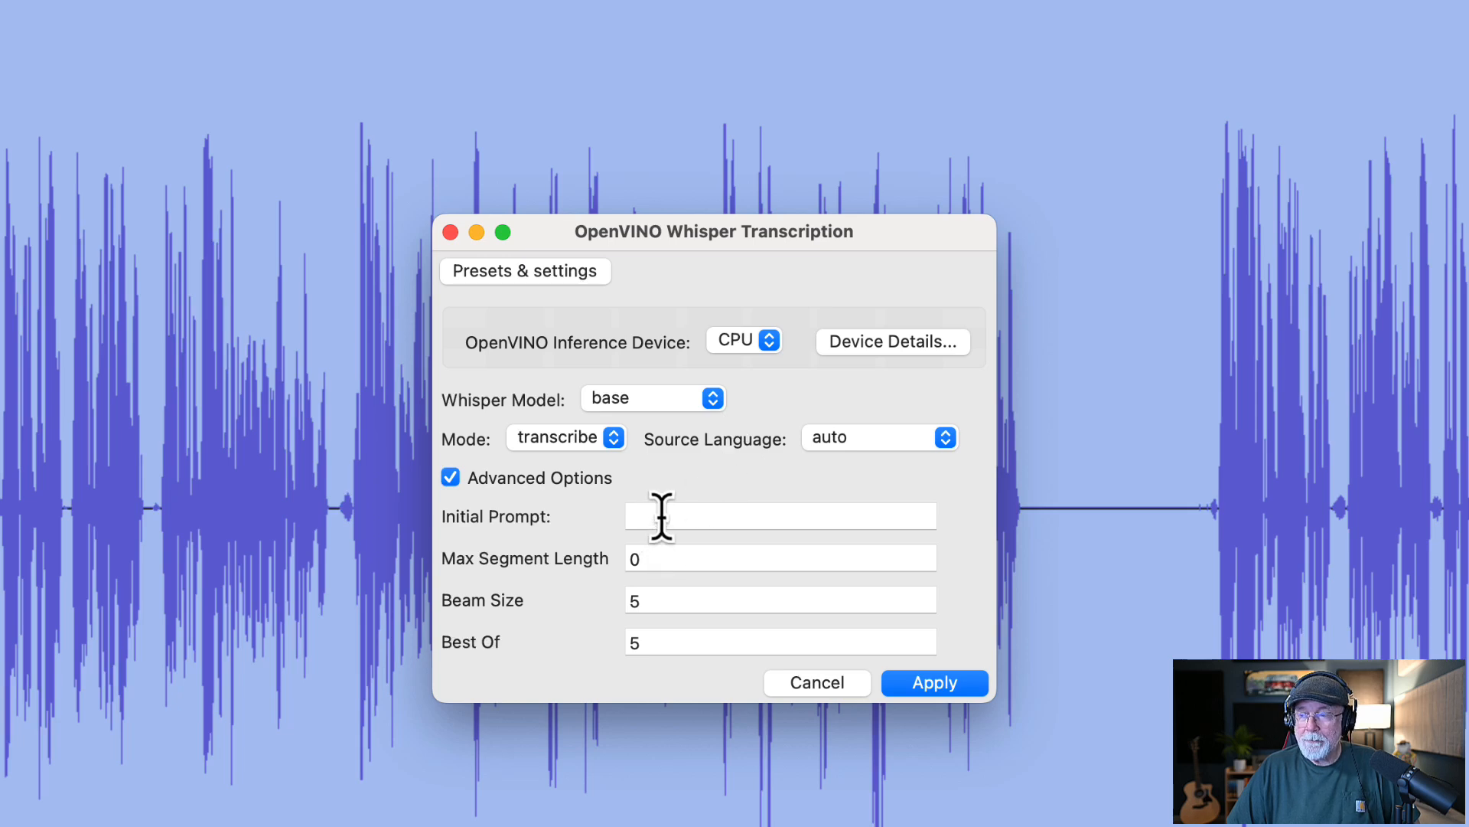
mouse_move(714, 559)
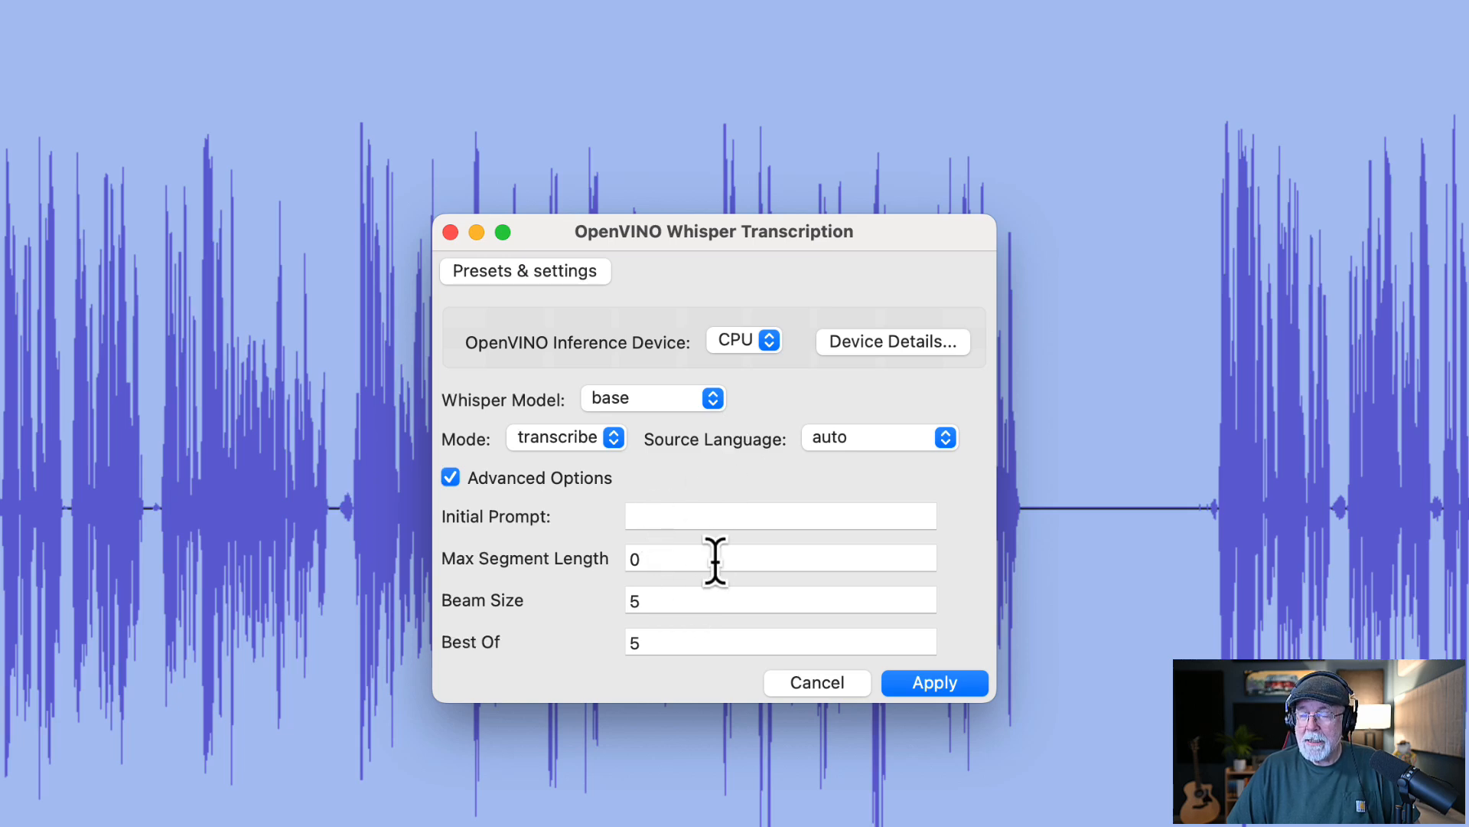
mouse_move(923, 685)
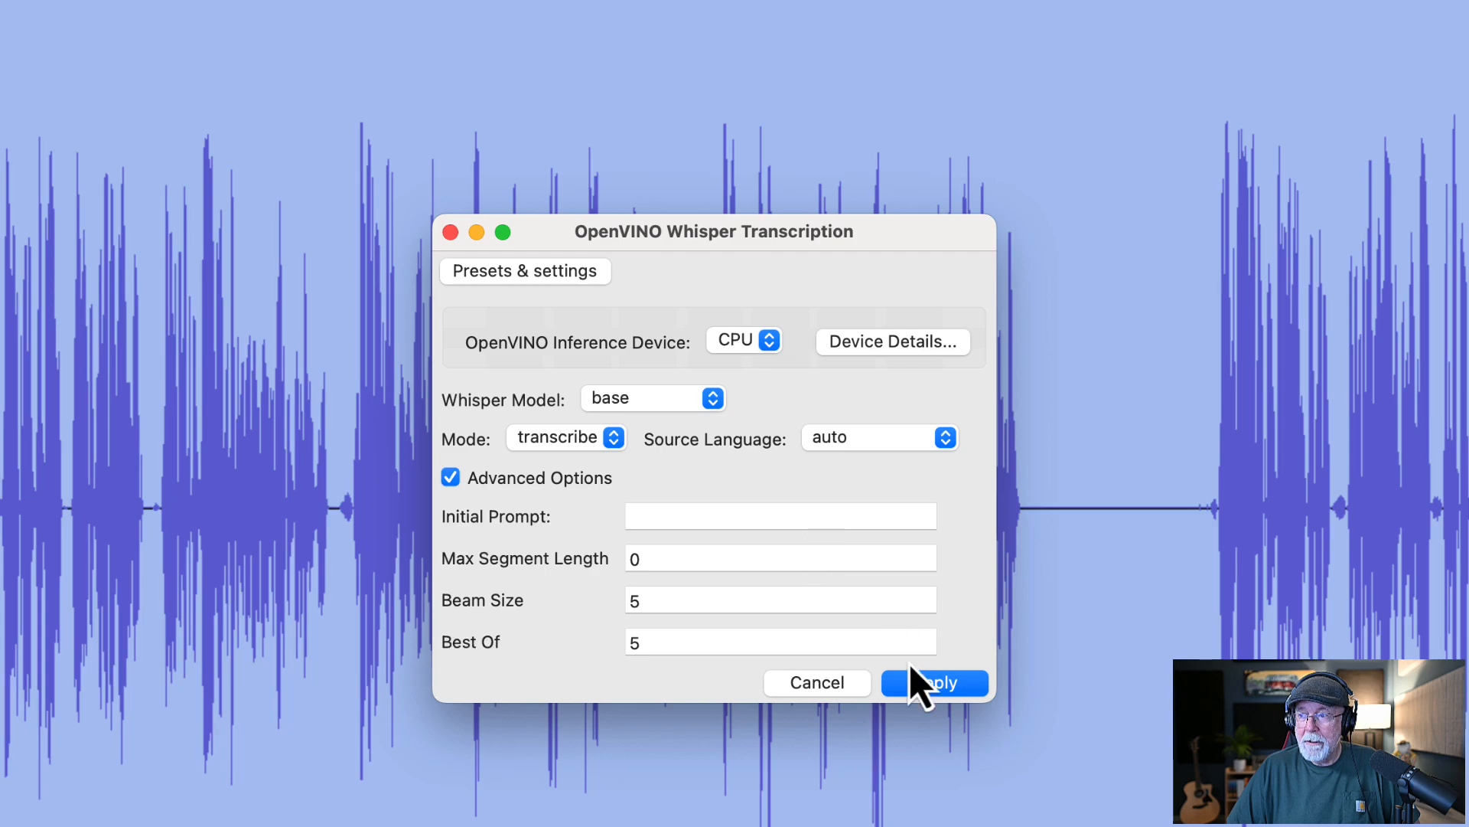
click(934, 682)
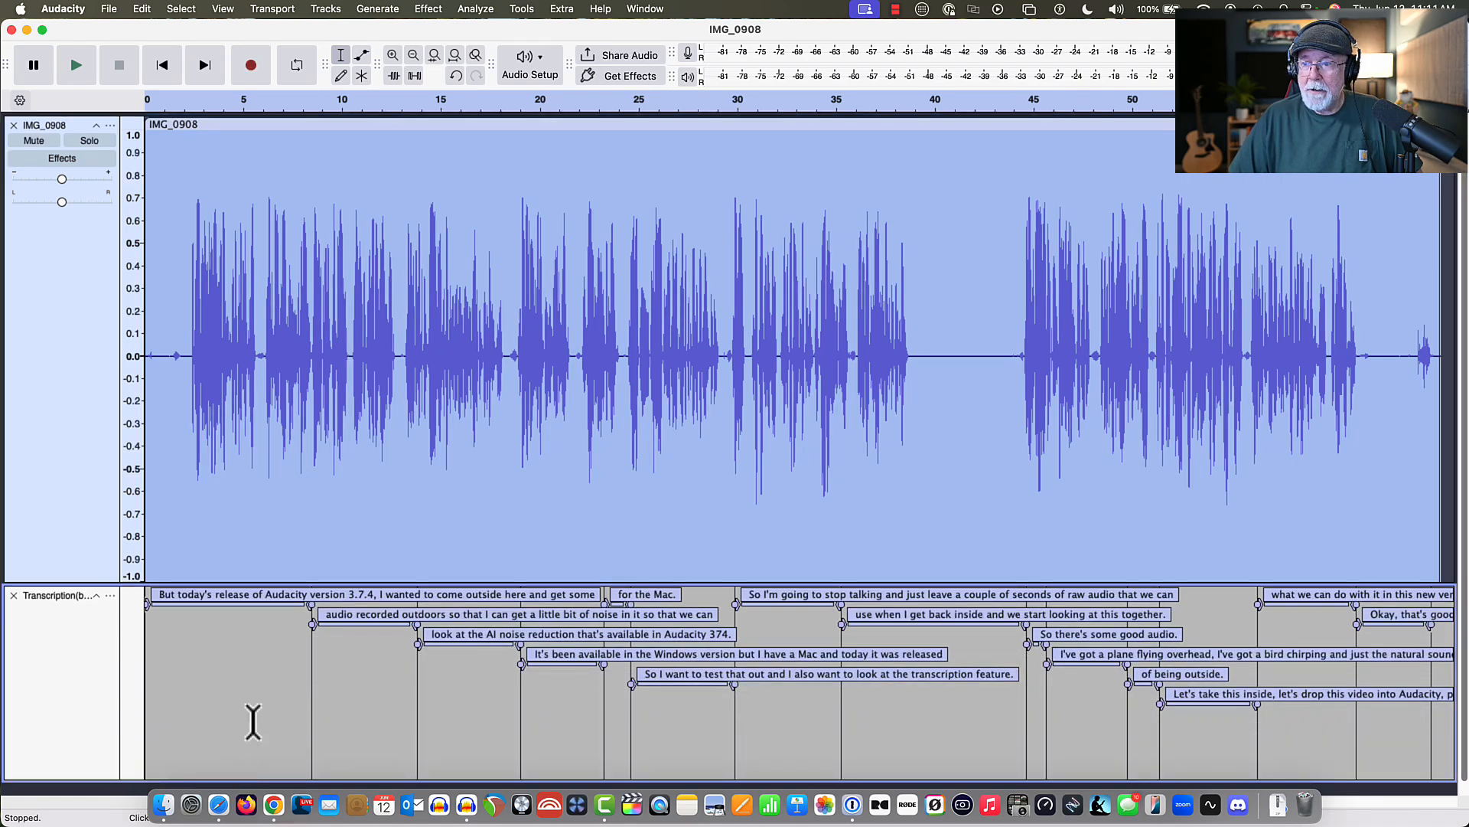
mouse_move(105, 669)
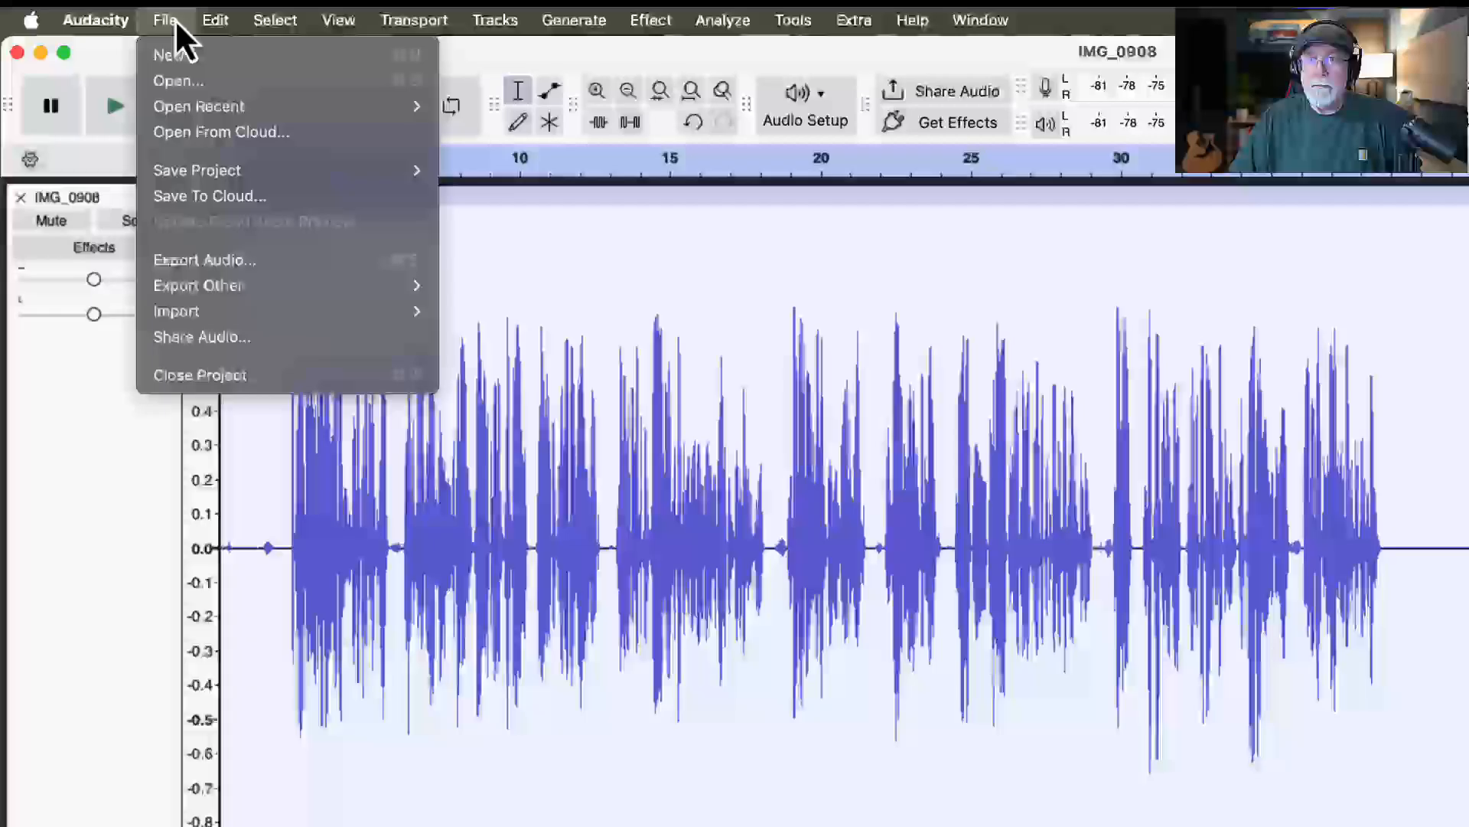
mouse_move(197, 285)
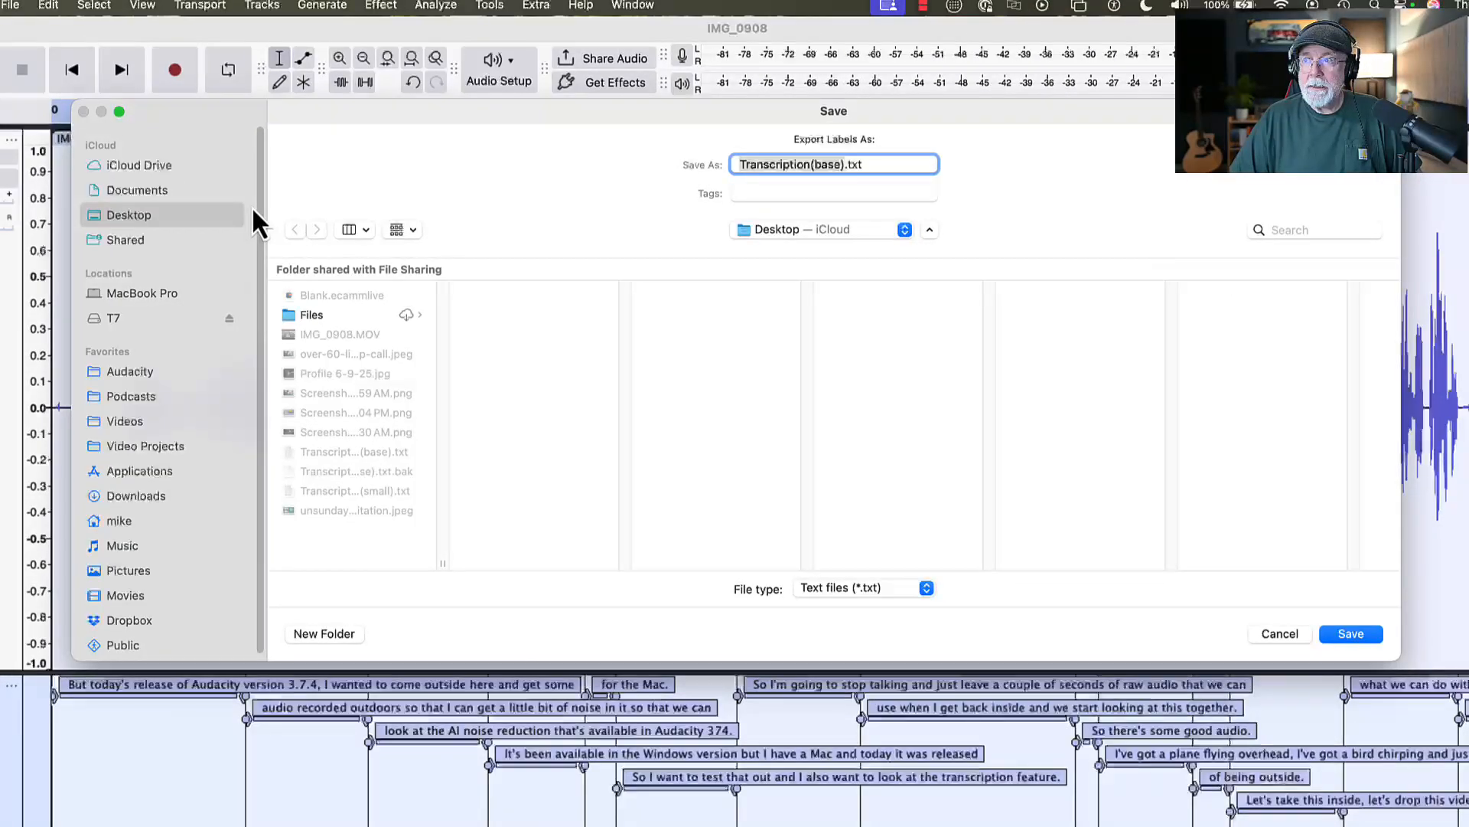
mouse_move(552, 214)
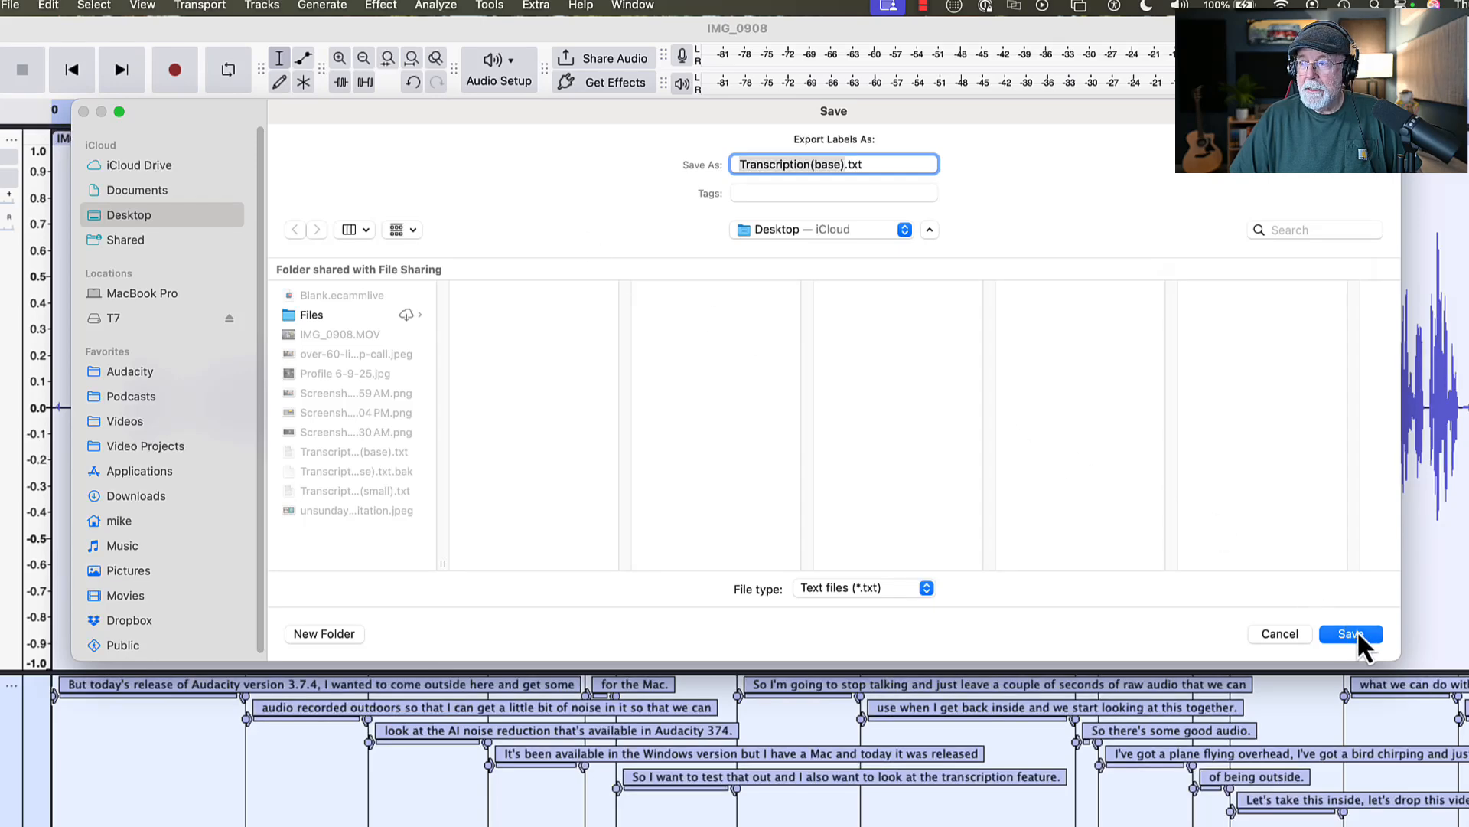
Step: Save the transcription labels to the Desktop as Transcription(base).txt
click(1352, 633)
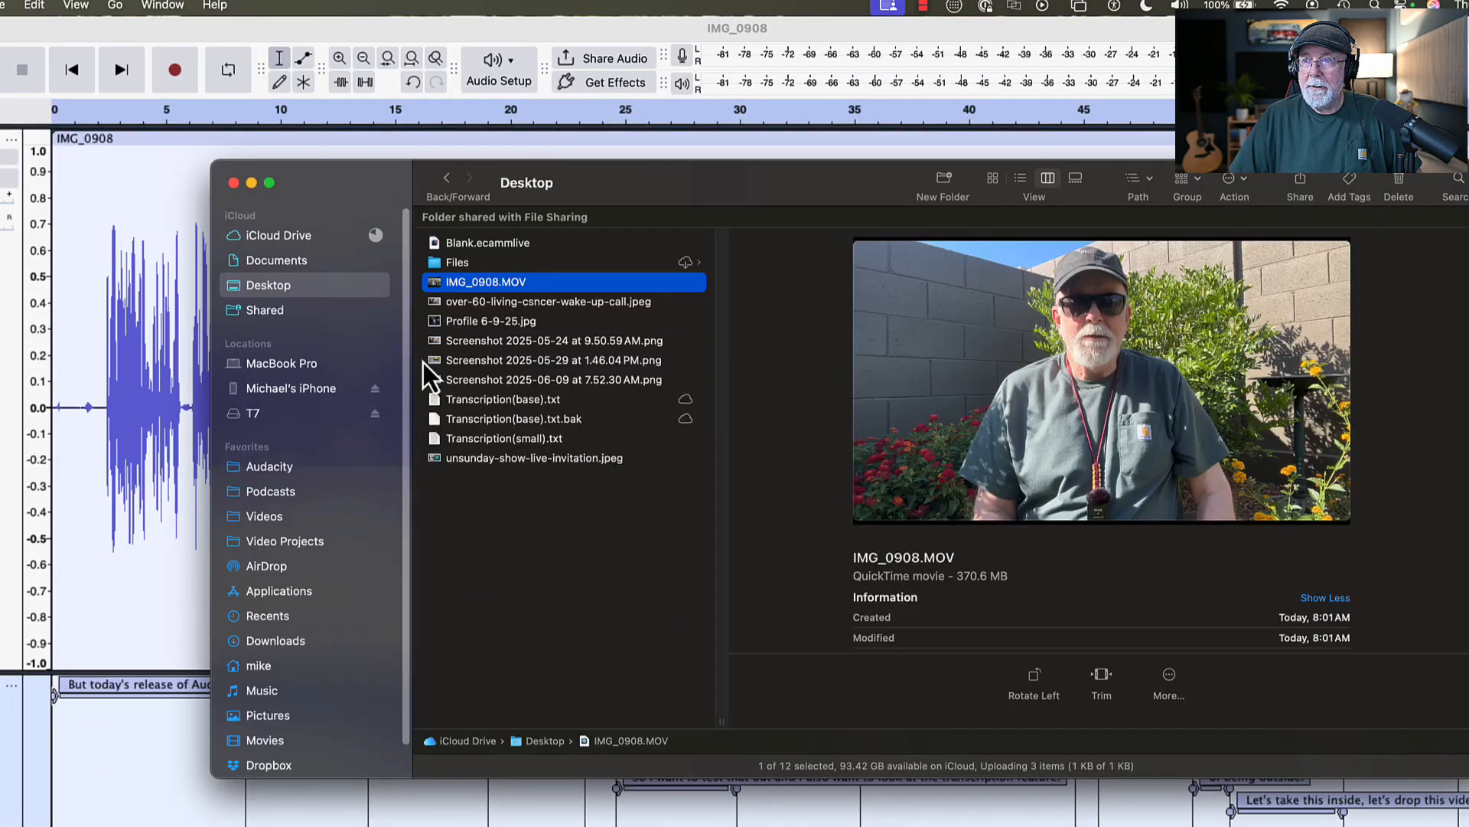
Step: Preview Transcription(base).txt on the Finder Desktop, then open it in a text editor
click(504, 399)
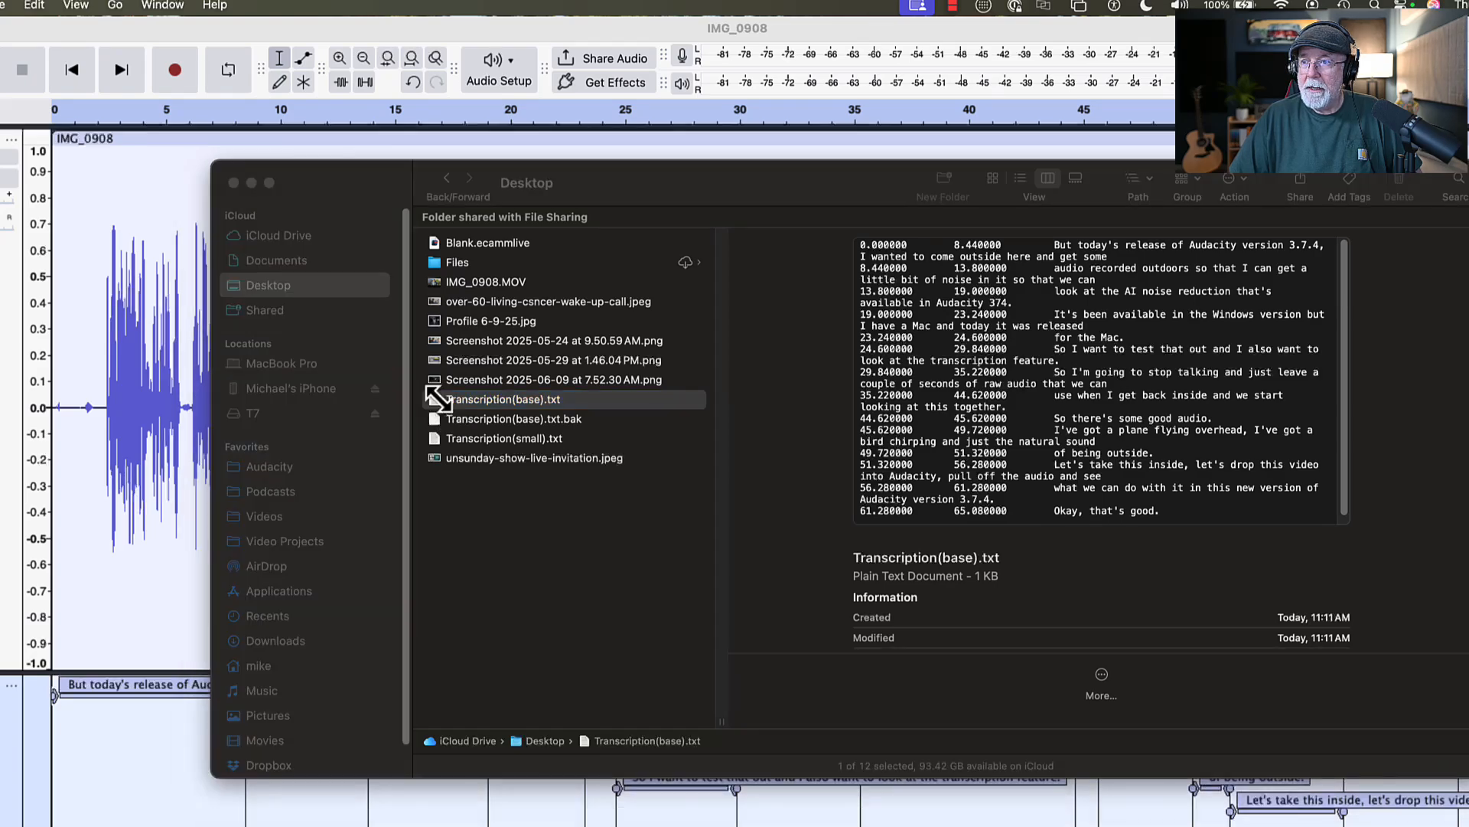
double_click(503, 399)
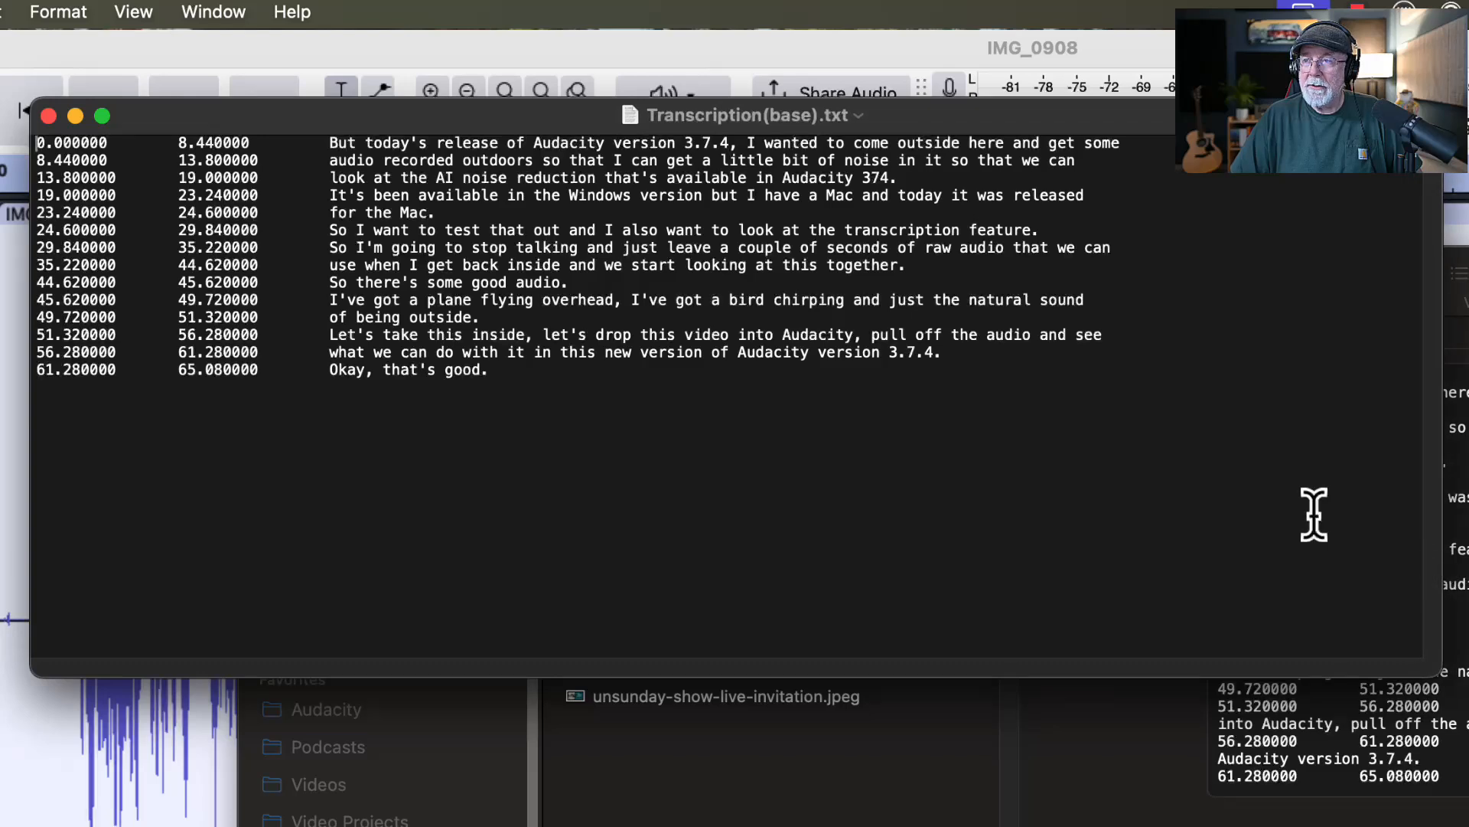
mouse_move(886, 391)
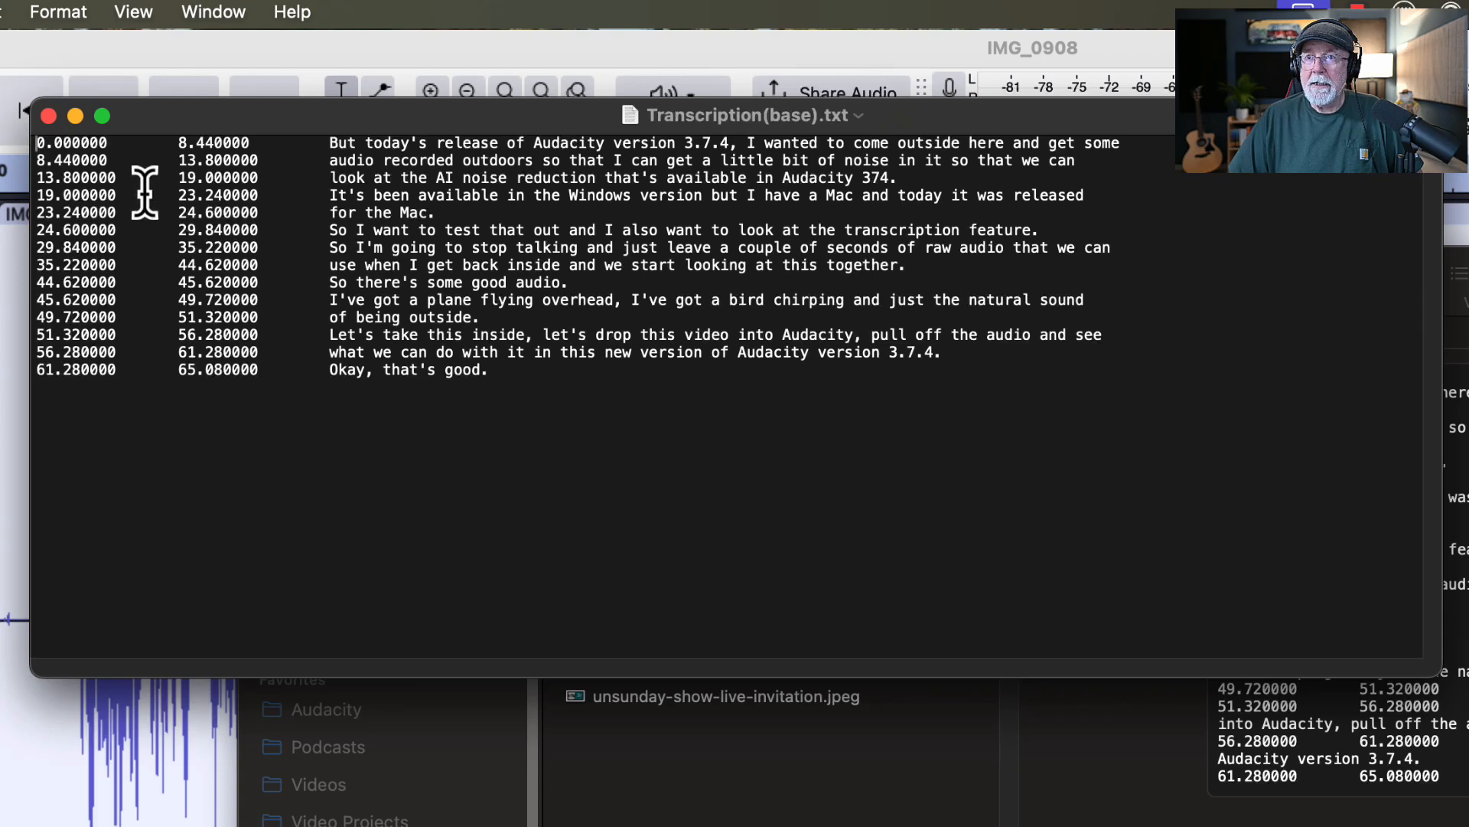
mouse_move(623, 160)
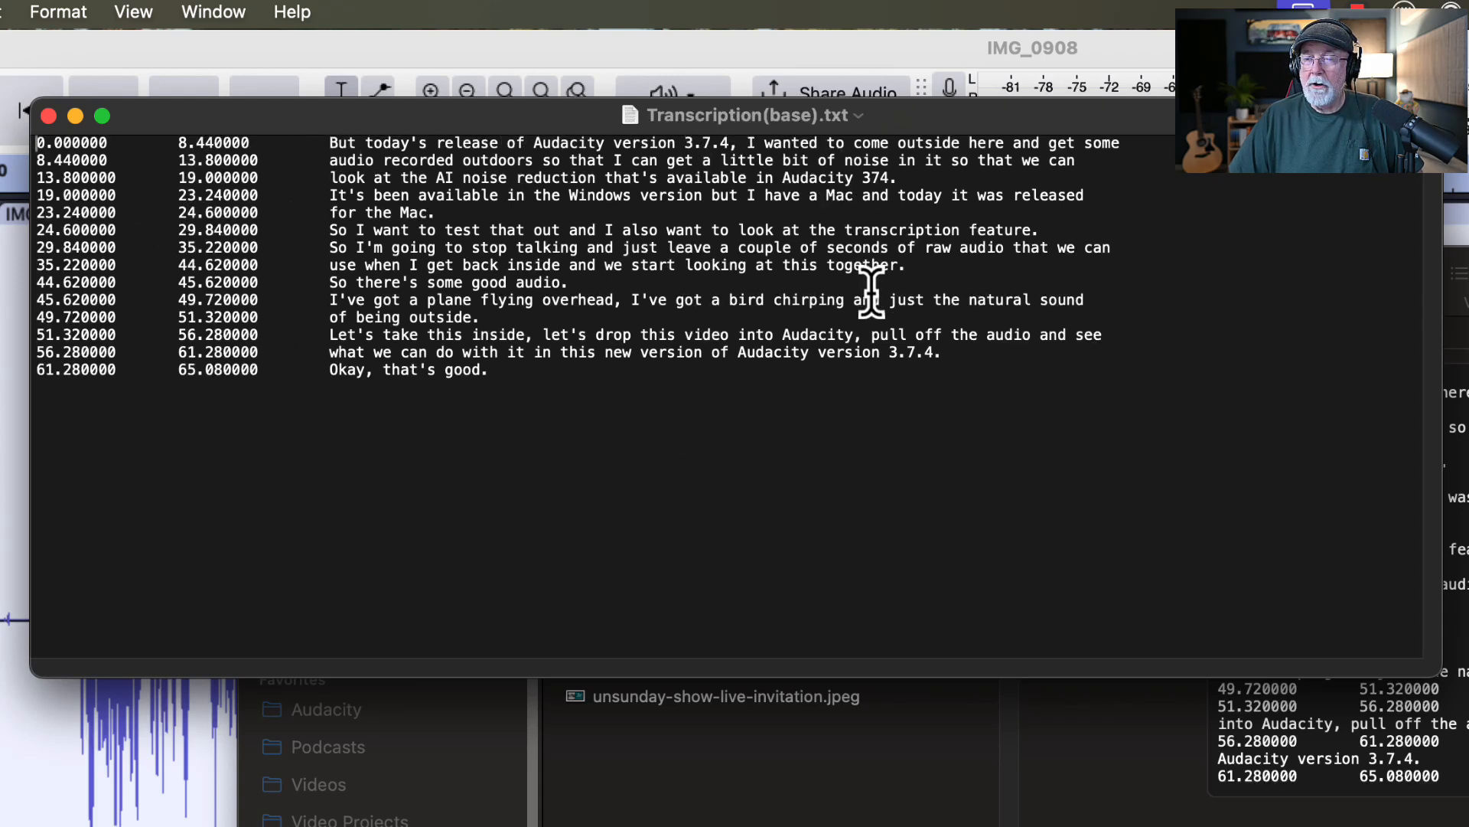
mouse_move(605, 389)
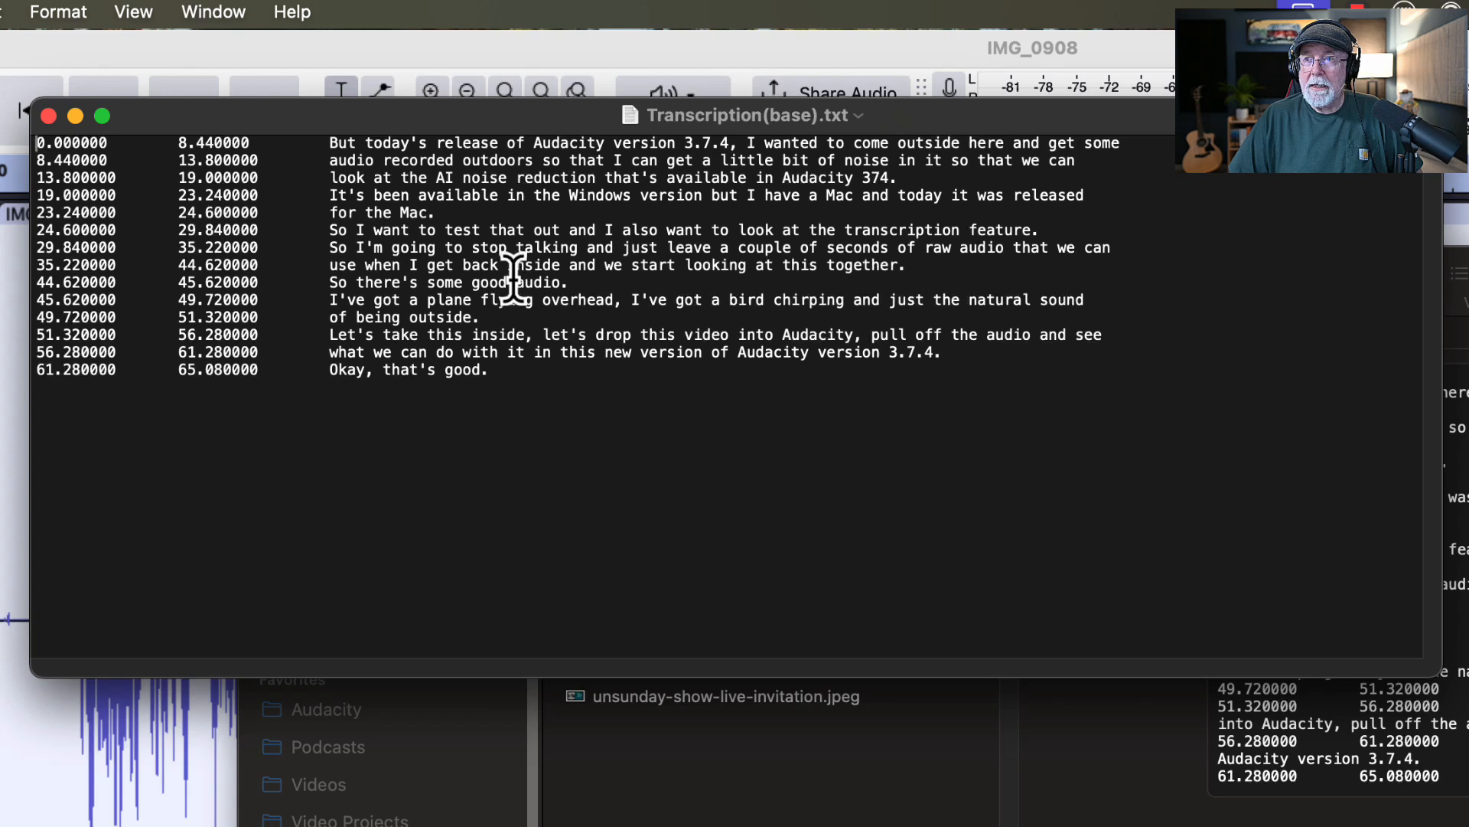
mouse_move(360, 202)
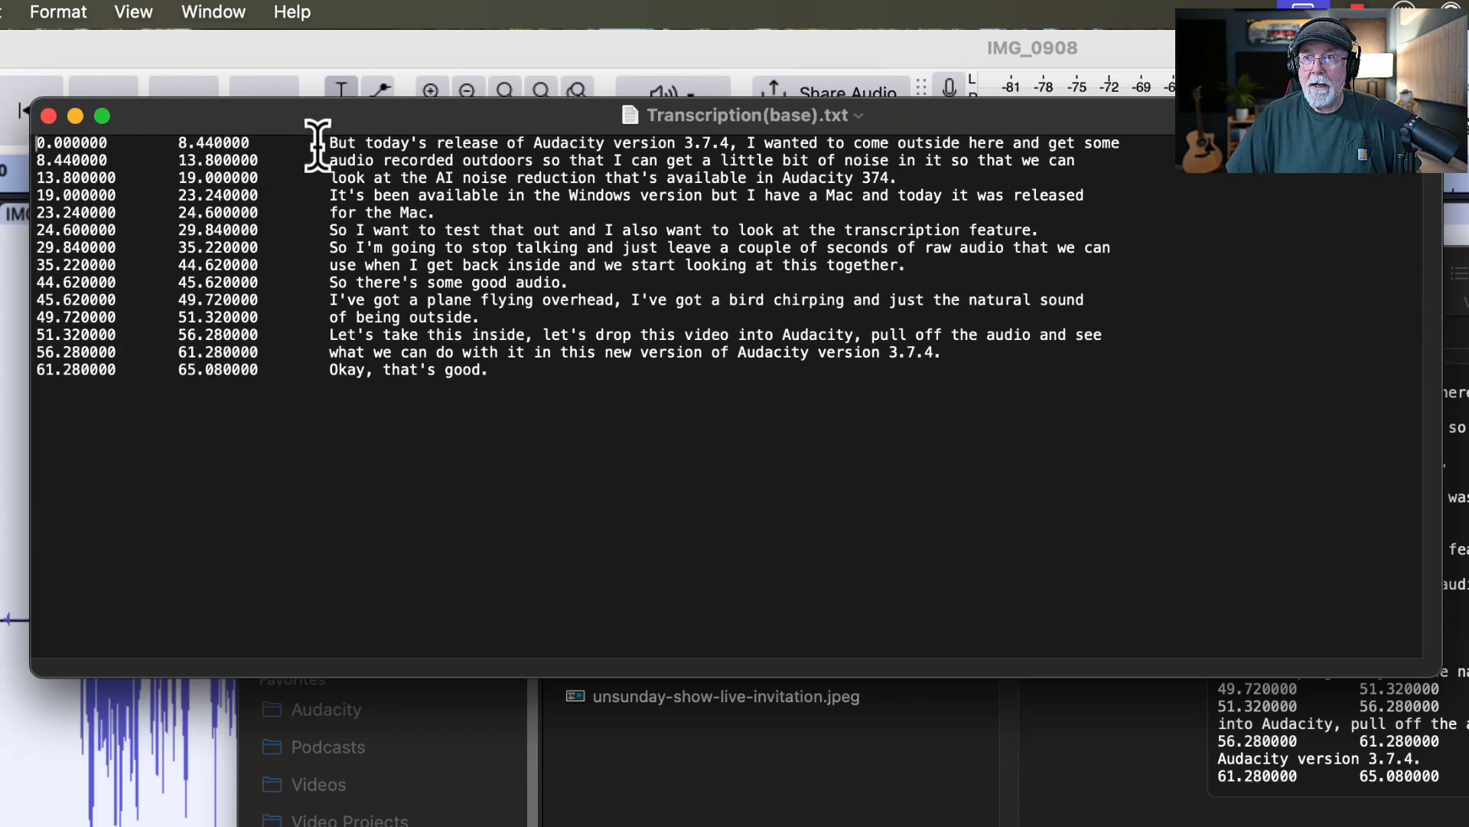
Step: Drag across the timestamped transcript lines in TextEdit while reviewing them
drag(319, 142, 510, 369)
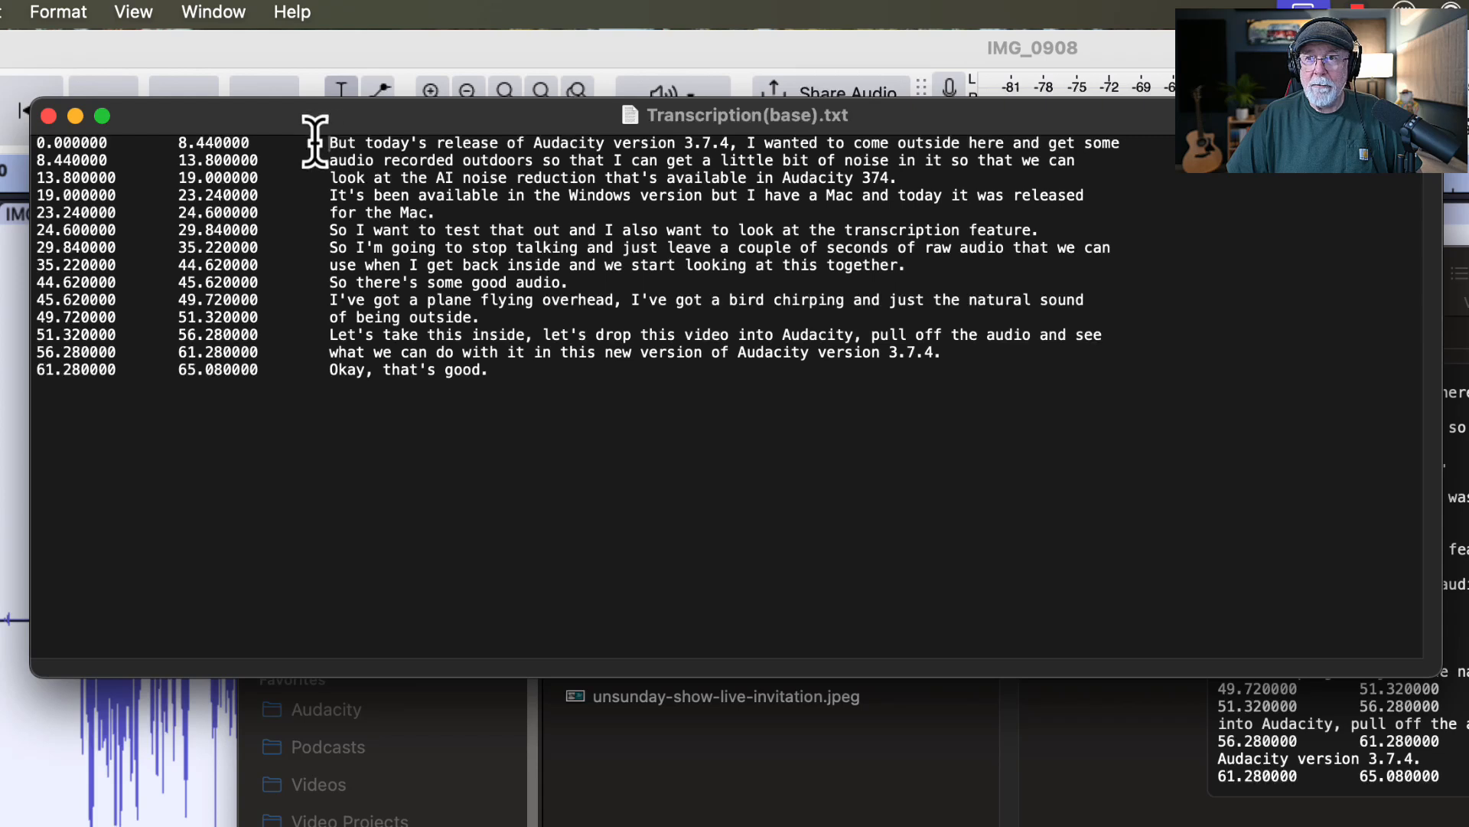
mouse_move(199, 205)
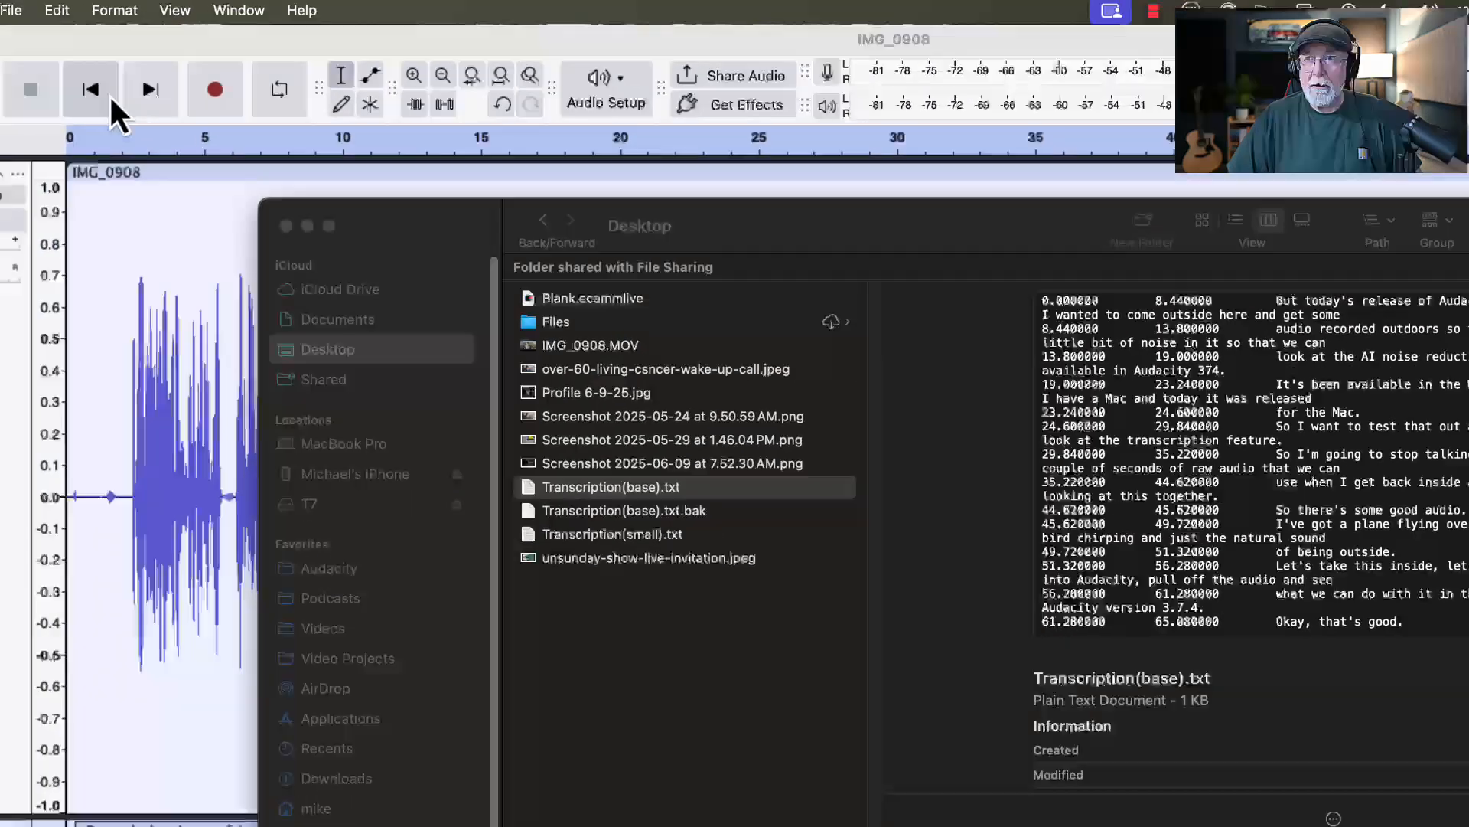
Step: Return to the Audacity project and play IMG_0908 from around 8 seconds
click(90, 88)
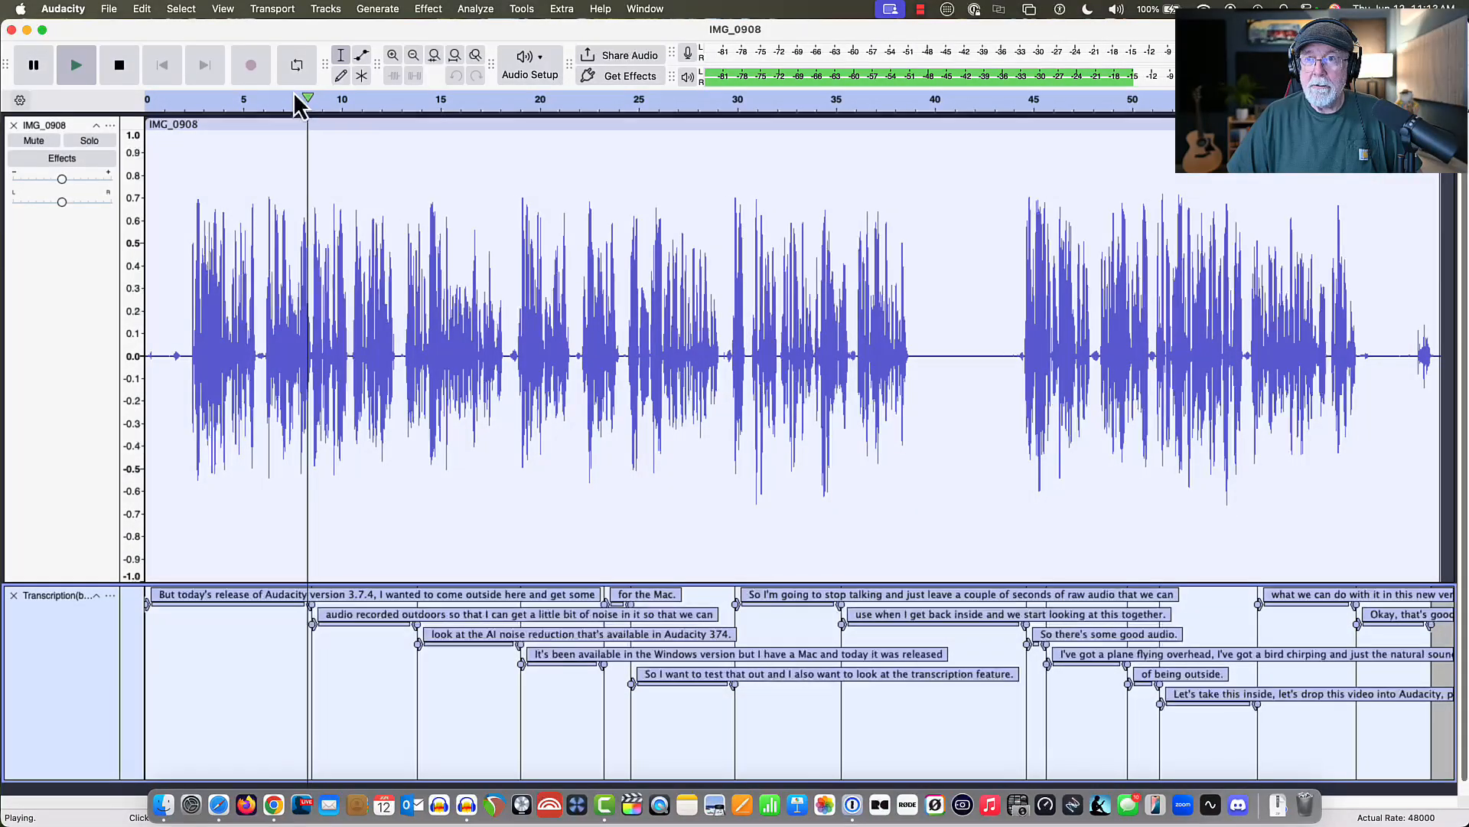
click(117, 64)
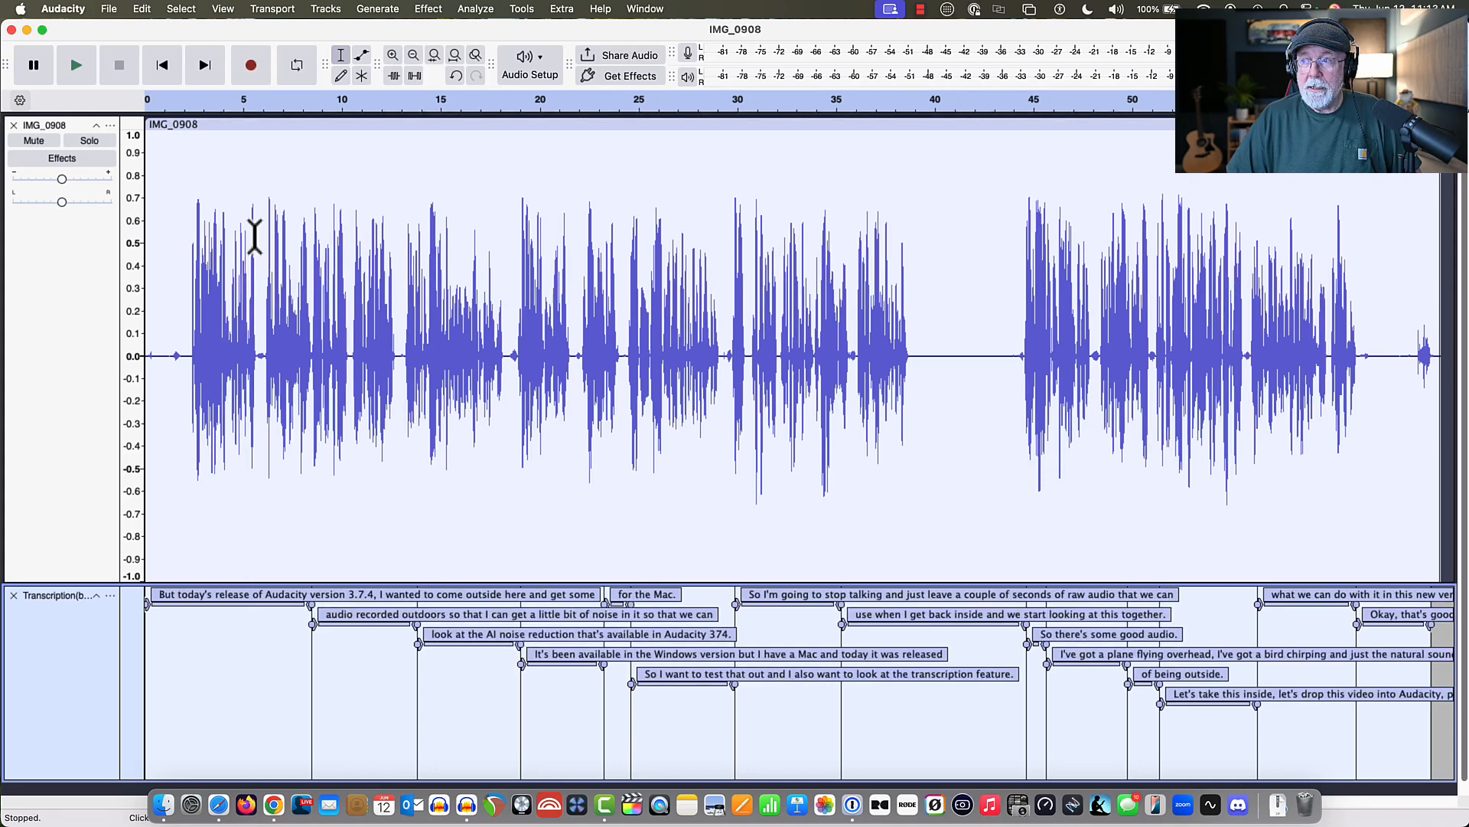
mouse_move(239, 272)
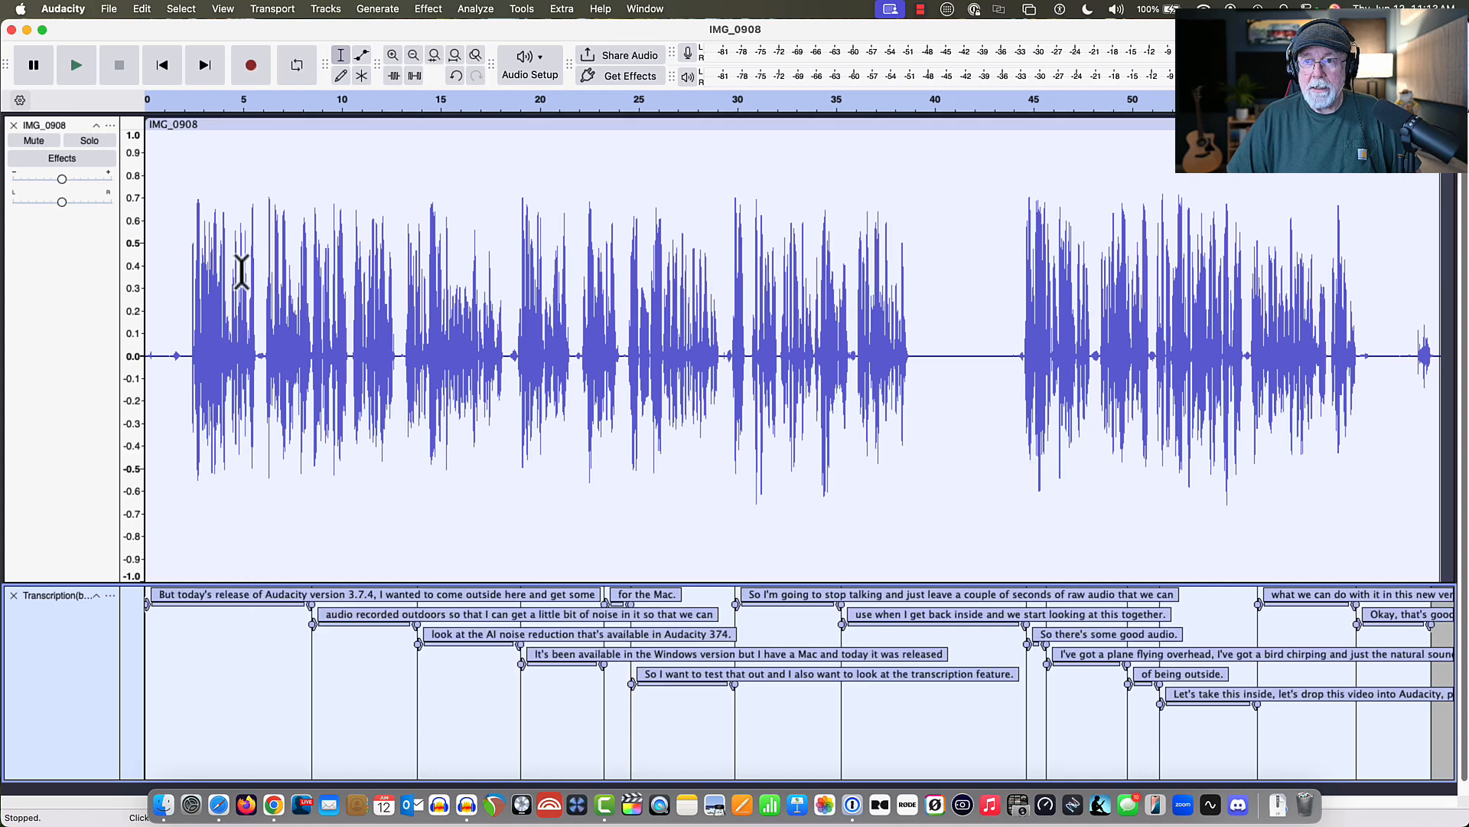